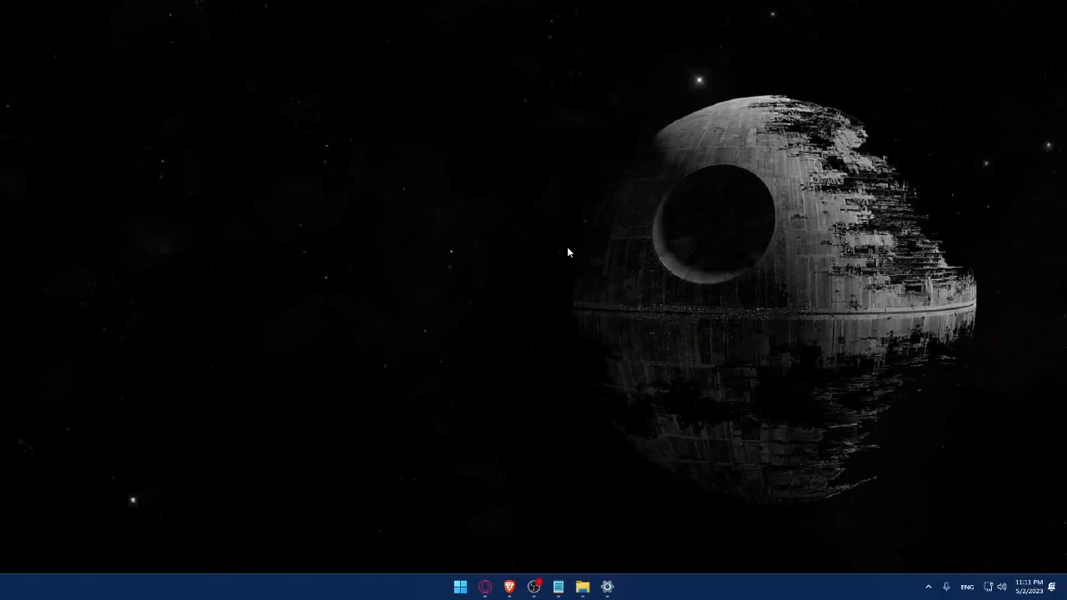
pyautogui.moveTo(531, 320)
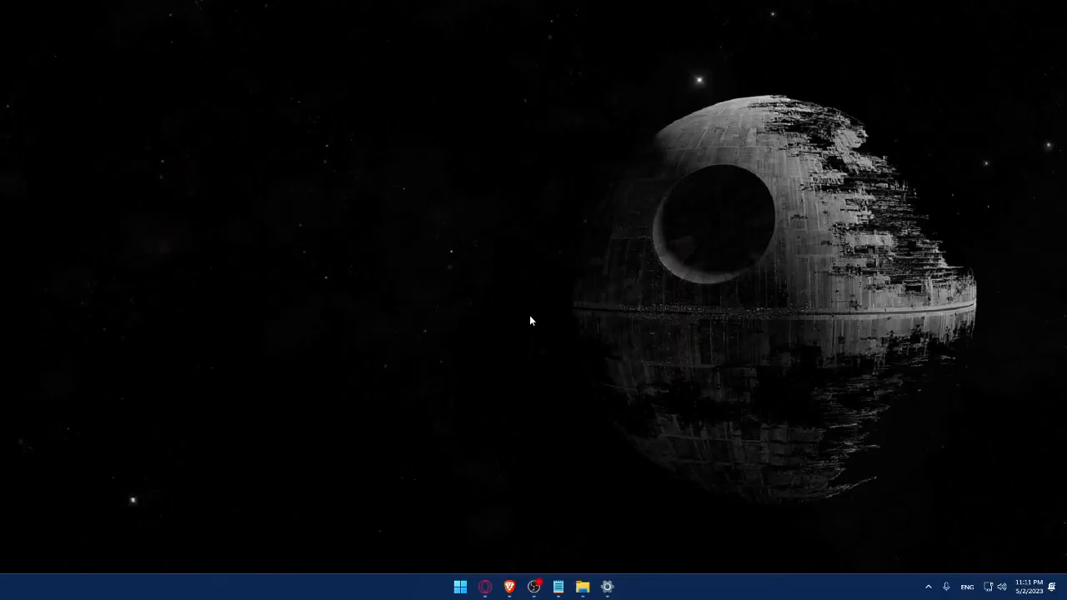
pyautogui.moveTo(573, 205)
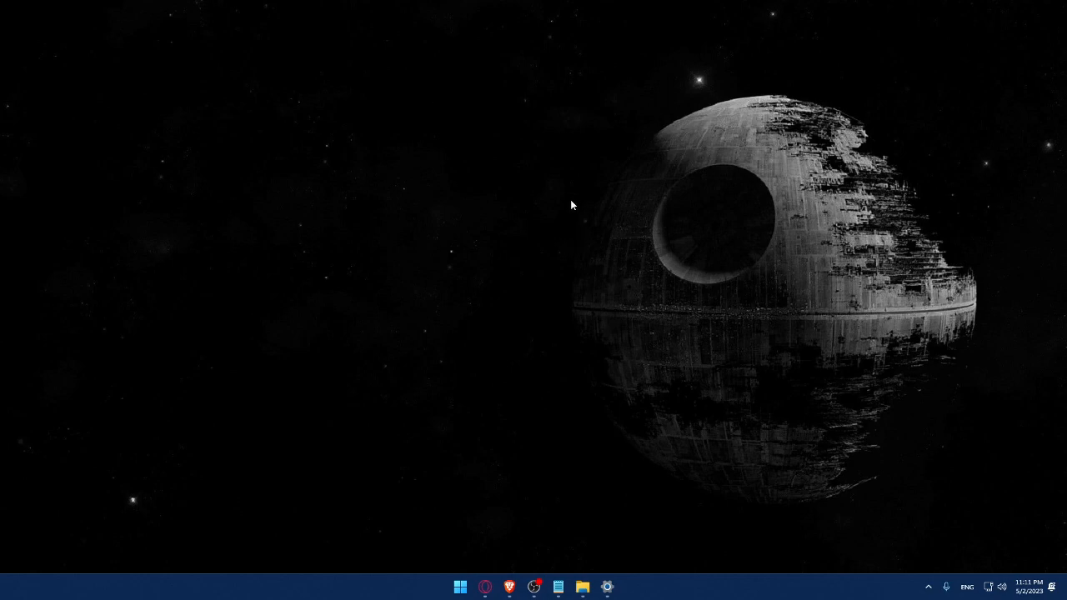
pyautogui.moveTo(513, 548)
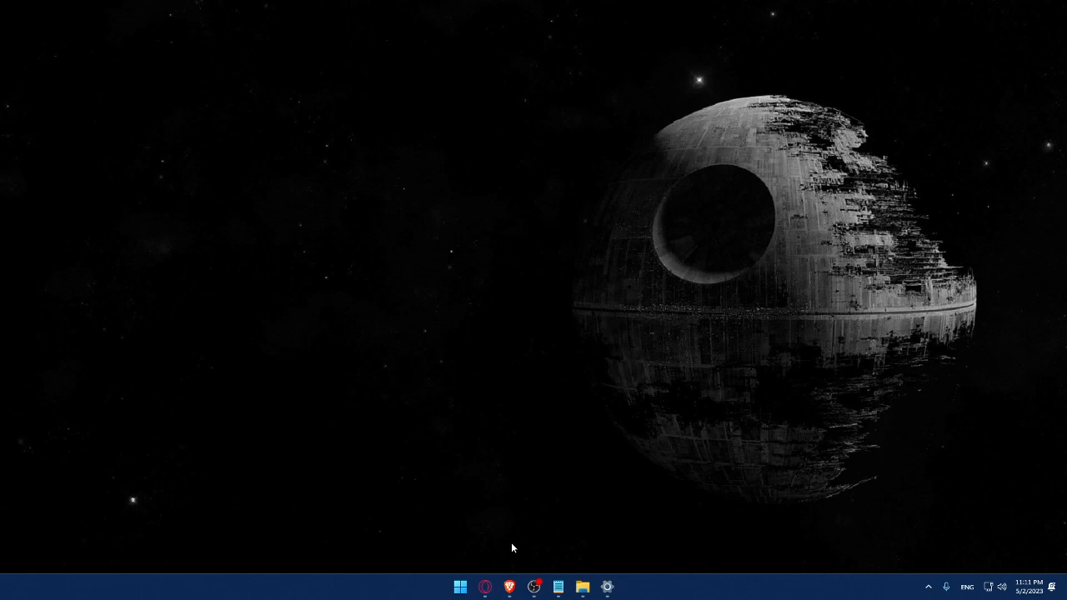
# Launch Brave and start typing 'wix.' into the address bar
pyautogui.click(509, 587)
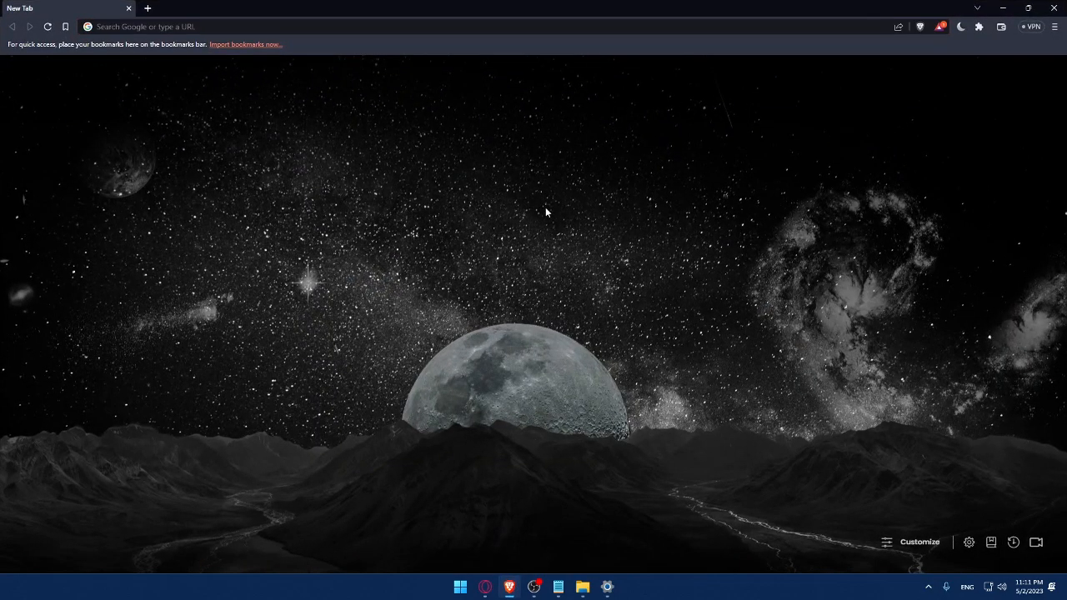
pyautogui.moveTo(475, 179)
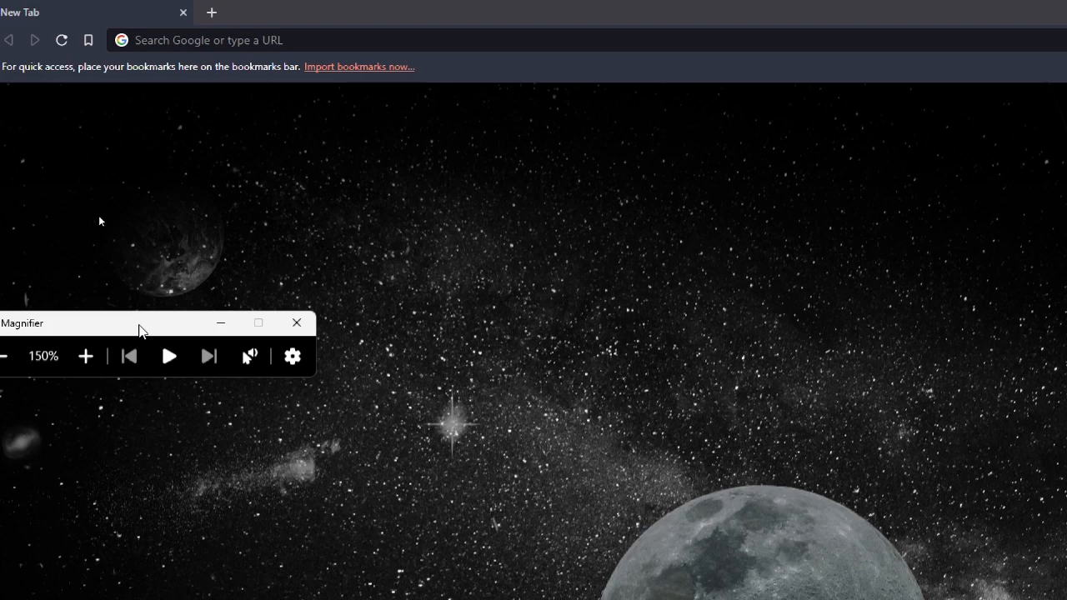
pyautogui.write('win')
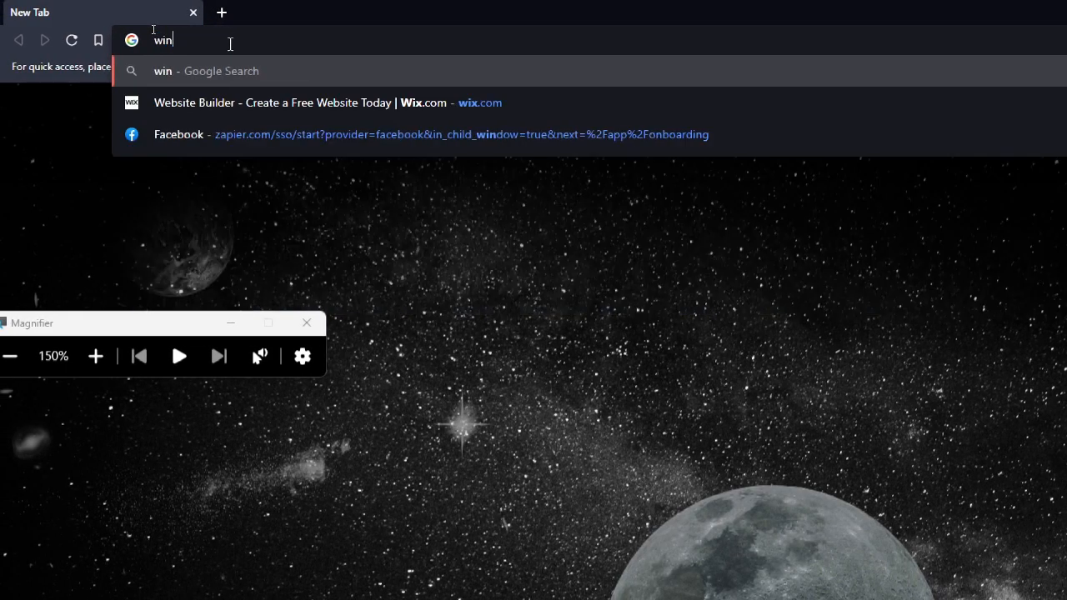
pyautogui.write('wix.')
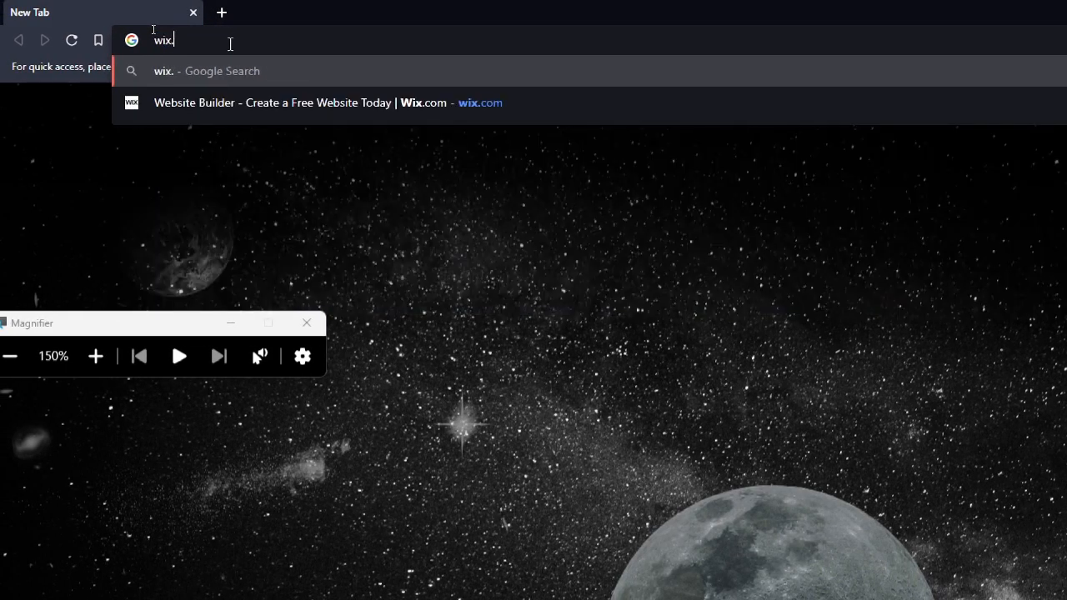
# Load wix.com from the suggestion, dismiss Magnifier, and go to Log In
pyautogui.click(317, 102)
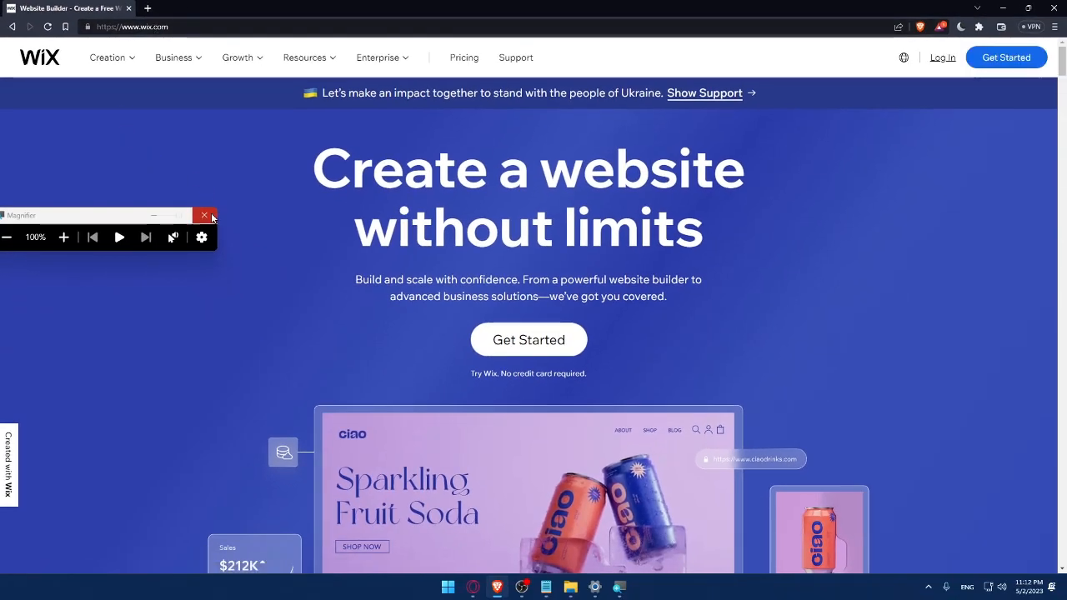
pyautogui.click(203, 215)
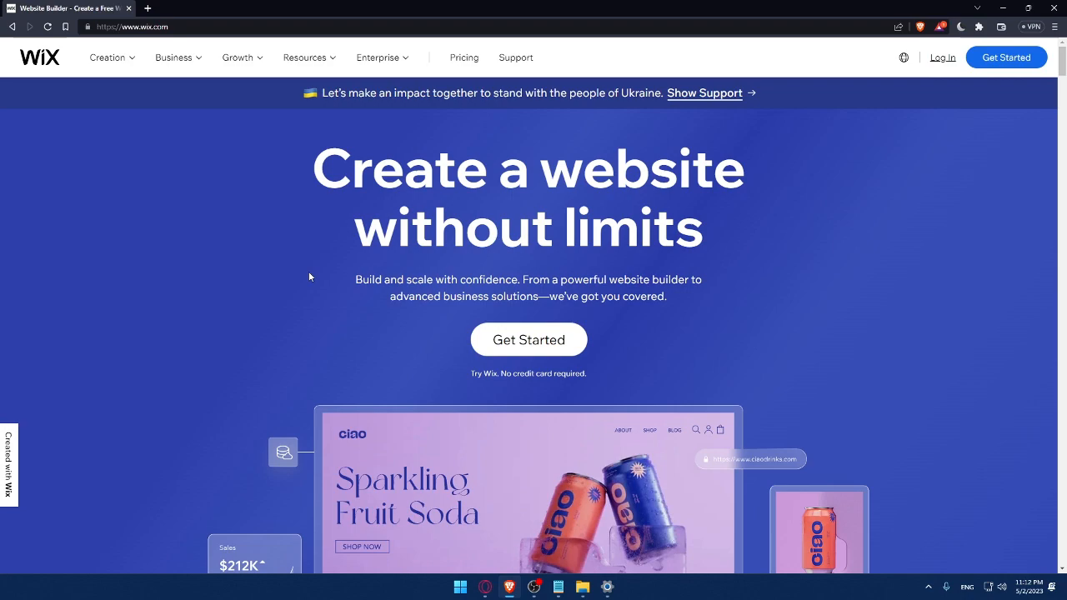
pyautogui.moveTo(209, 260)
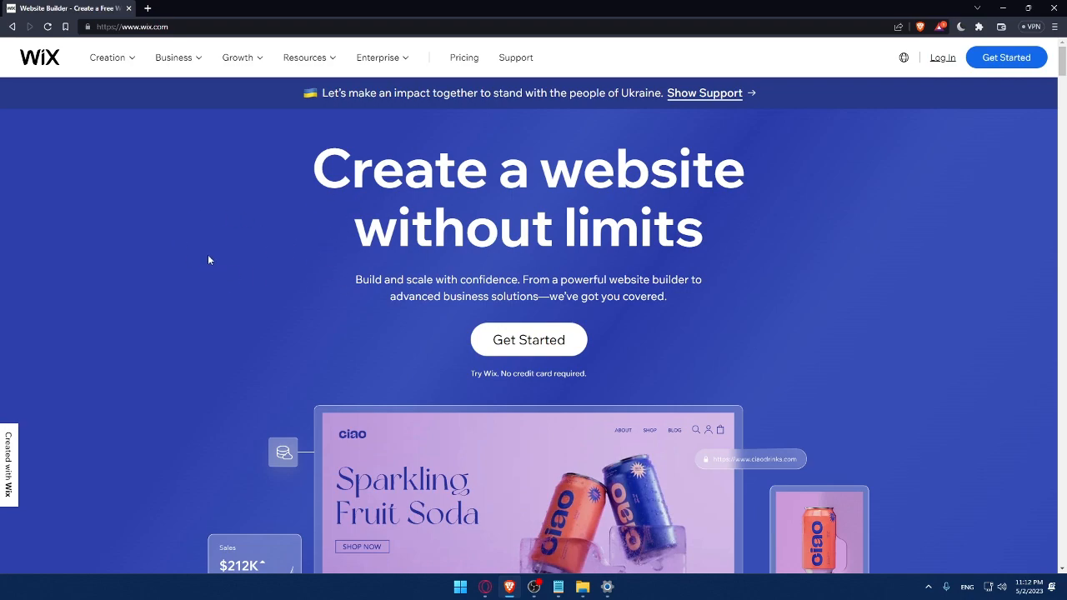
pyautogui.moveTo(942, 57)
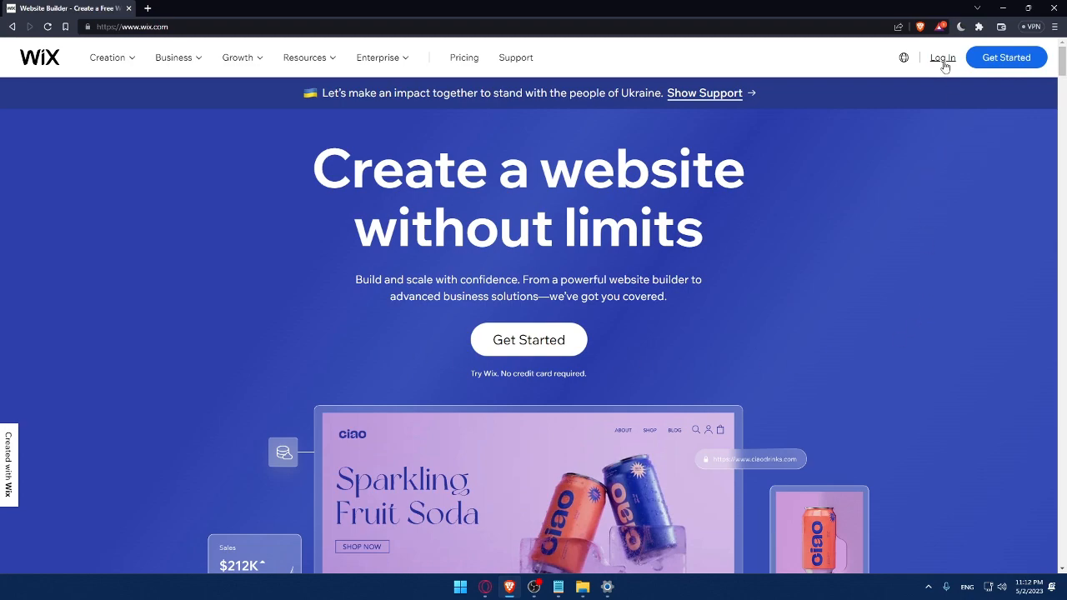
pyautogui.click(943, 58)
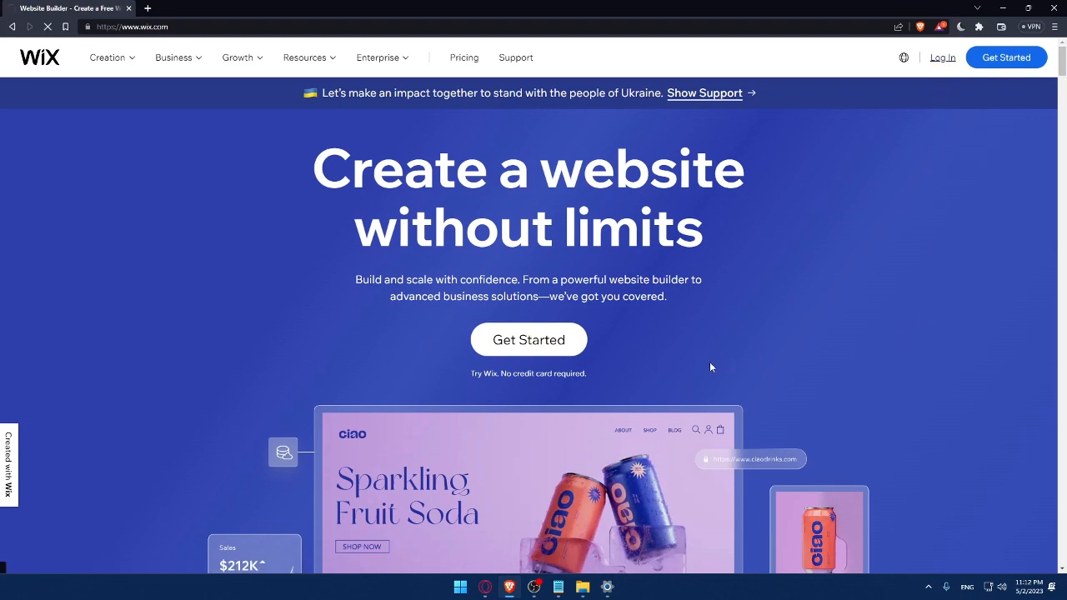
# Bring up the Log In page with email, Google, Facebook and Apple options
pyautogui.click(942, 57)
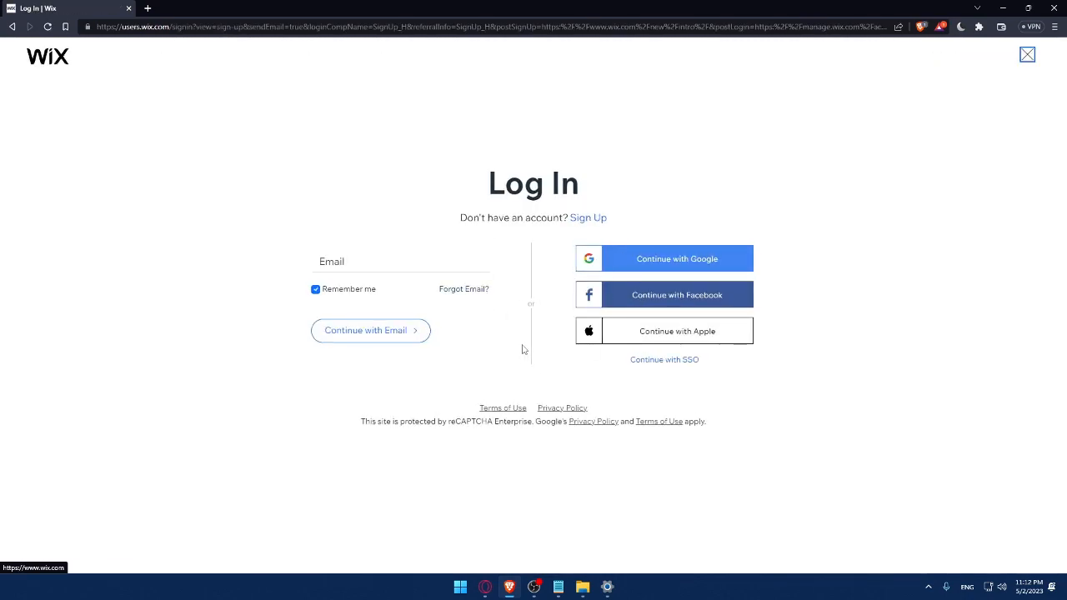
pyautogui.click(400, 261)
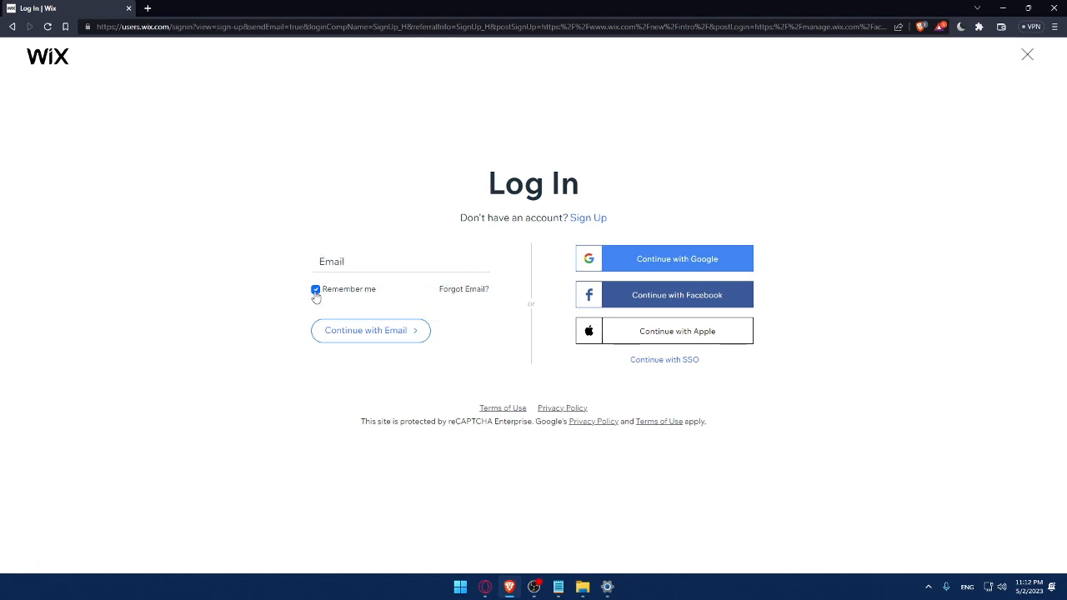
pyautogui.moveTo(169, 293)
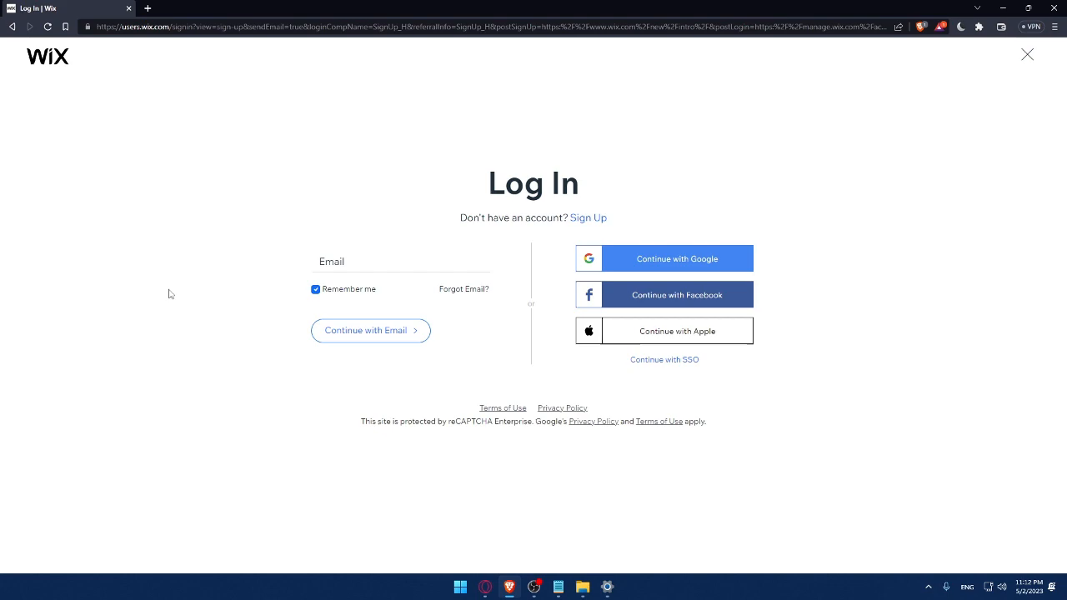
pyautogui.moveTo(297, 396)
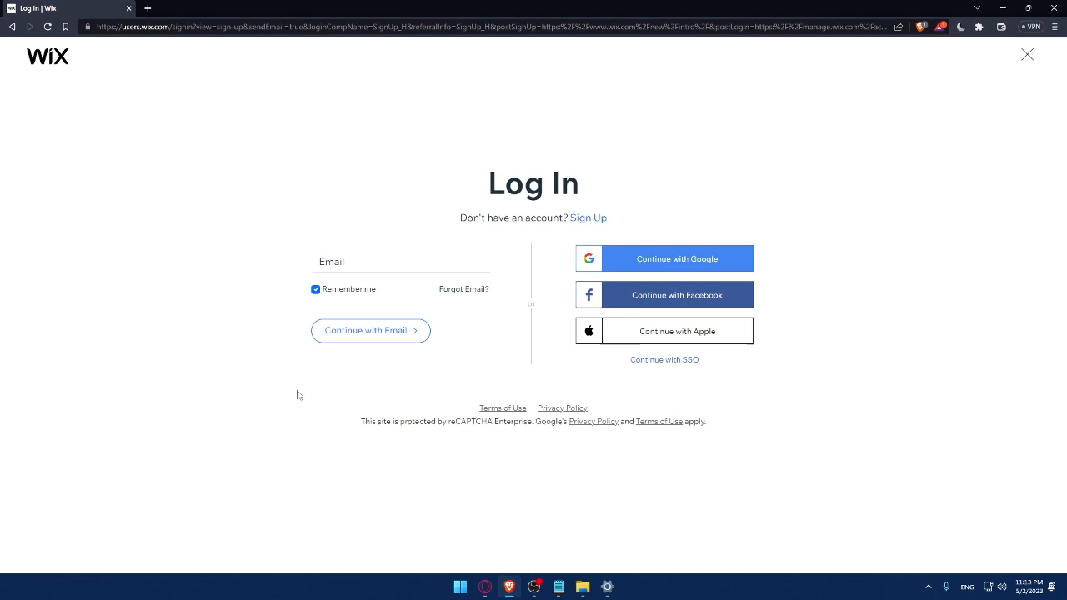
pyautogui.moveTo(459, 291)
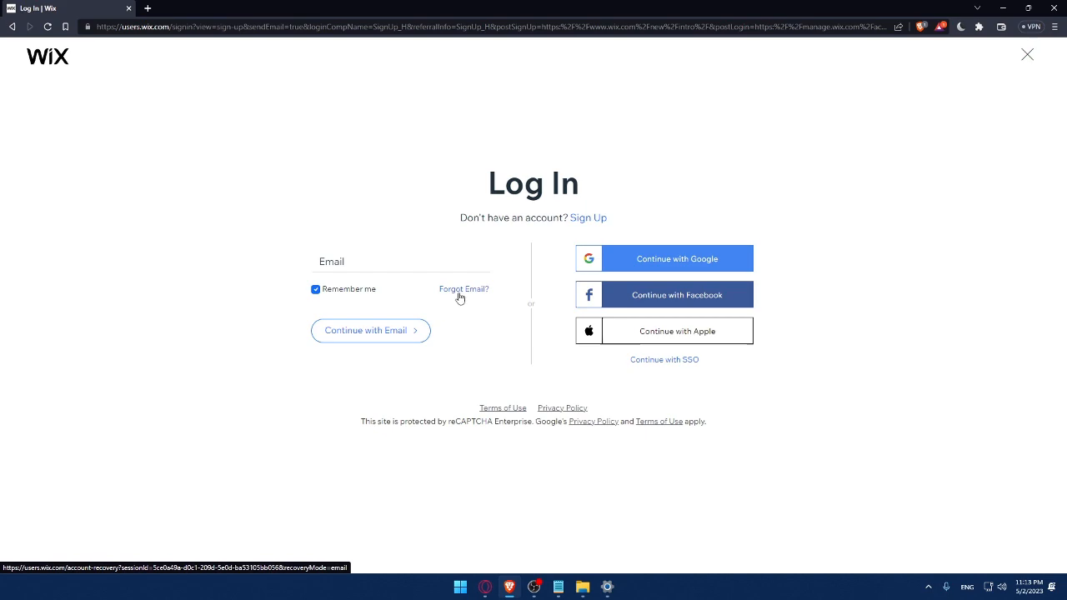
pyautogui.moveTo(474, 315)
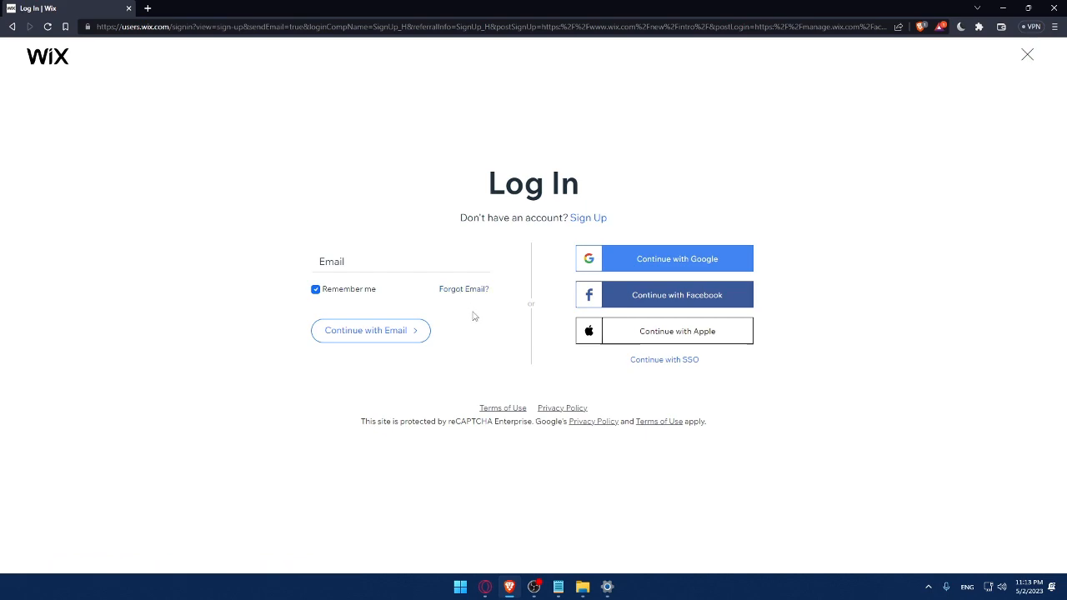
pyautogui.moveTo(487, 343)
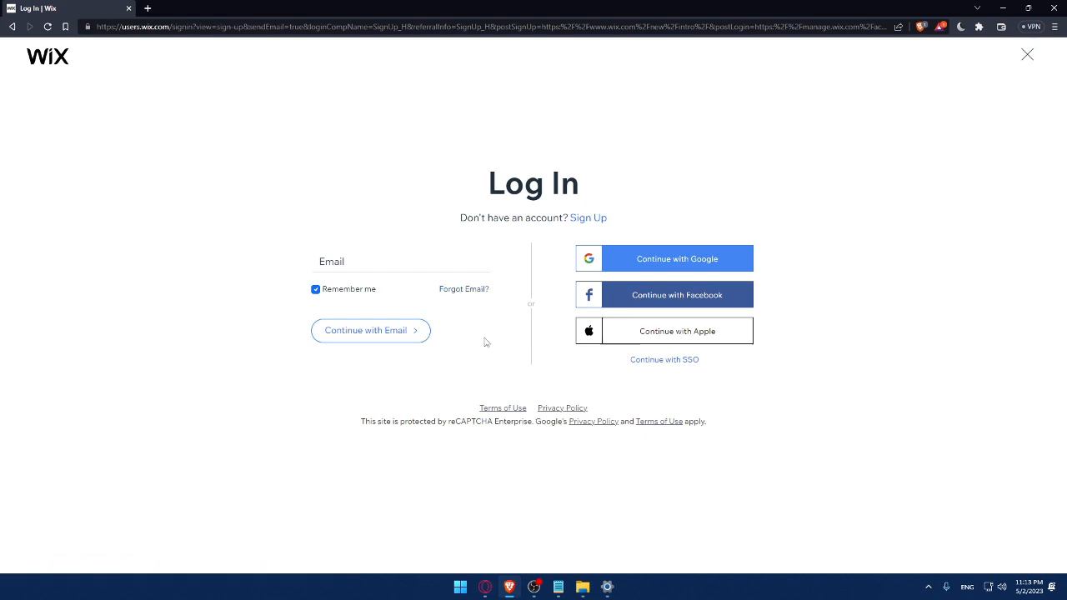
# Open the Terms of Use link in a new tab and switch to it
pyautogui.rightClick(562, 407)
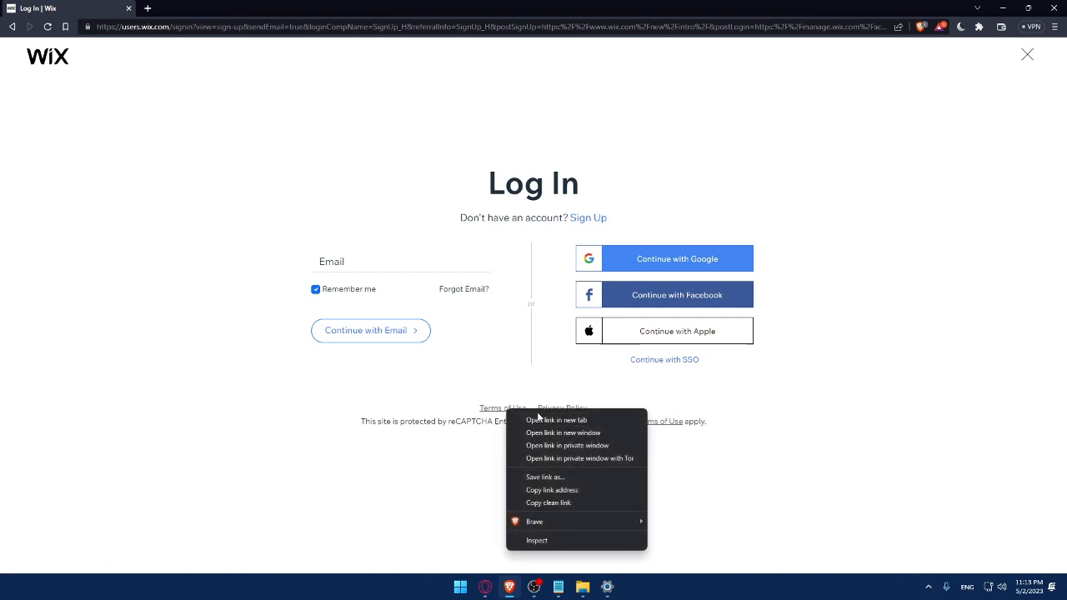
pyautogui.click(556, 419)
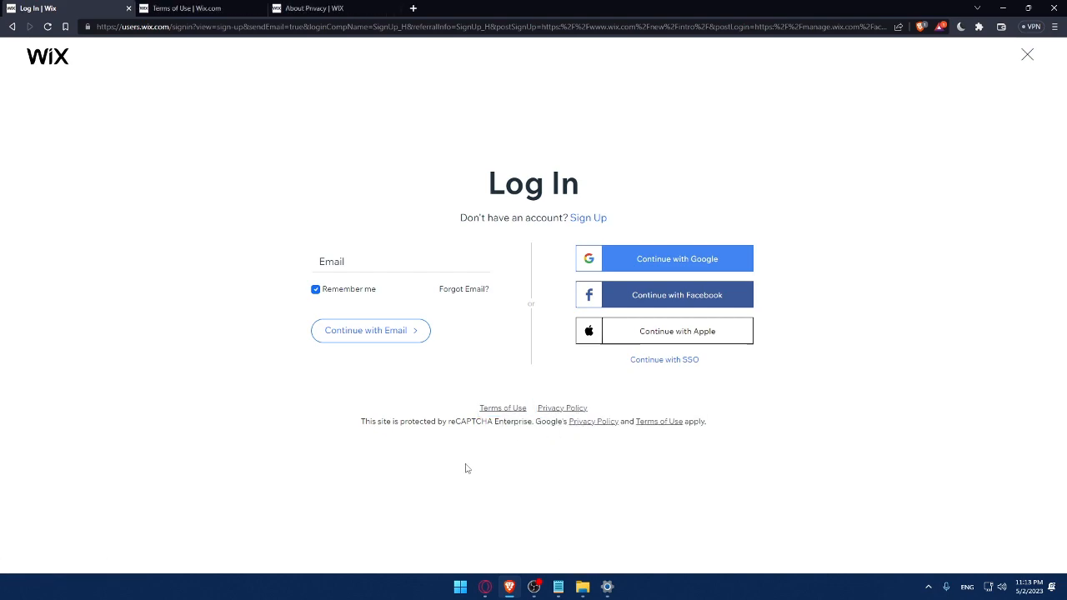
pyautogui.click(200, 7)
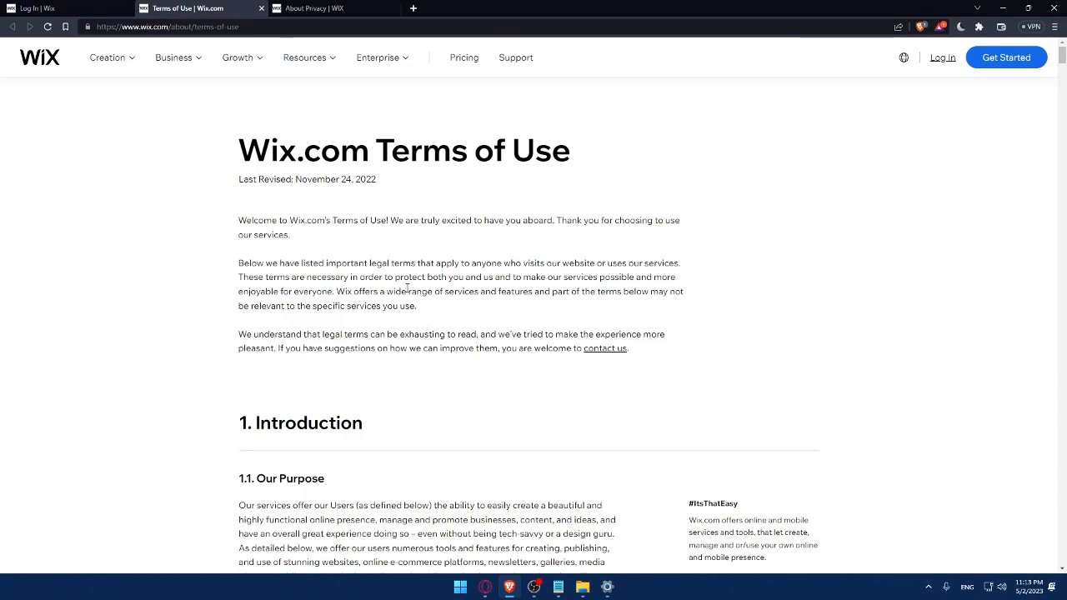
# Skim the Terms of Use, close its tab, and scroll the Privacy Policy
pyautogui.scroll(-3)
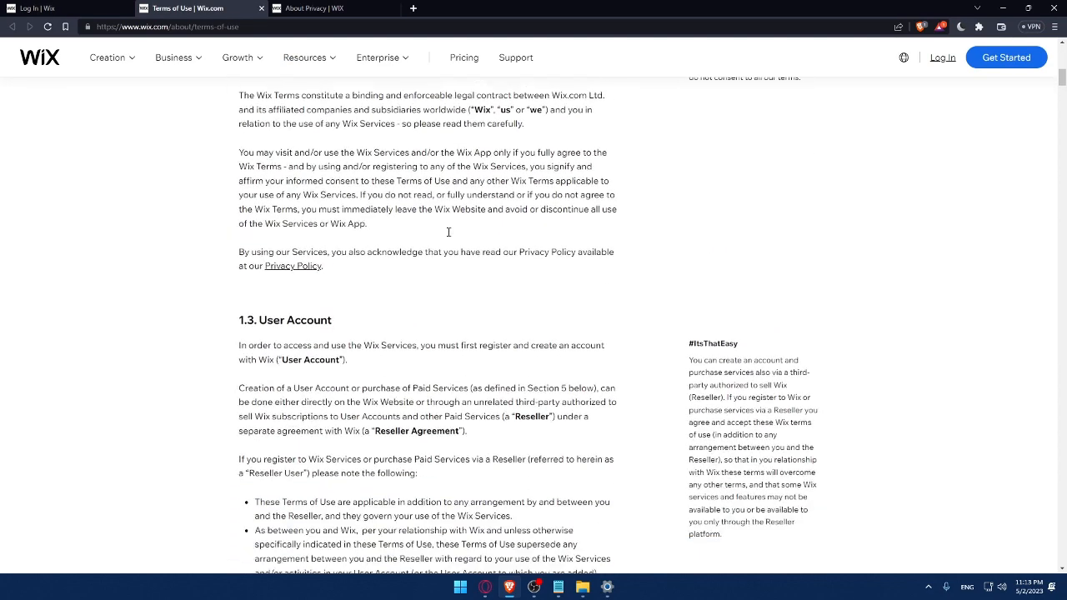
pyautogui.scroll(-3)
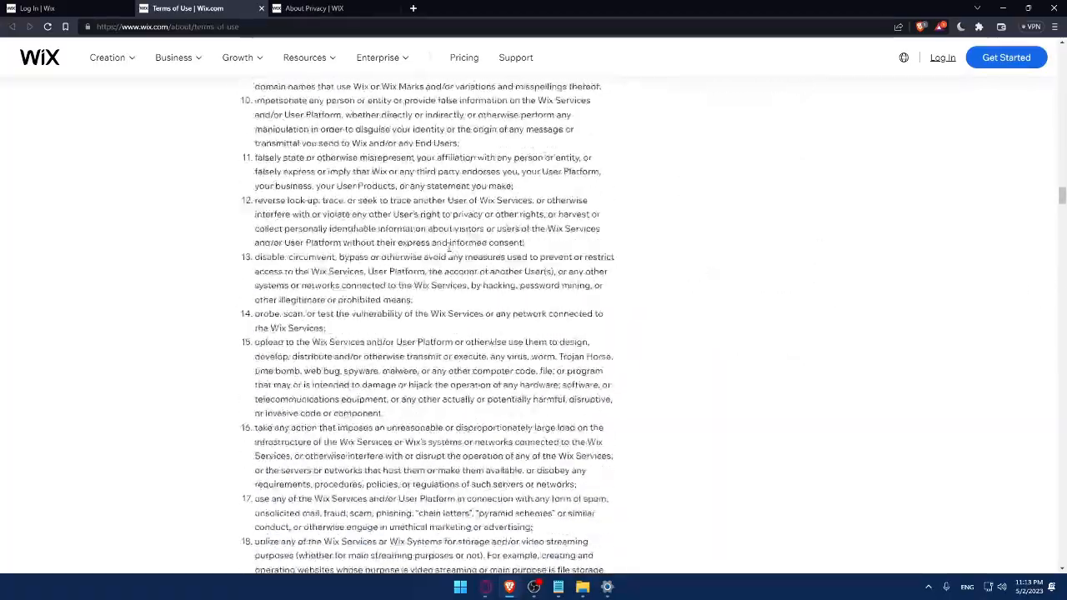
pyautogui.click(225, 9)
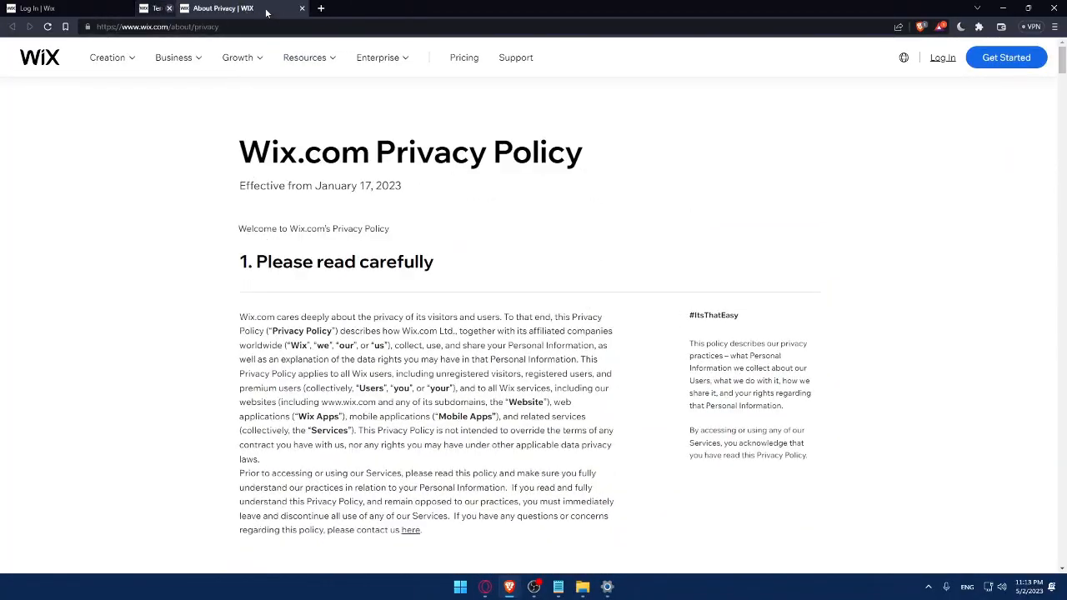
pyautogui.scroll(-3)
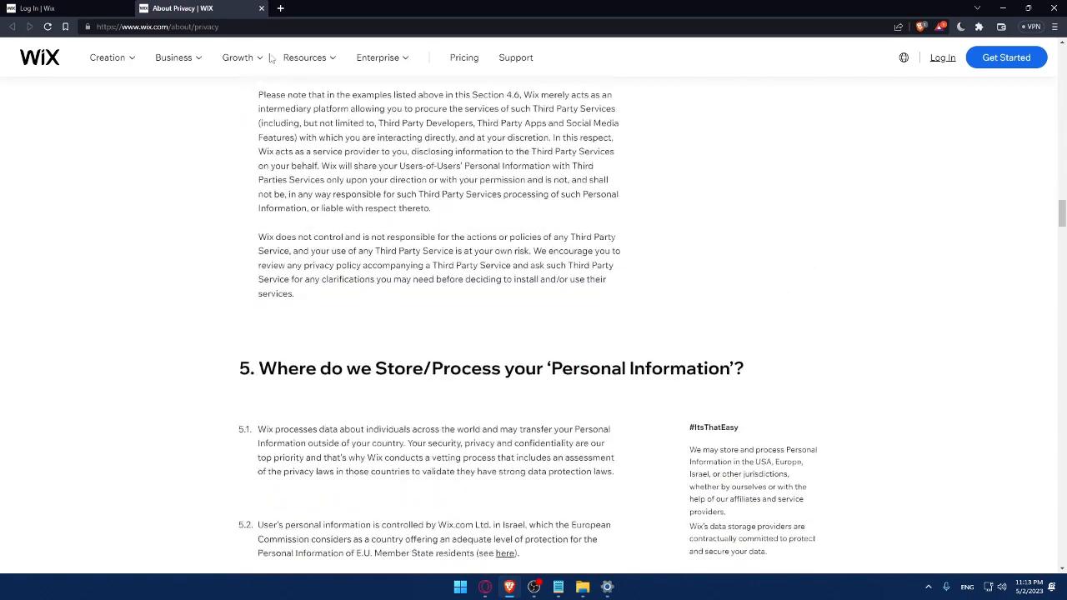
pyautogui.click(942, 58)
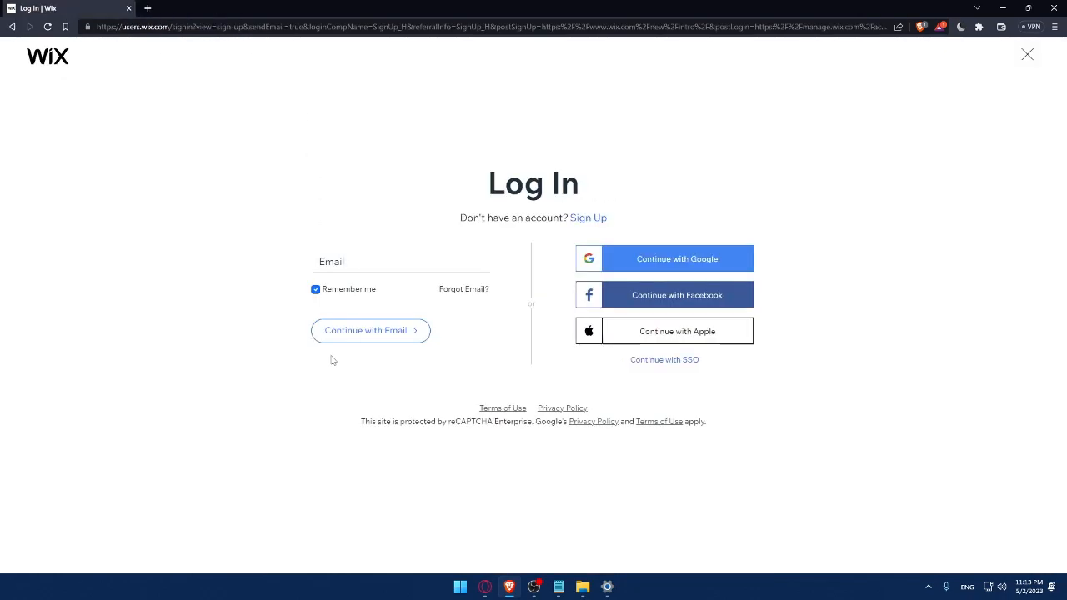
pyautogui.moveTo(475, 440)
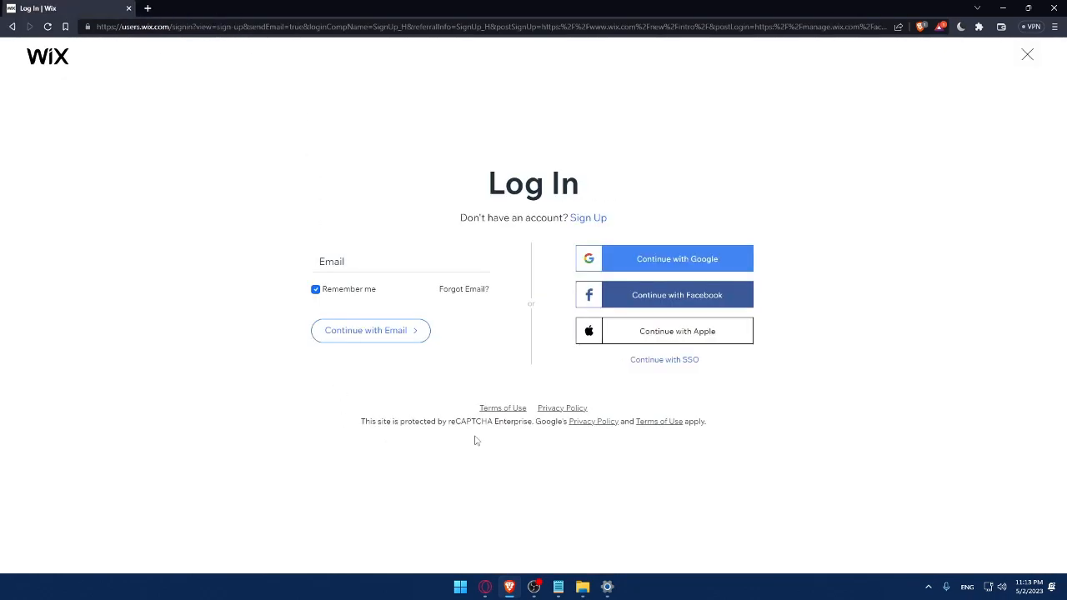
pyautogui.moveTo(601, 439)
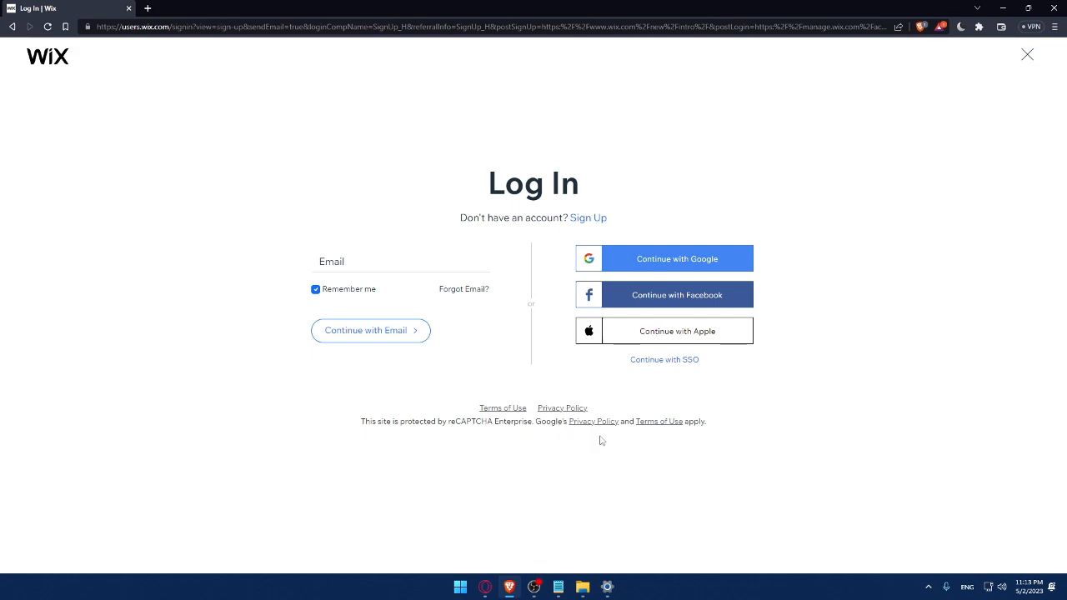
pyautogui.moveTo(686, 427)
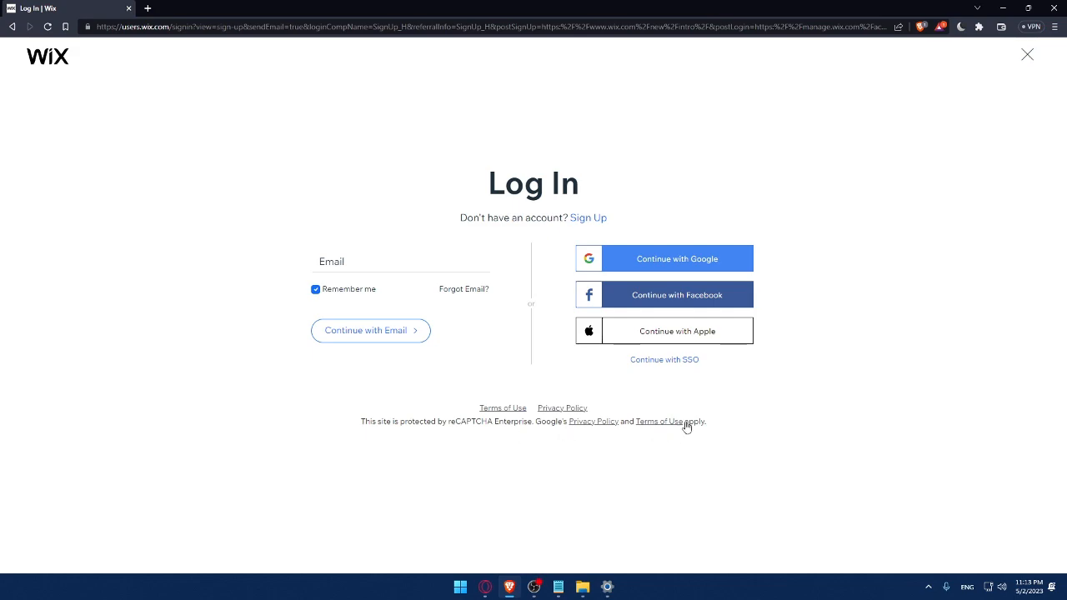
pyautogui.moveTo(633, 435)
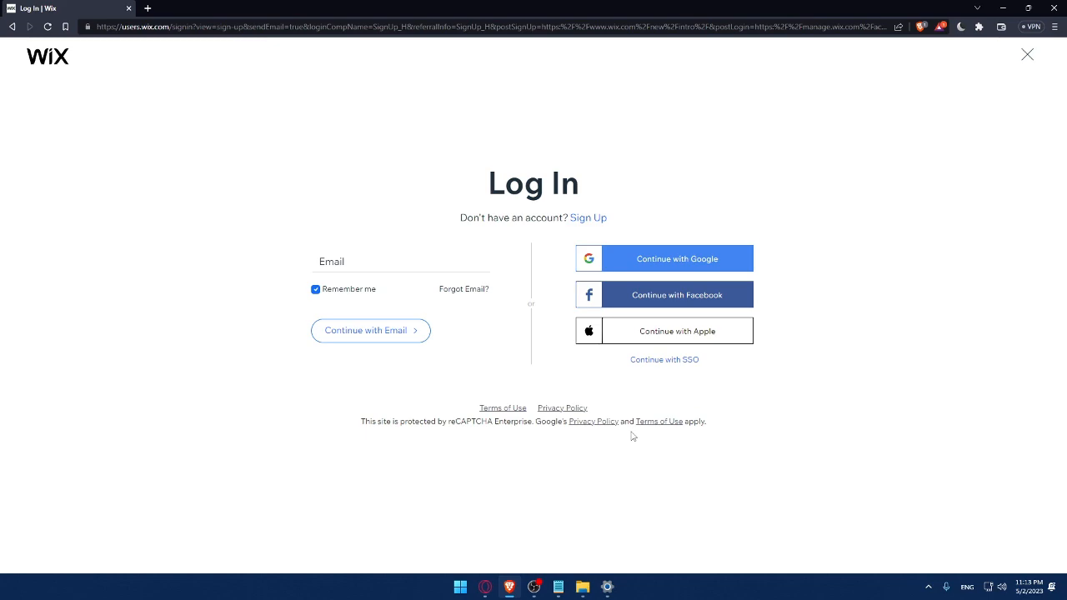
pyautogui.moveTo(678, 300)
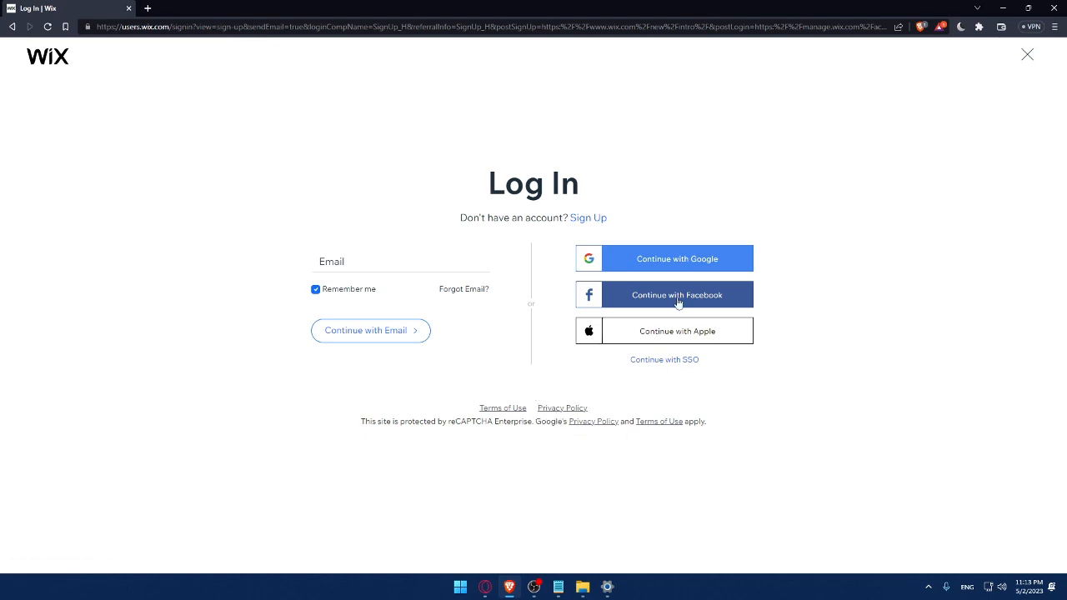
pyautogui.moveTo(677, 358)
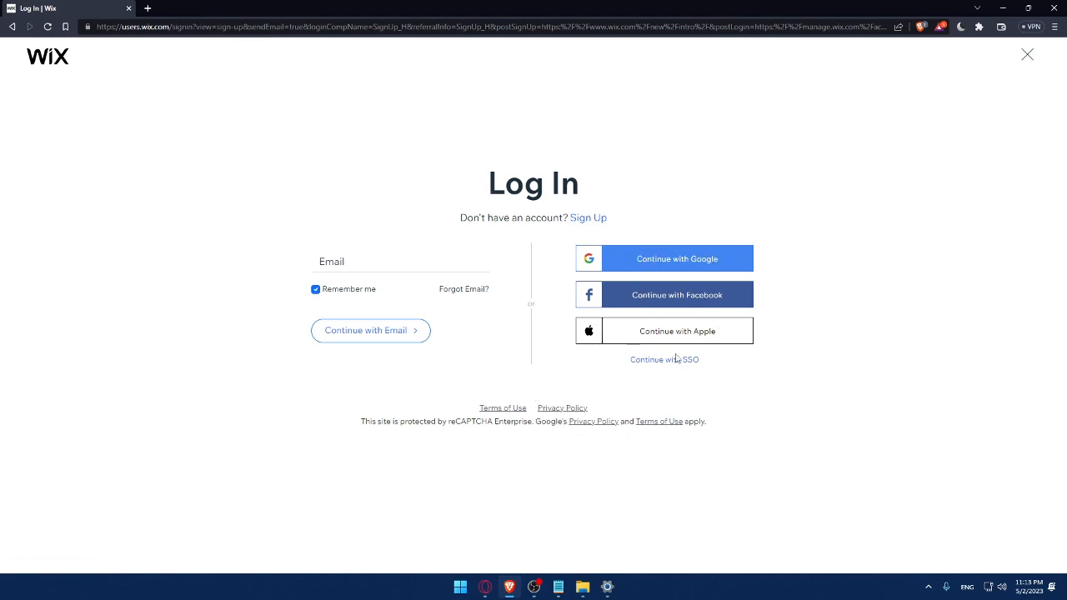
pyautogui.moveTo(706, 380)
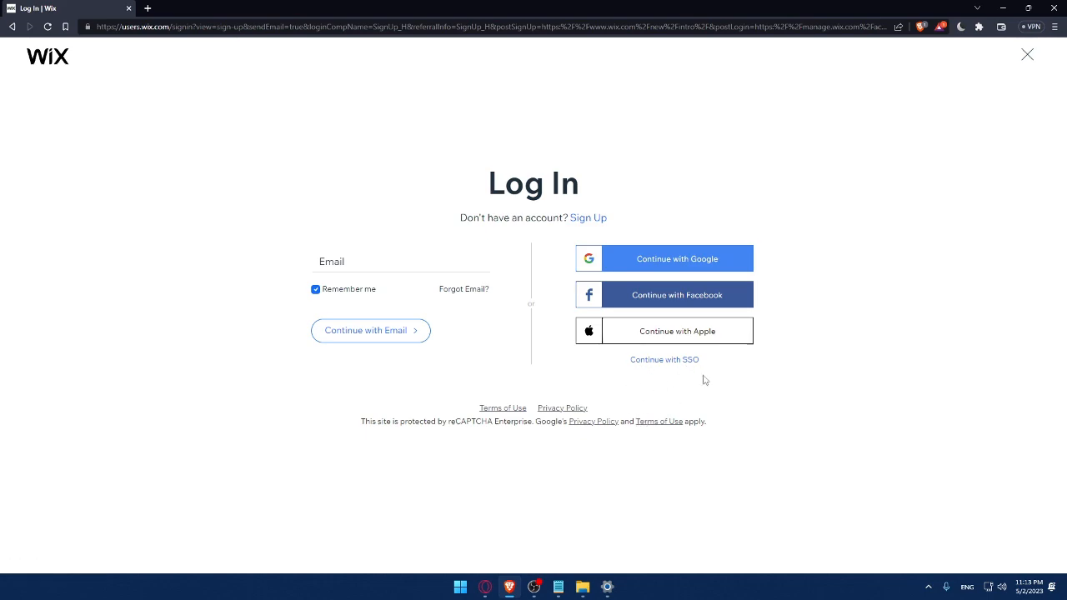
pyautogui.moveTo(552, 272)
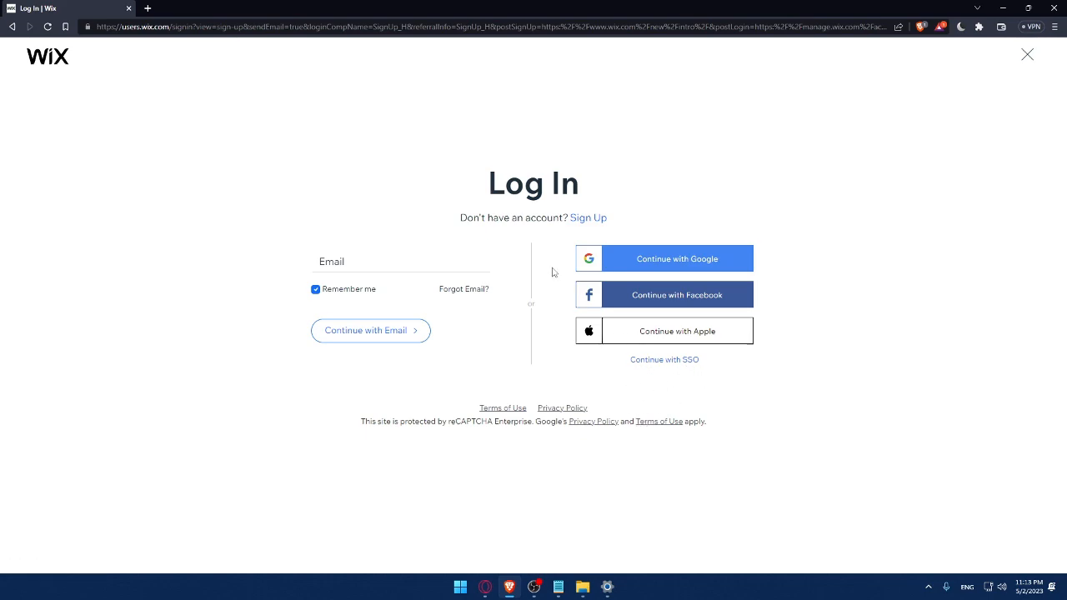
pyautogui.moveTo(591, 228)
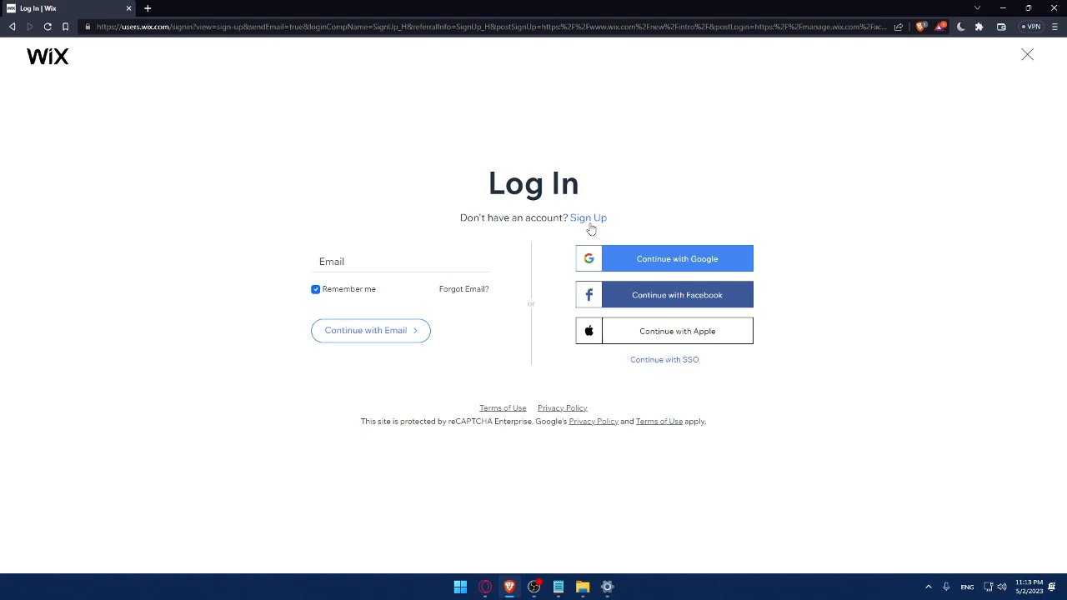
# Switch from Log In to the Sign Up form
pyautogui.click(588, 218)
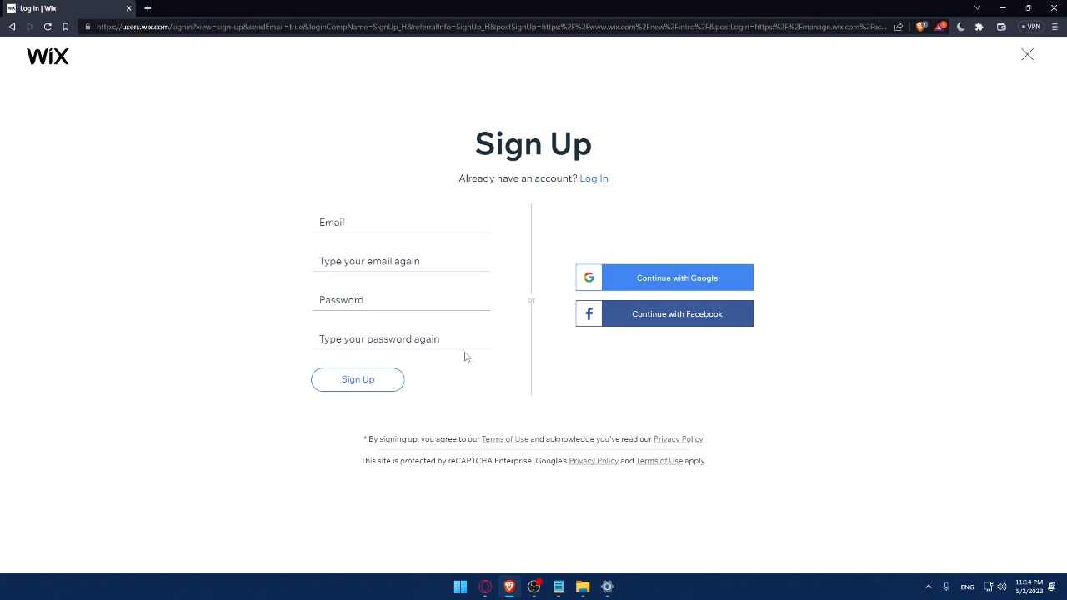
pyautogui.moveTo(357, 380)
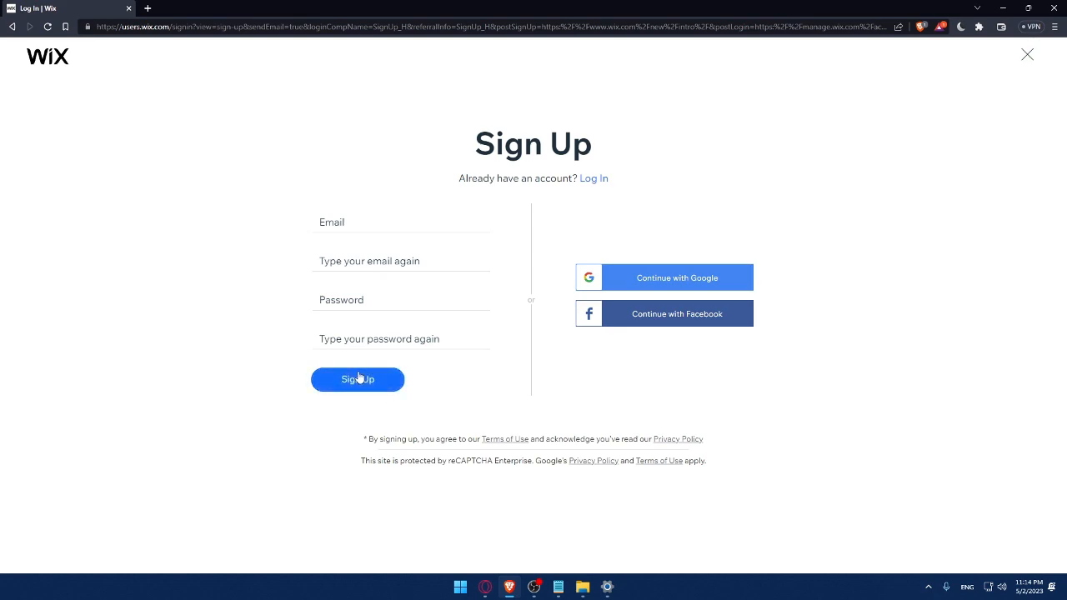
pyautogui.moveTo(586, 293)
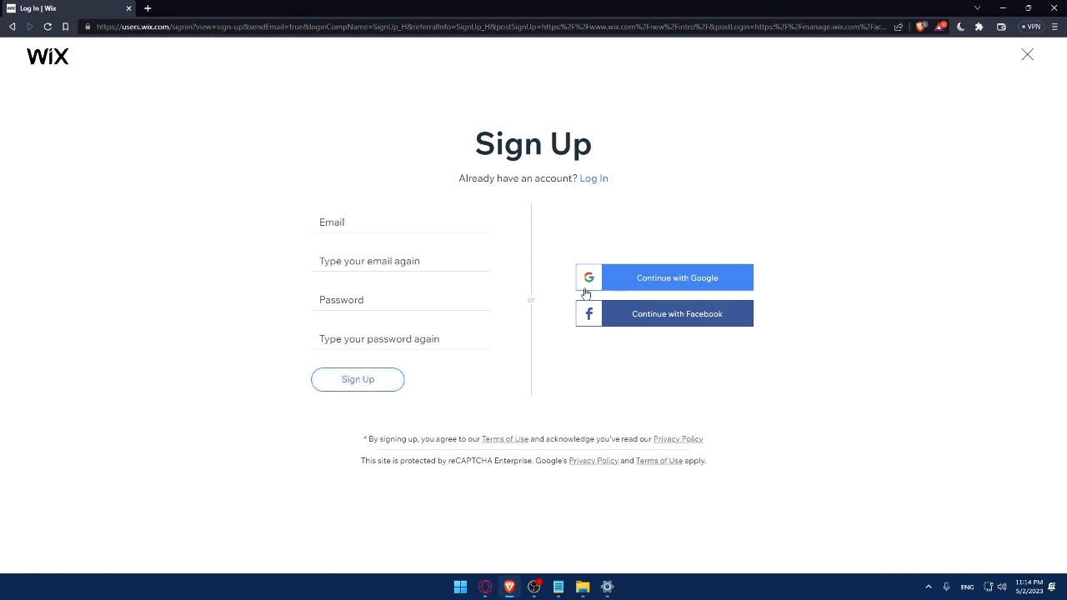
pyautogui.moveTo(703, 328)
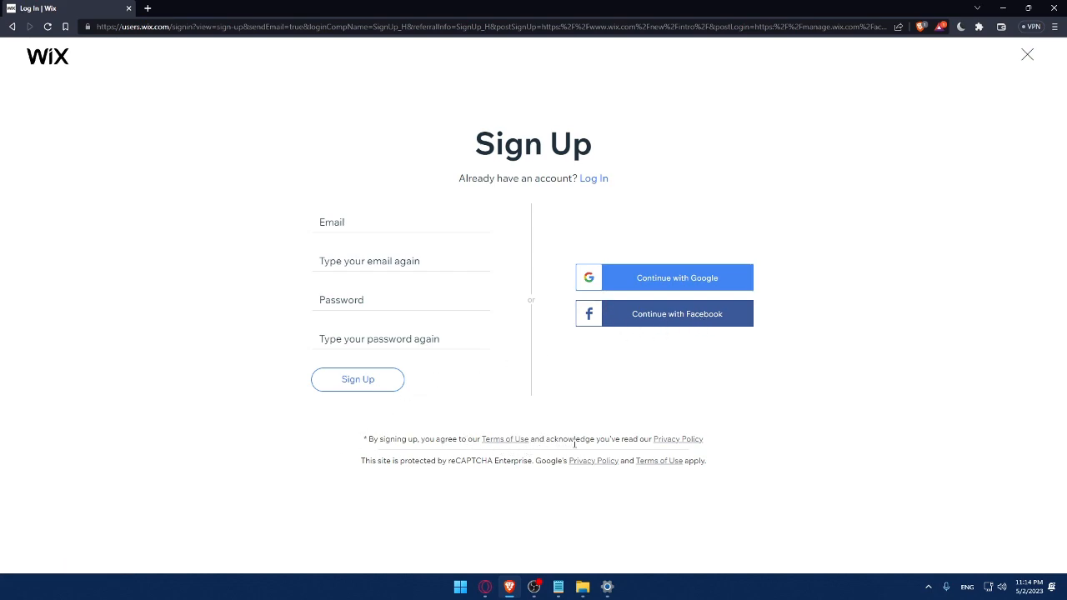
pyautogui.moveTo(678, 439)
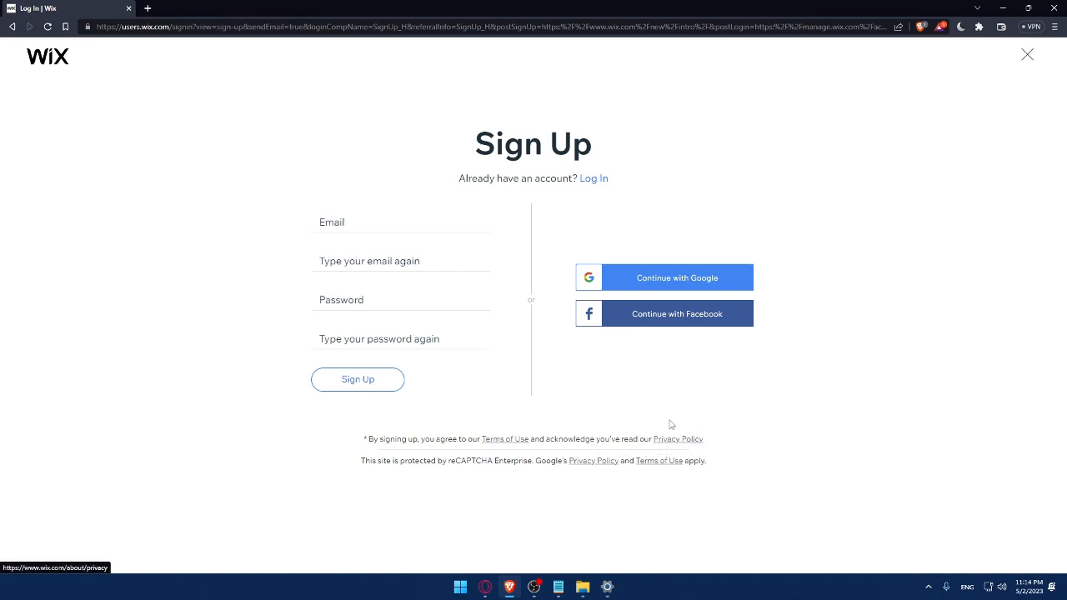
pyautogui.moveTo(197, 373)
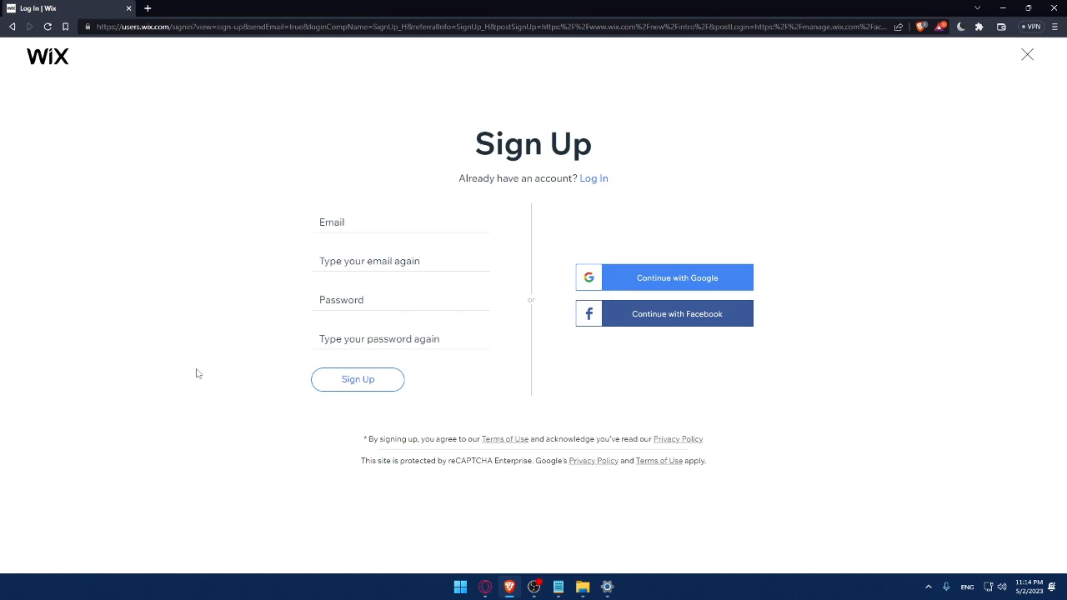
pyautogui.moveTo(363, 251)
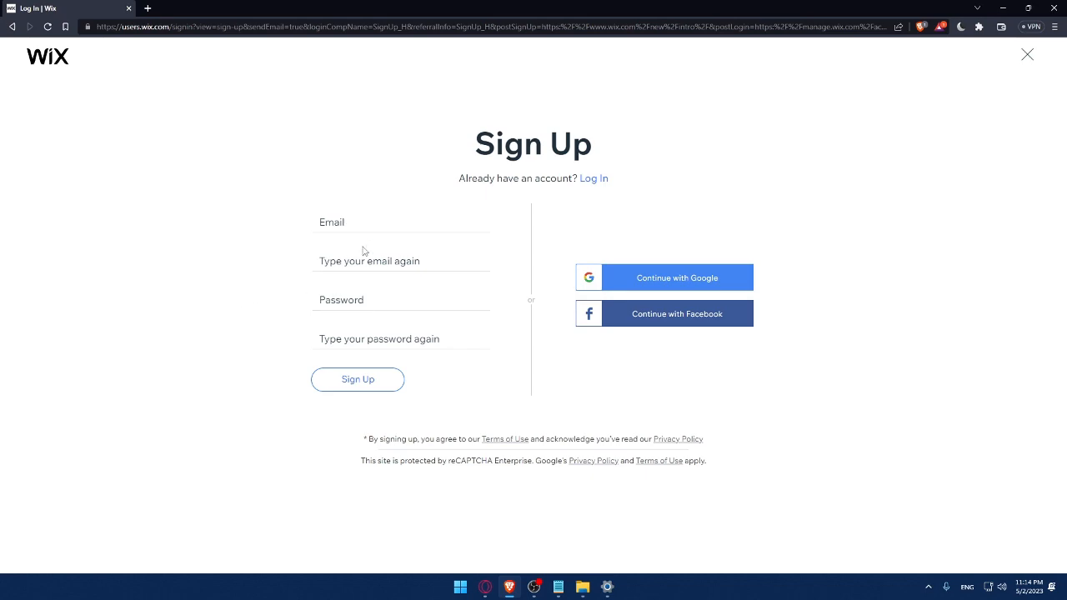
# Fill in the saved email, retype it (bibakh…mail.com), and enter the password twice
pyautogui.click(401, 222)
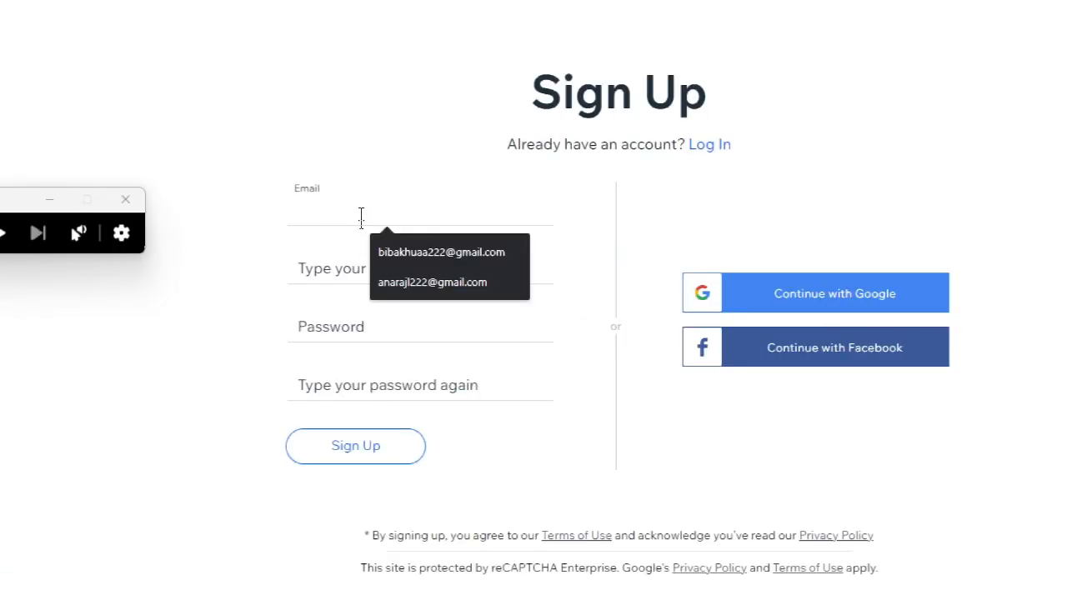
pyautogui.click(442, 252)
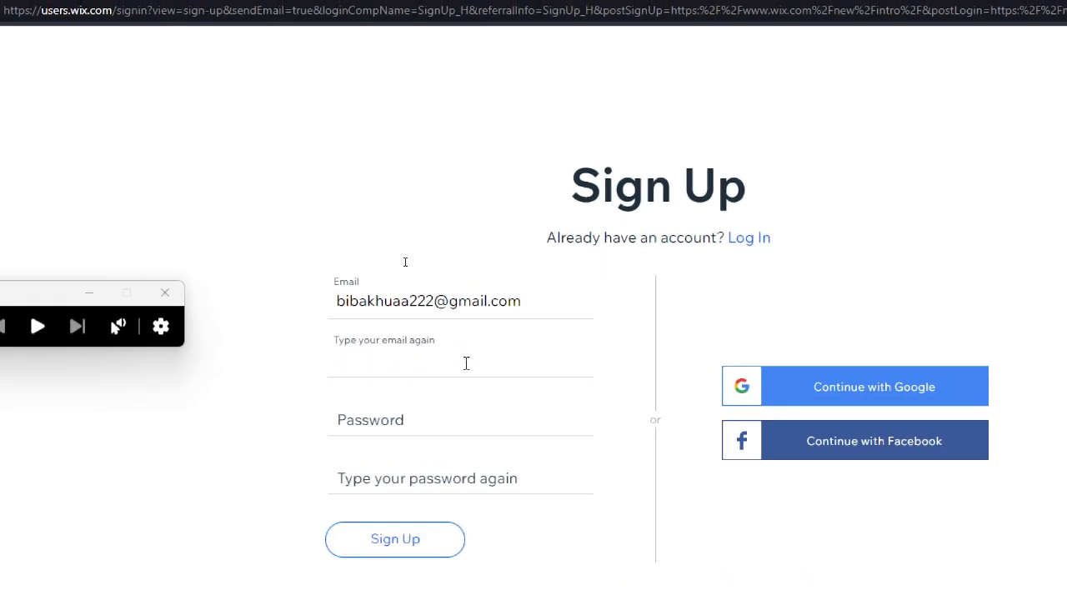
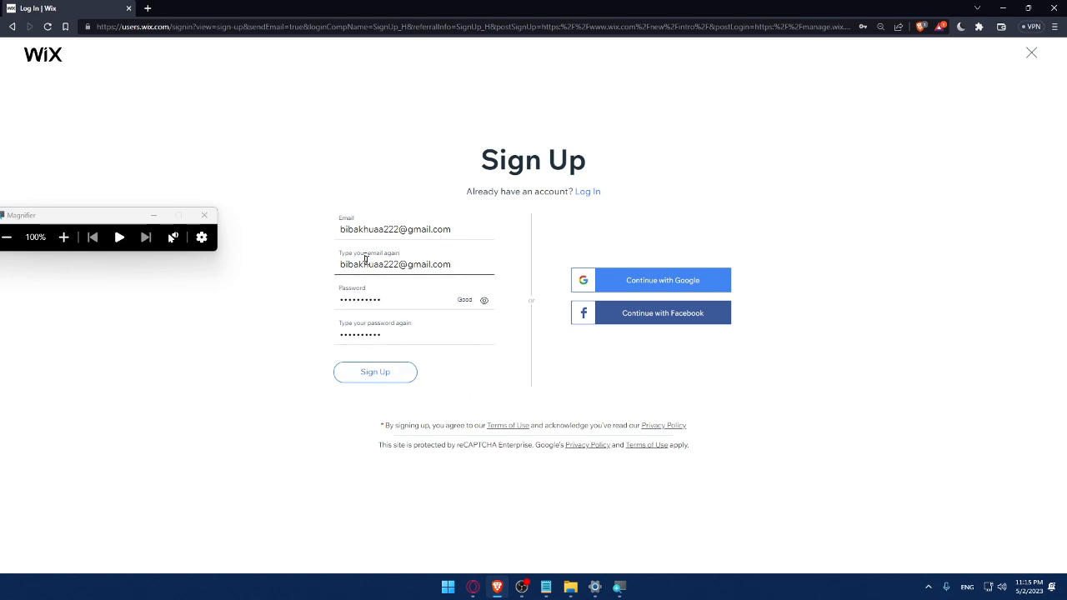
pyautogui.moveTo(663, 293)
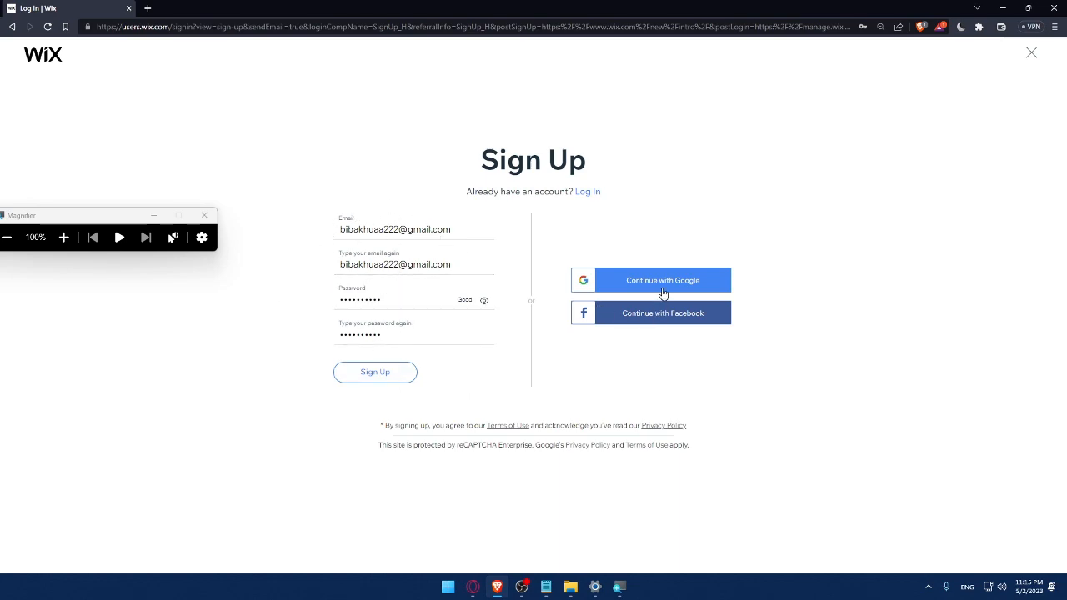
# Sign up through Continue with Google and approve the Google account
pyautogui.click(662, 279)
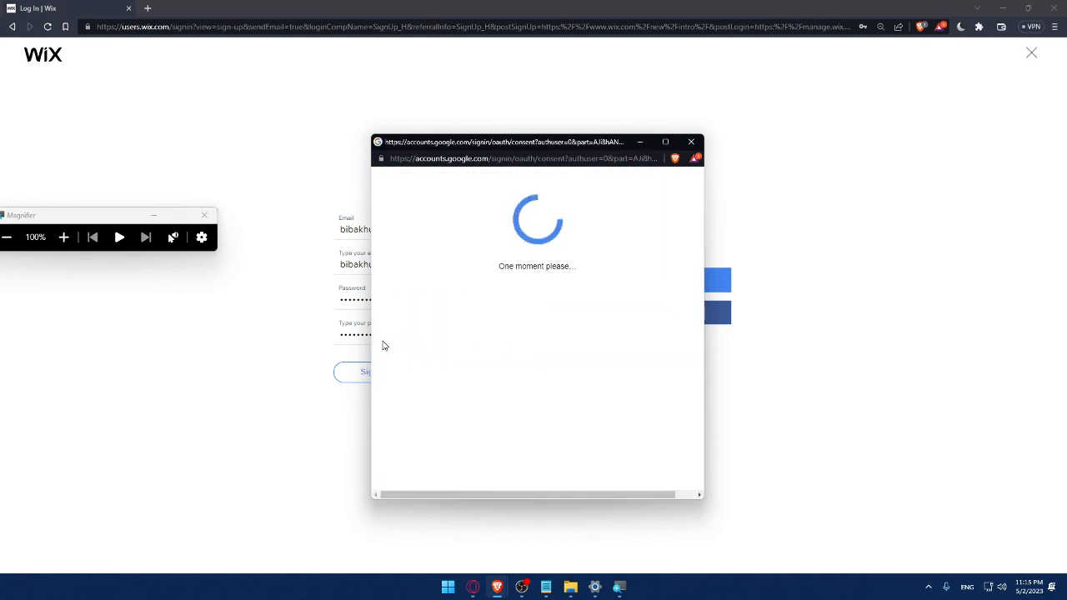
pyautogui.click(691, 141)
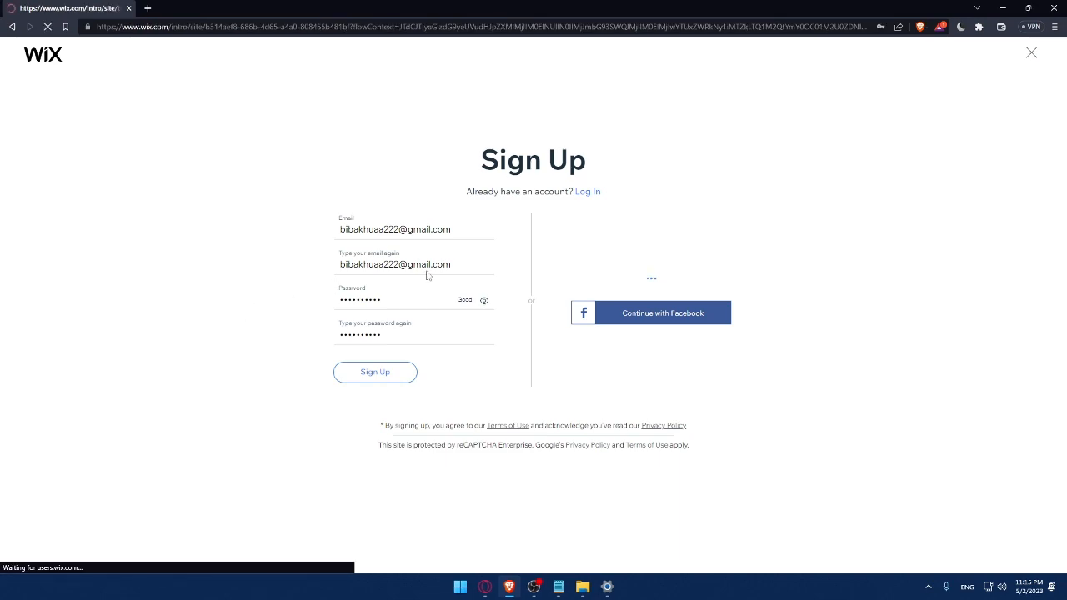
pyautogui.click(375, 372)
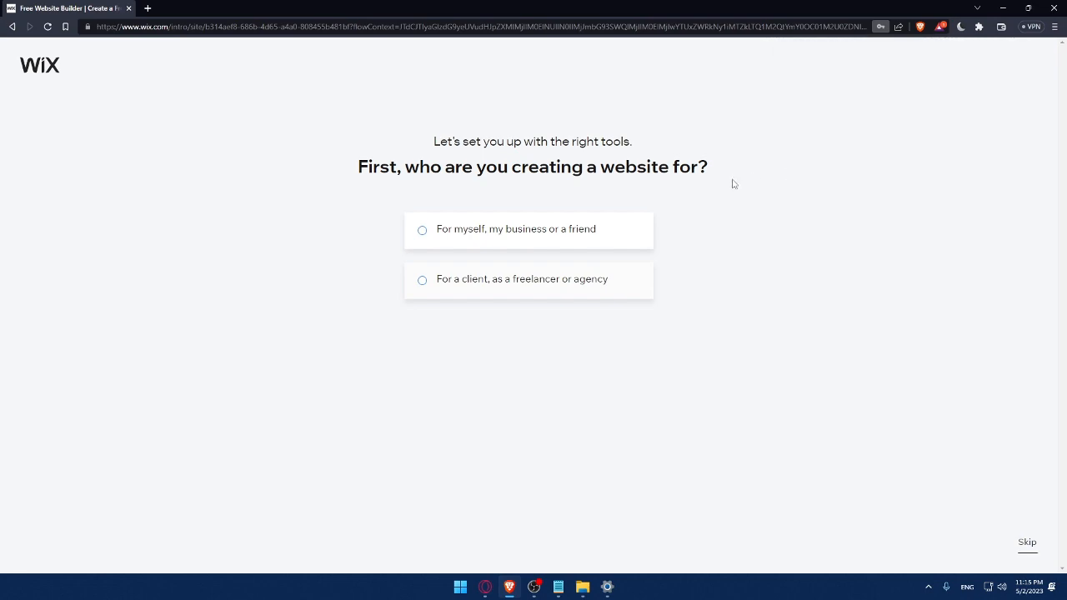
pyautogui.moveTo(795, 185)
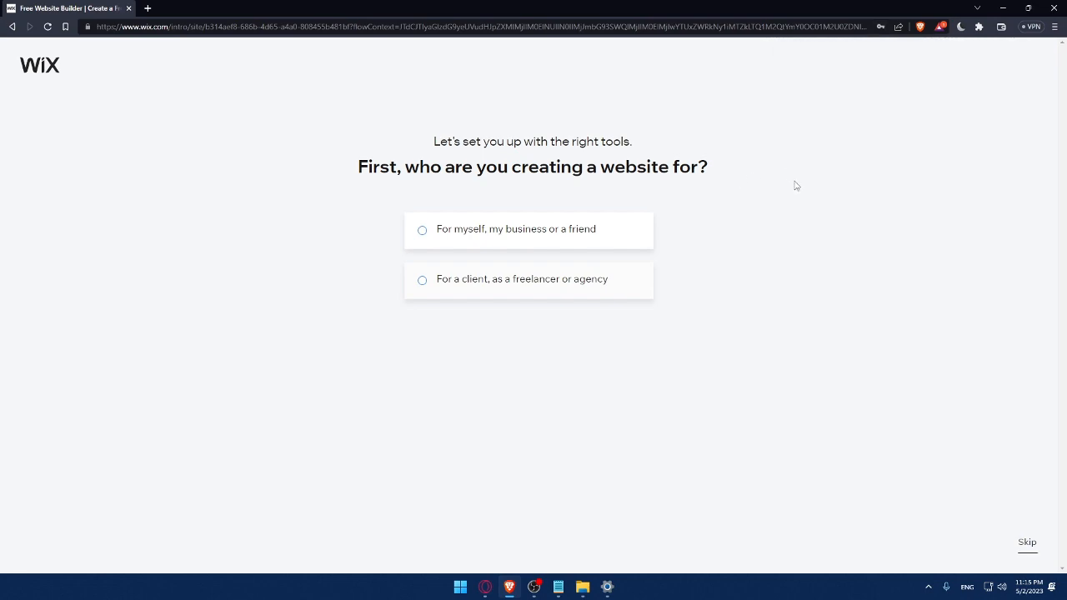
pyautogui.moveTo(855, 184)
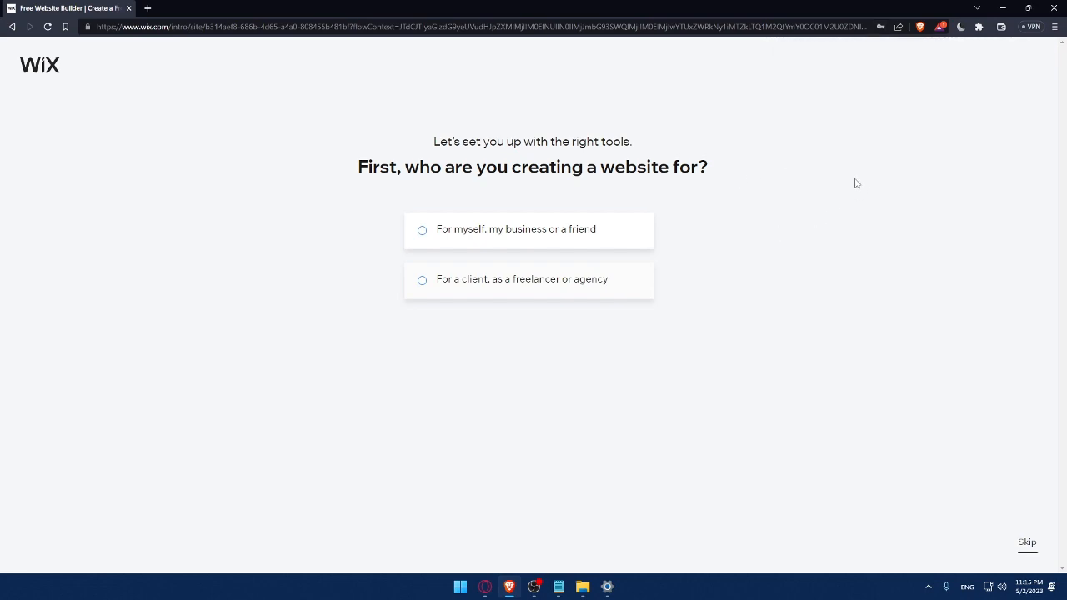
pyautogui.moveTo(513, 314)
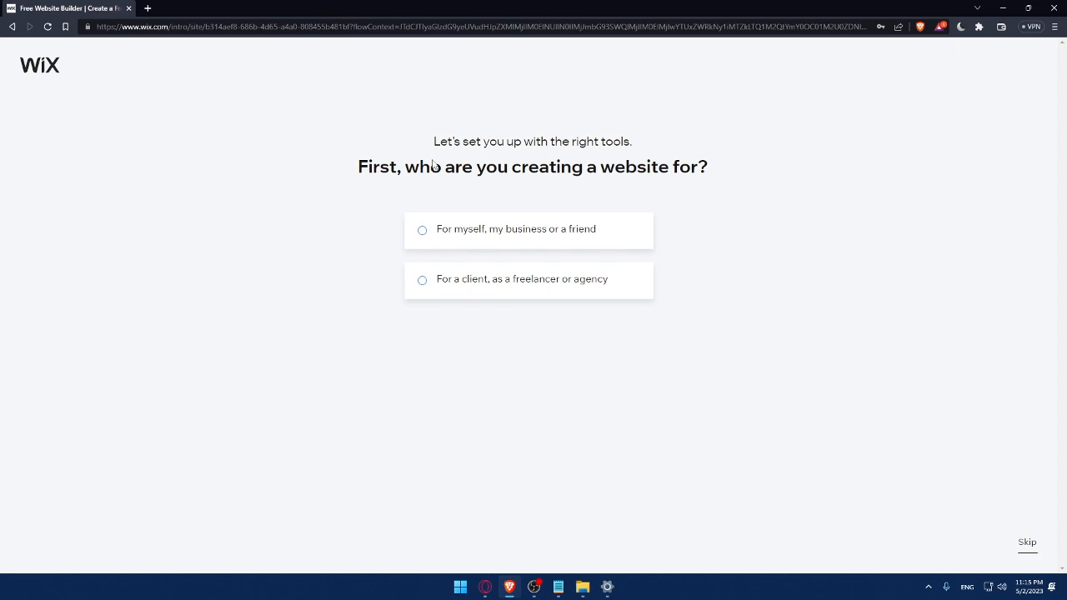
pyautogui.moveTo(432, 195)
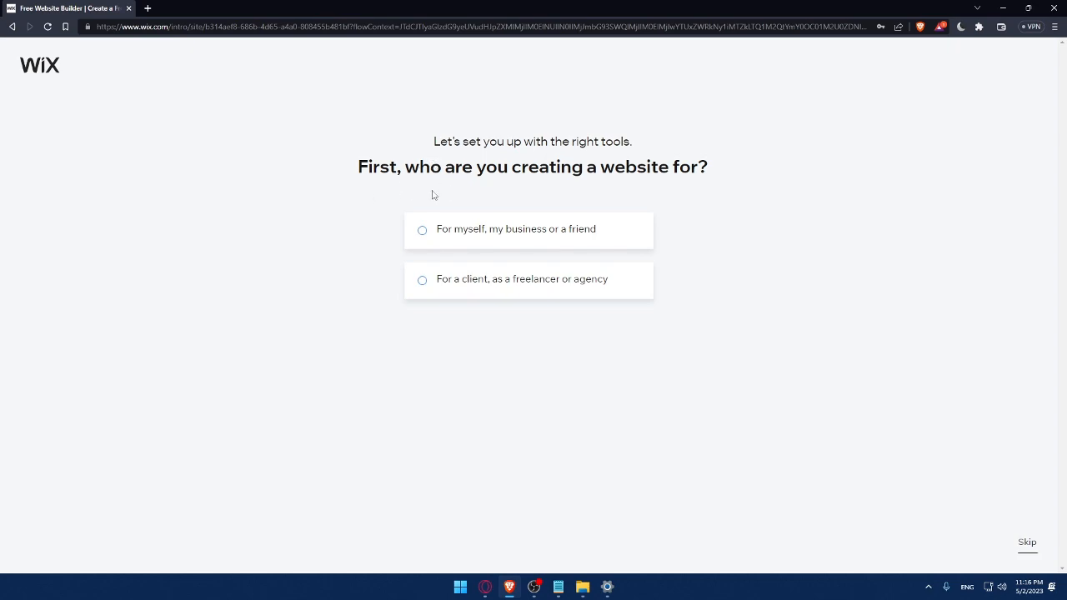
pyautogui.moveTo(146, 264)
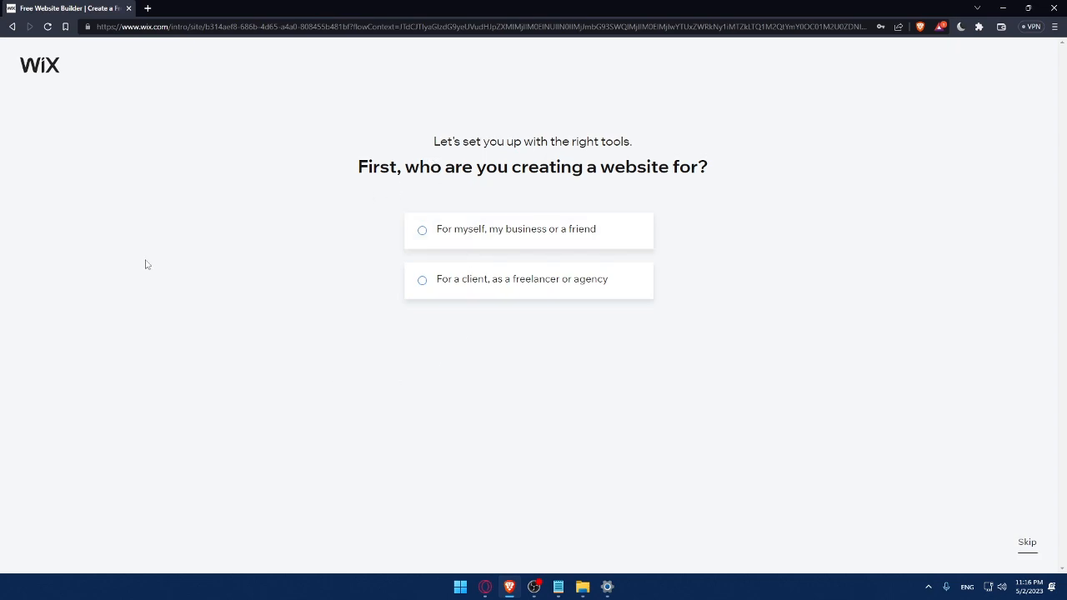
pyautogui.moveTo(955, 517)
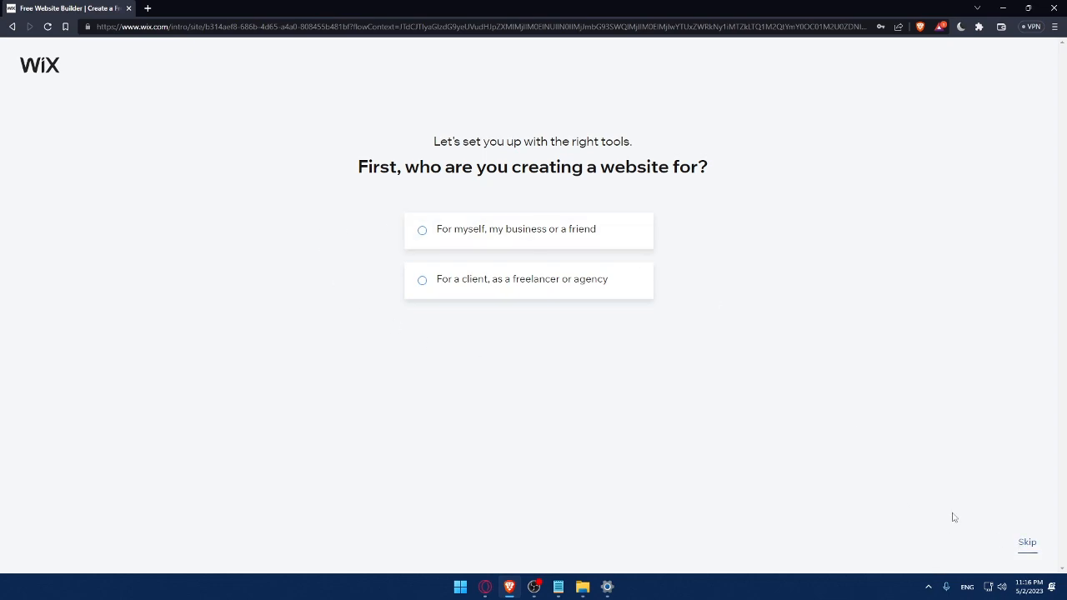
pyautogui.moveTo(722, 398)
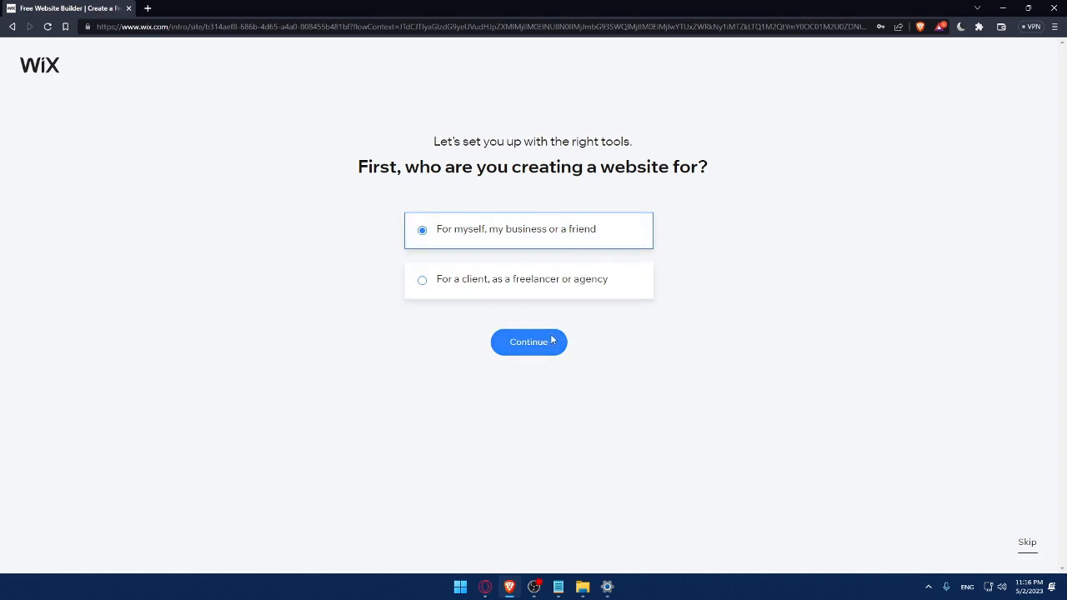
# Confirm the site is for your own business and choose Online Store
pyautogui.click(528, 342)
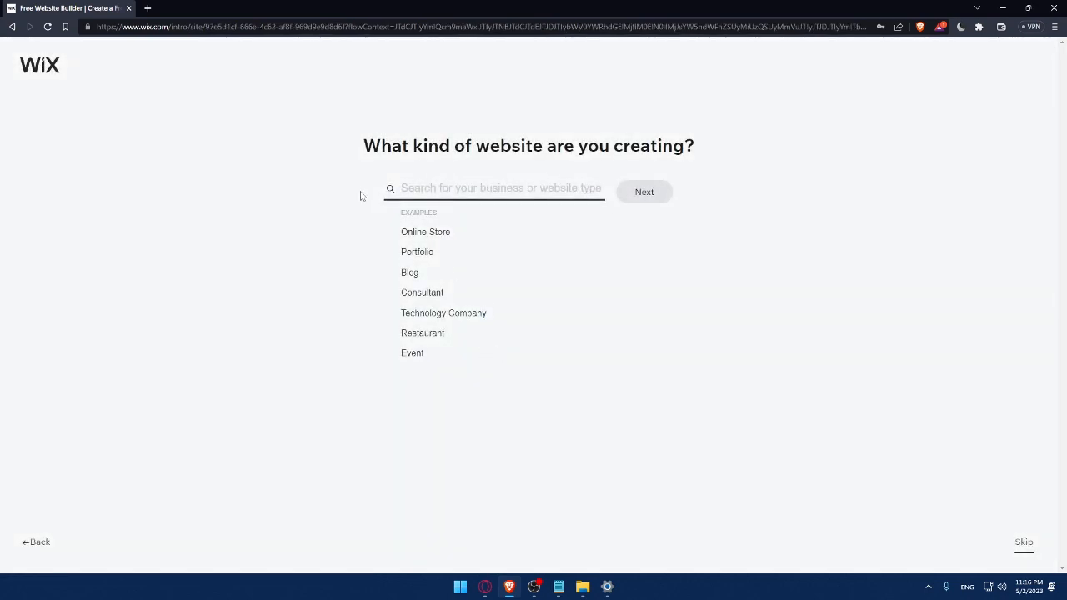
pyautogui.click(425, 232)
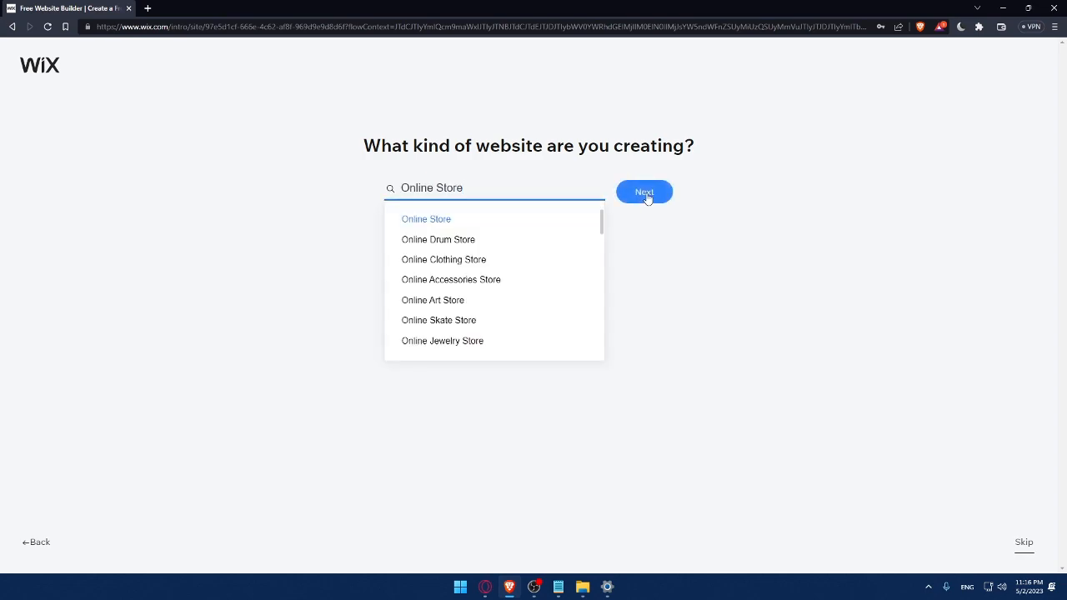
pyautogui.click(643, 192)
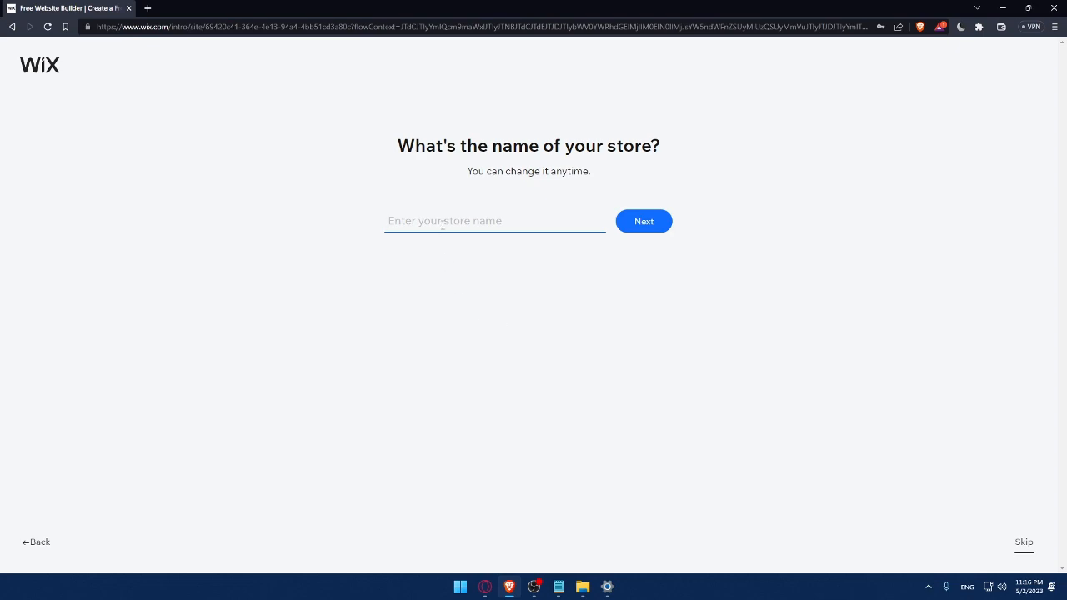
# Enter 'MrOmix' as the store name and continue
pyautogui.write('MrOmix')
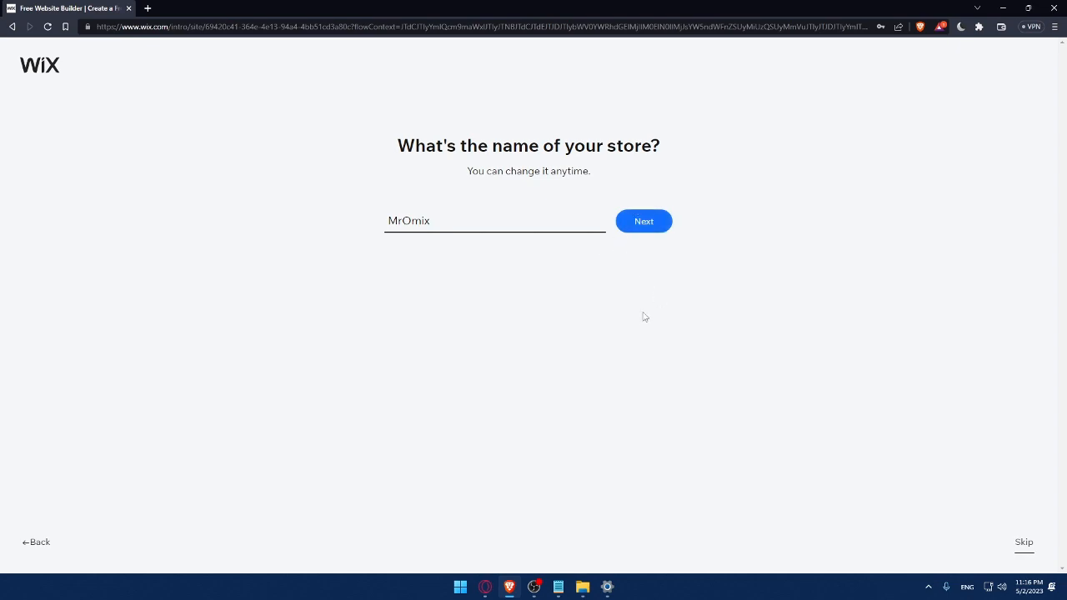
pyautogui.click(644, 221)
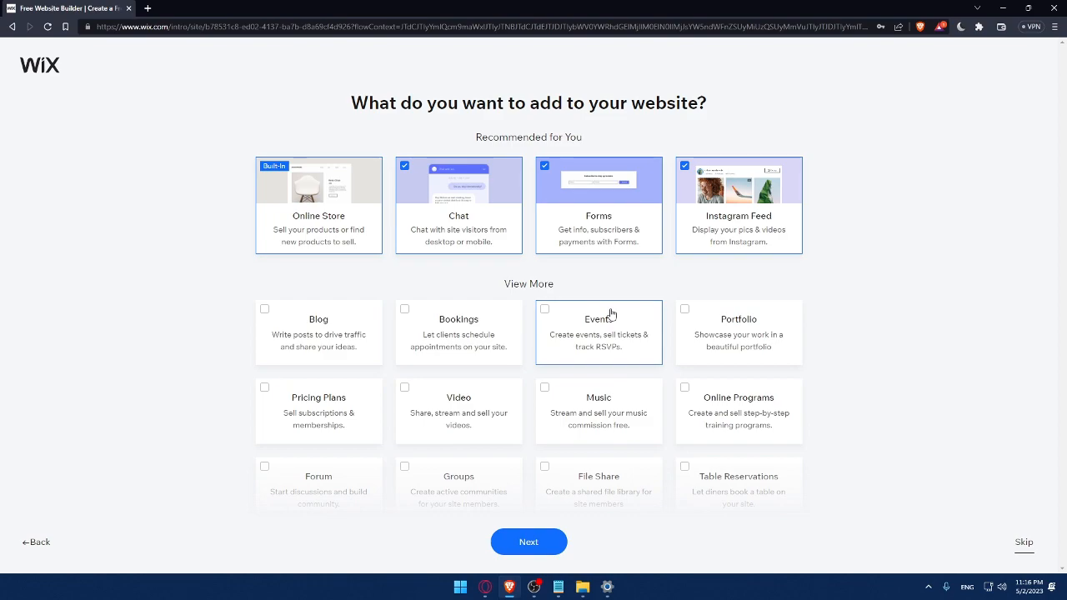
pyautogui.moveTo(502, 216)
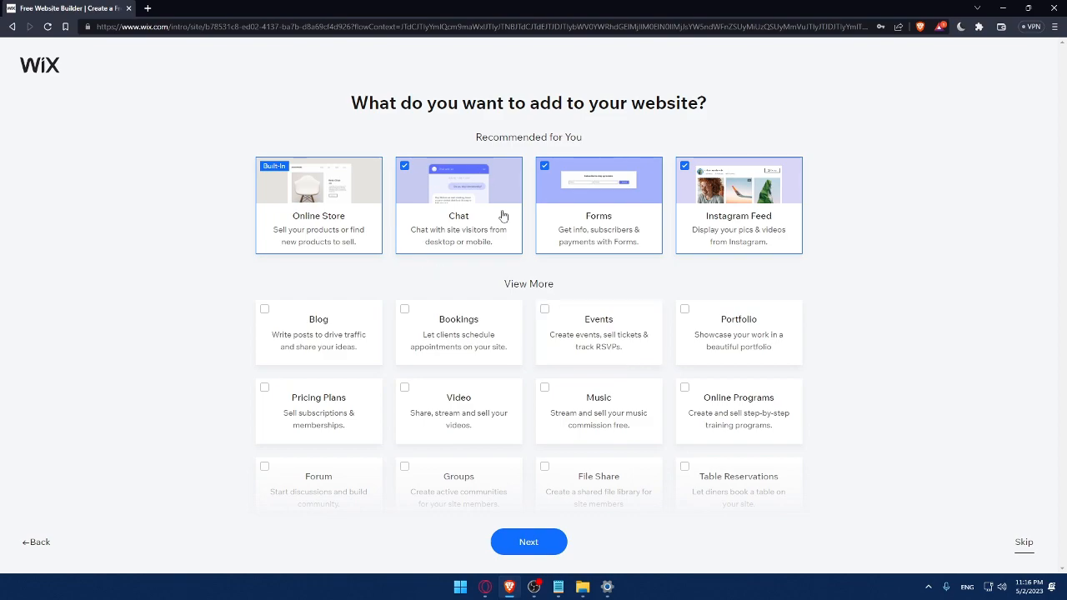
pyautogui.moveTo(181, 325)
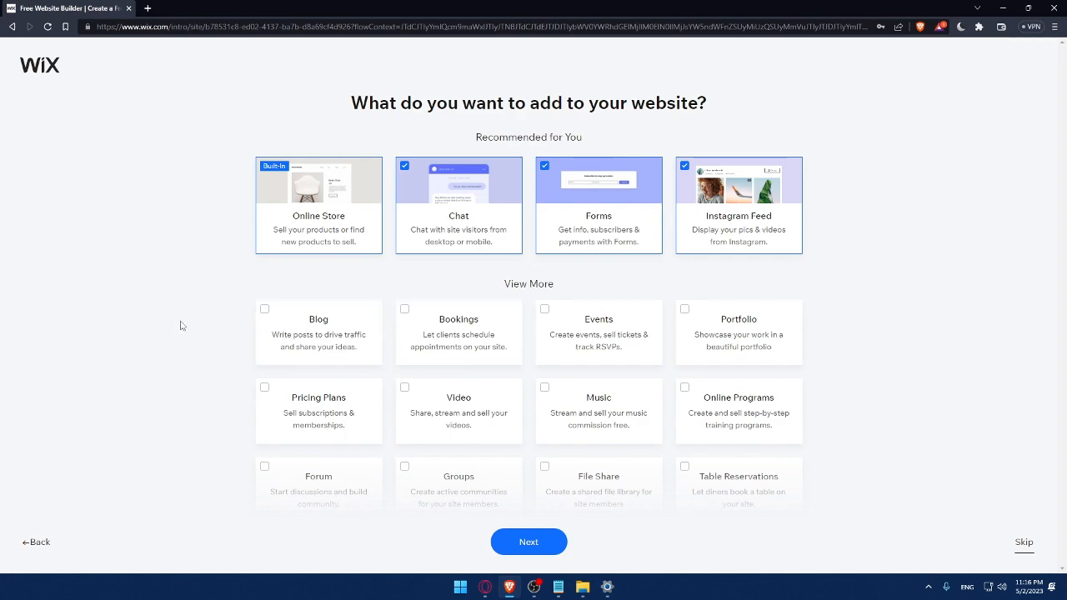
# Add the Blog and Video features and confirm the feature selection
pyautogui.click(265, 309)
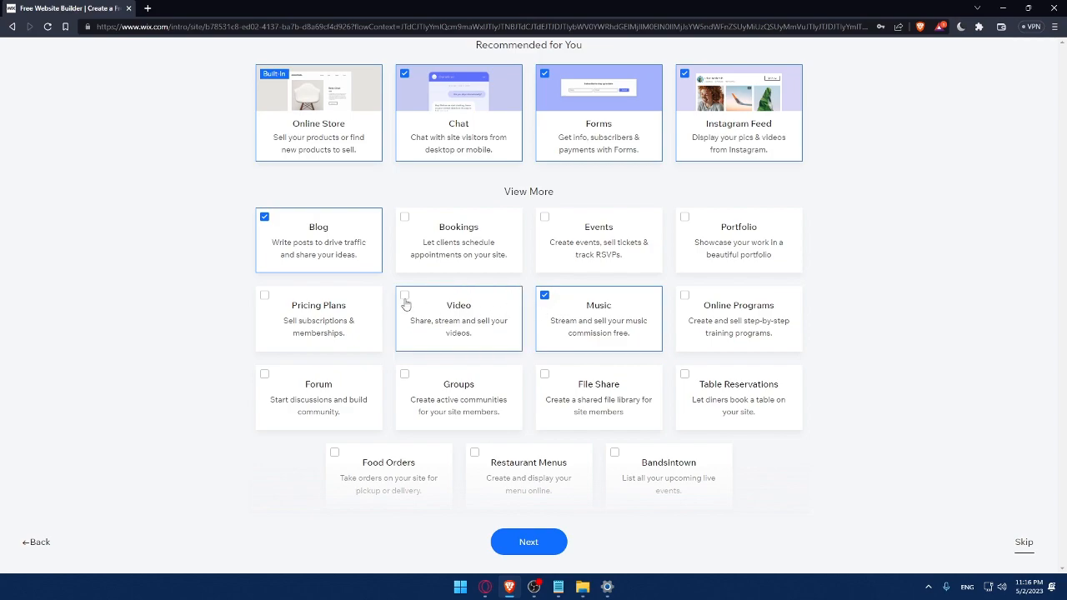
pyautogui.click(404, 294)
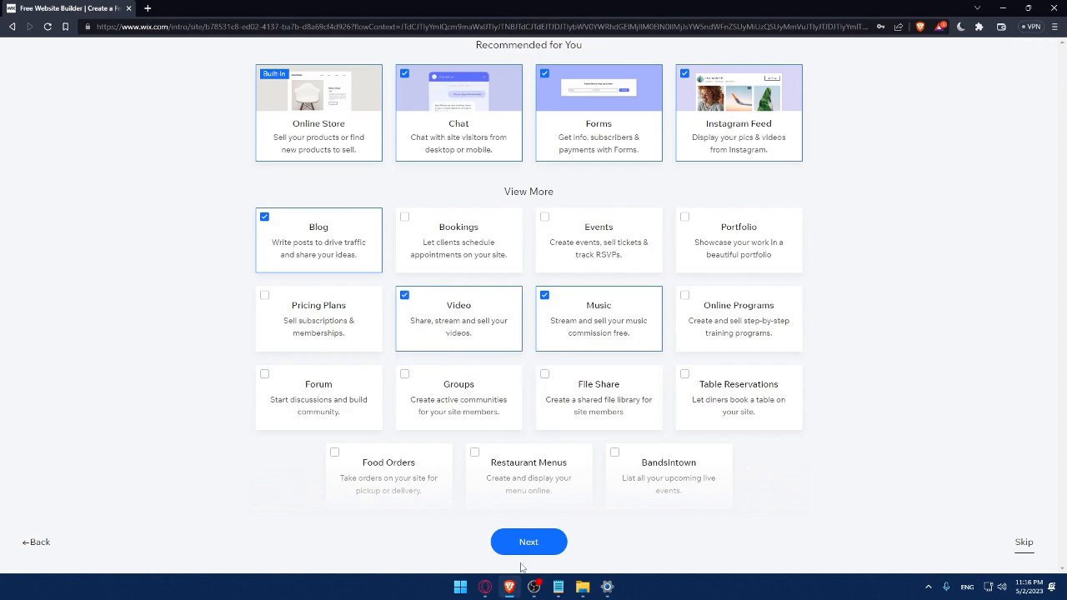
pyautogui.click(529, 542)
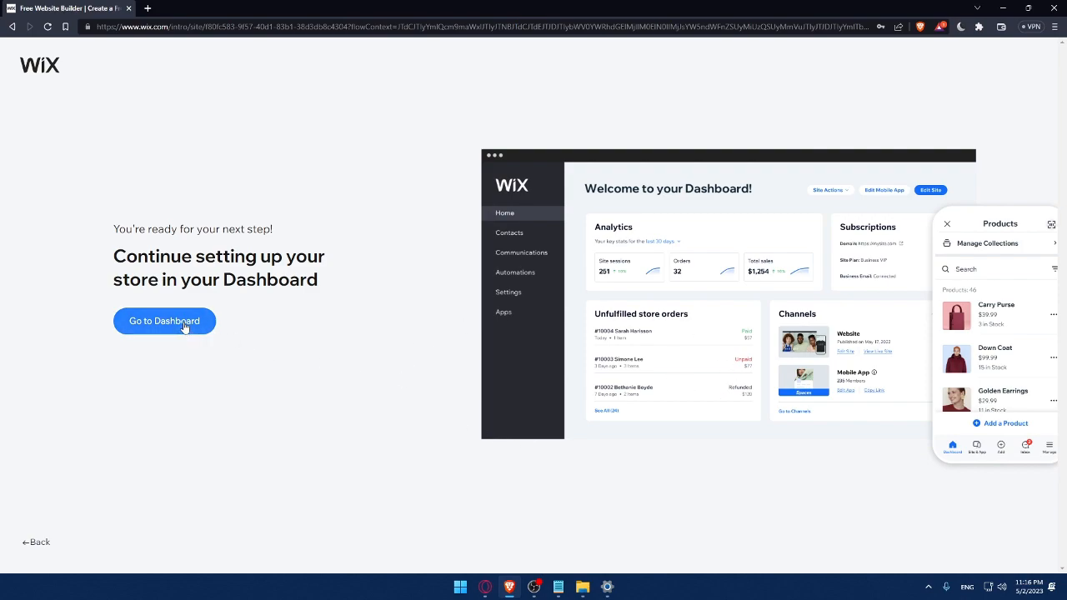
# Leave the setup wizard and go to the MrOmix store dashboard
pyautogui.click(164, 321)
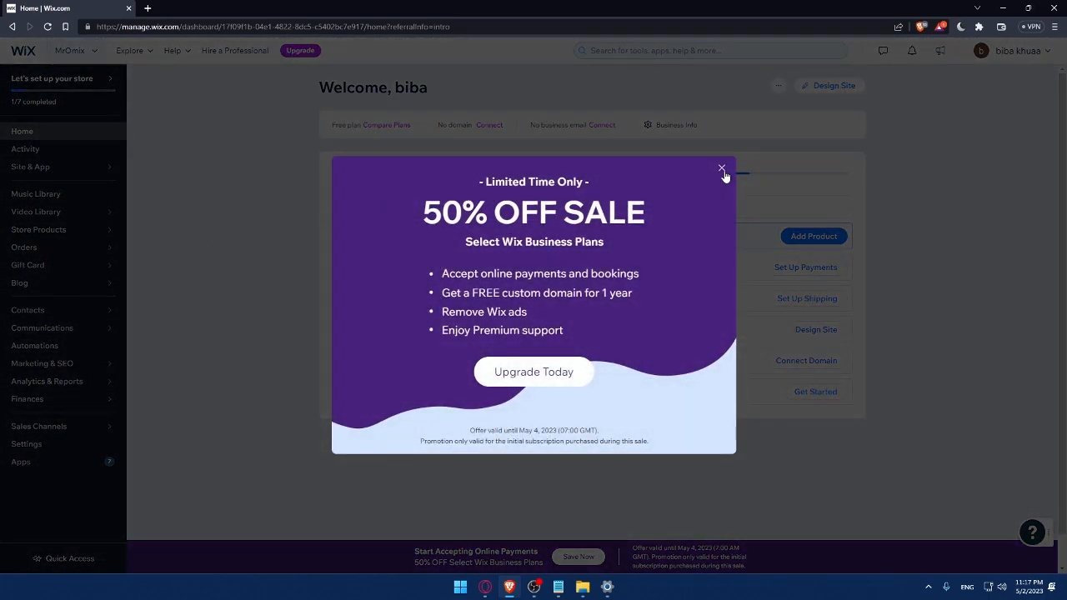
# Close the 50% OFF SALE popup to reveal the store setup checklist
pyautogui.click(722, 169)
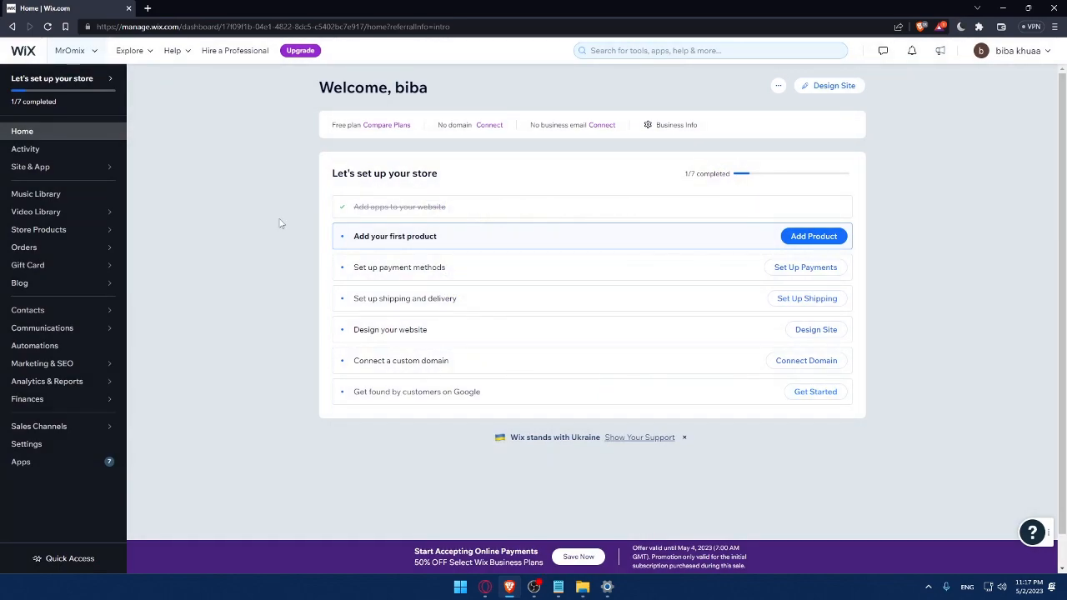
pyautogui.doubleClick(384, 174)
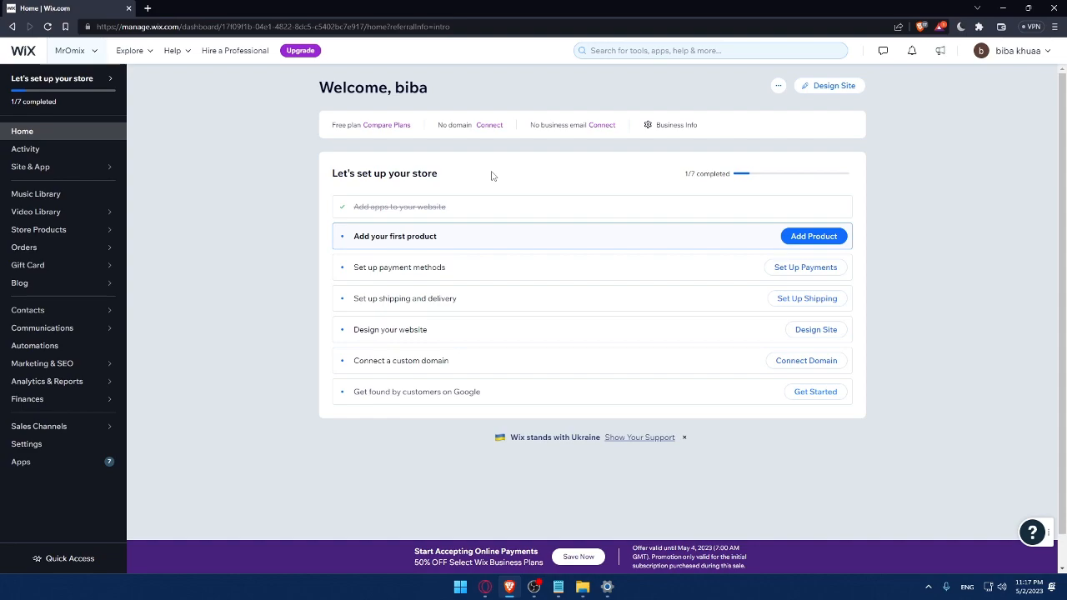
pyautogui.moveTo(370, 252)
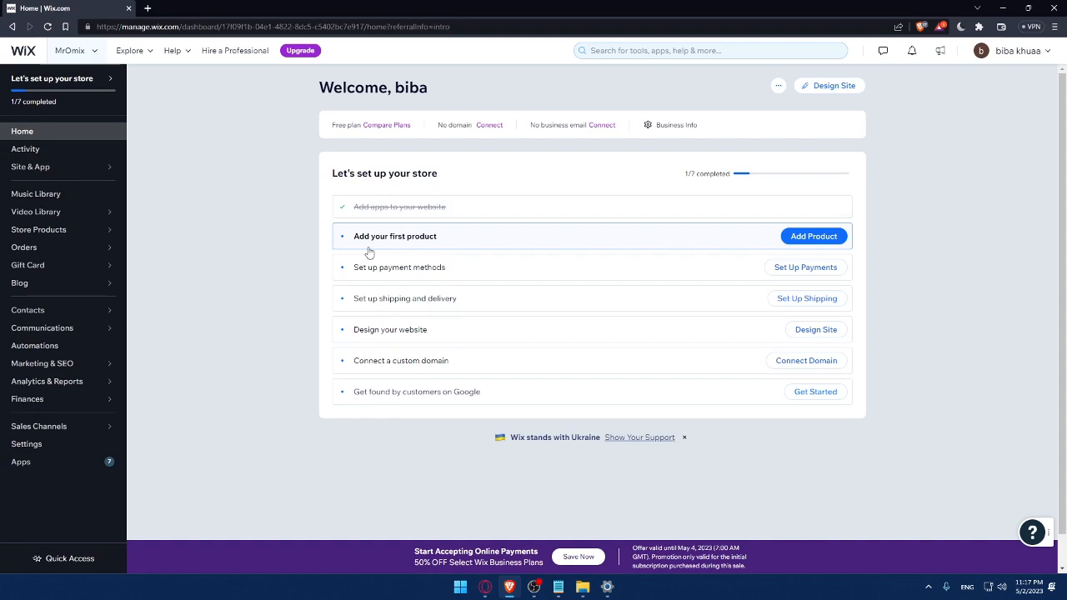
pyautogui.moveTo(405, 246)
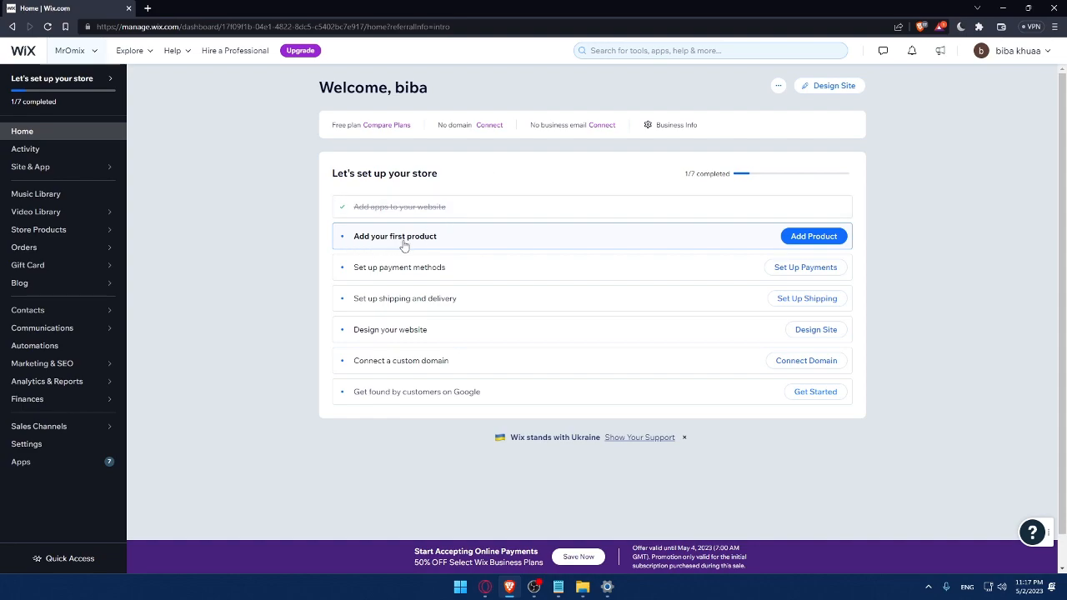
pyautogui.moveTo(488, 279)
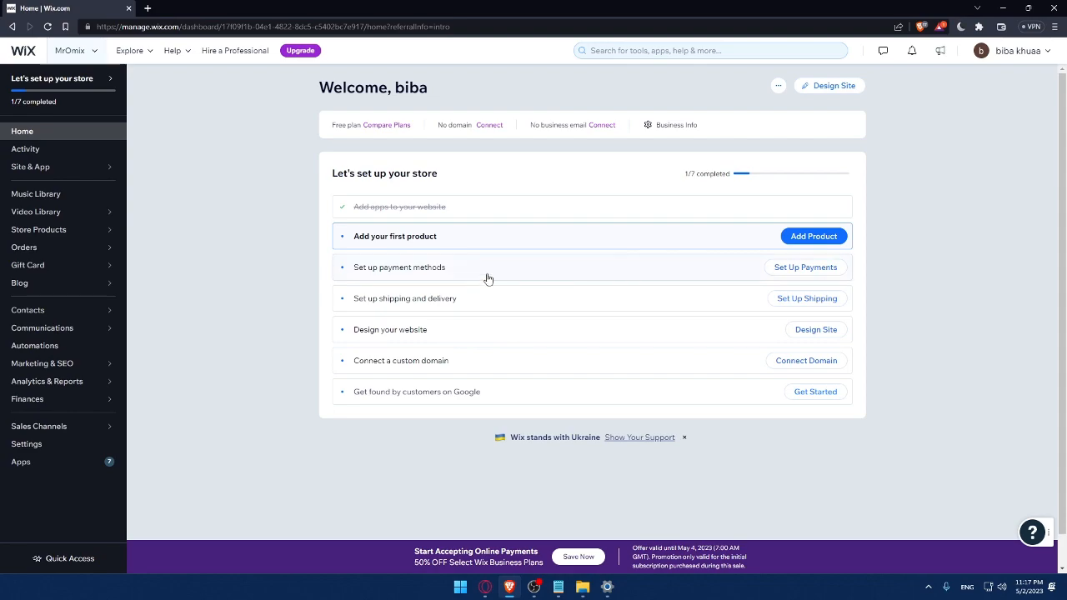
pyautogui.moveTo(361, 310)
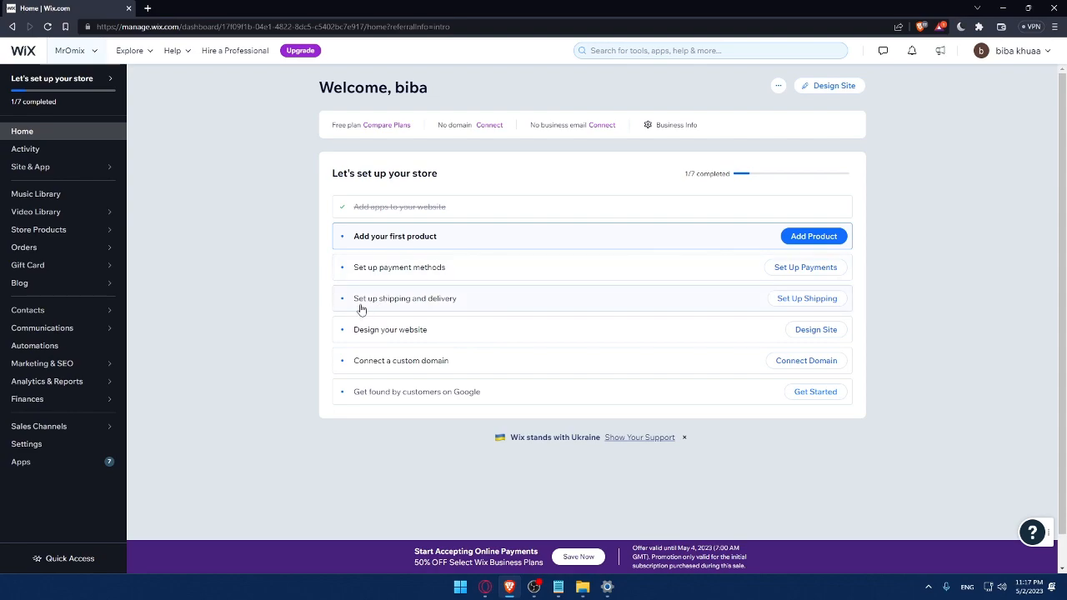
pyautogui.moveTo(428, 316)
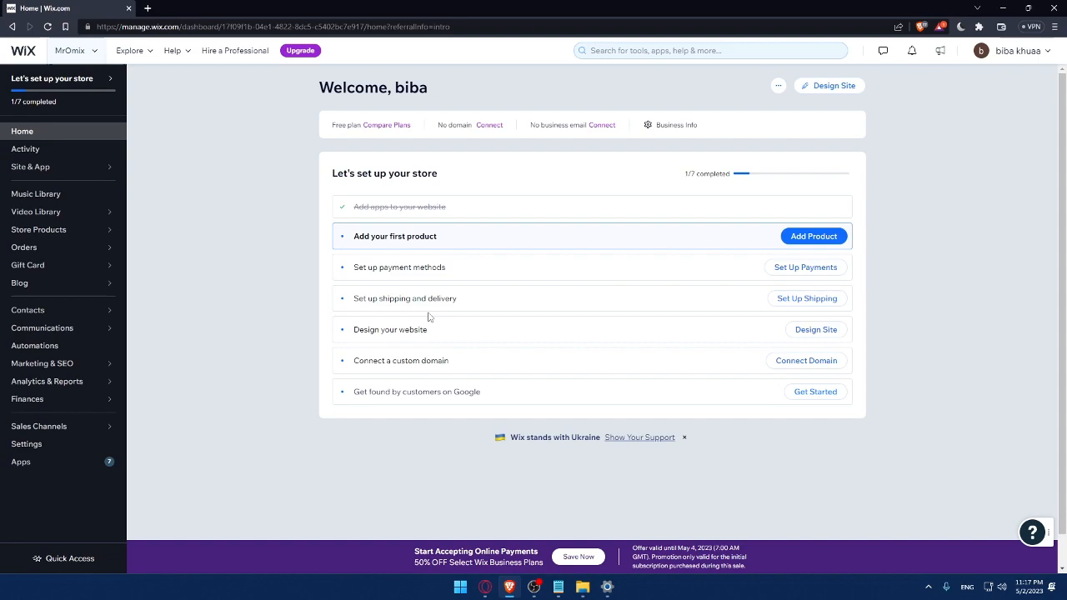
pyautogui.moveTo(367, 353)
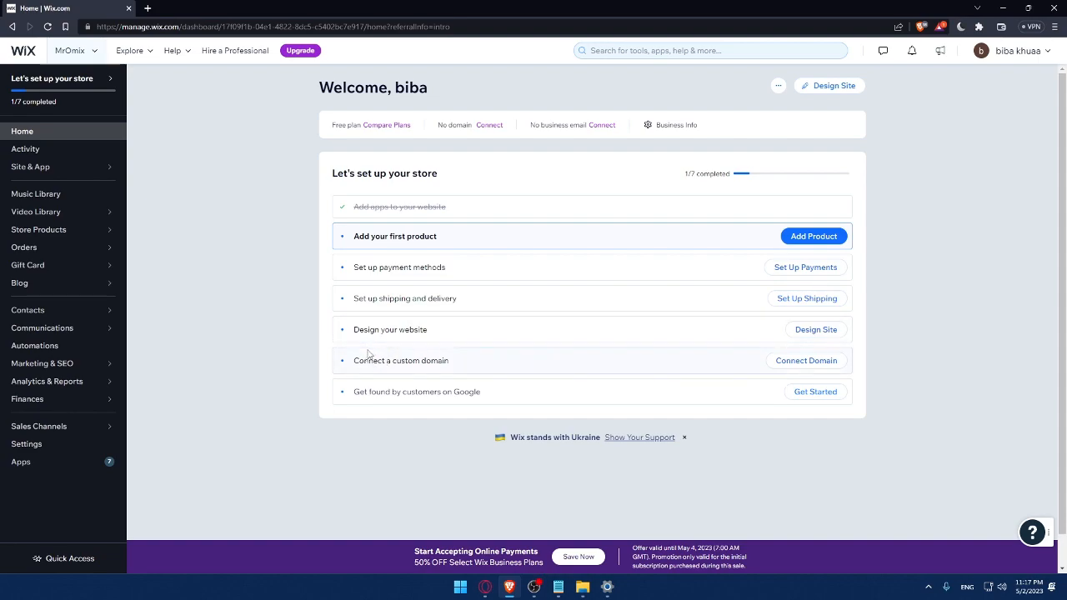
pyautogui.moveTo(344, 392)
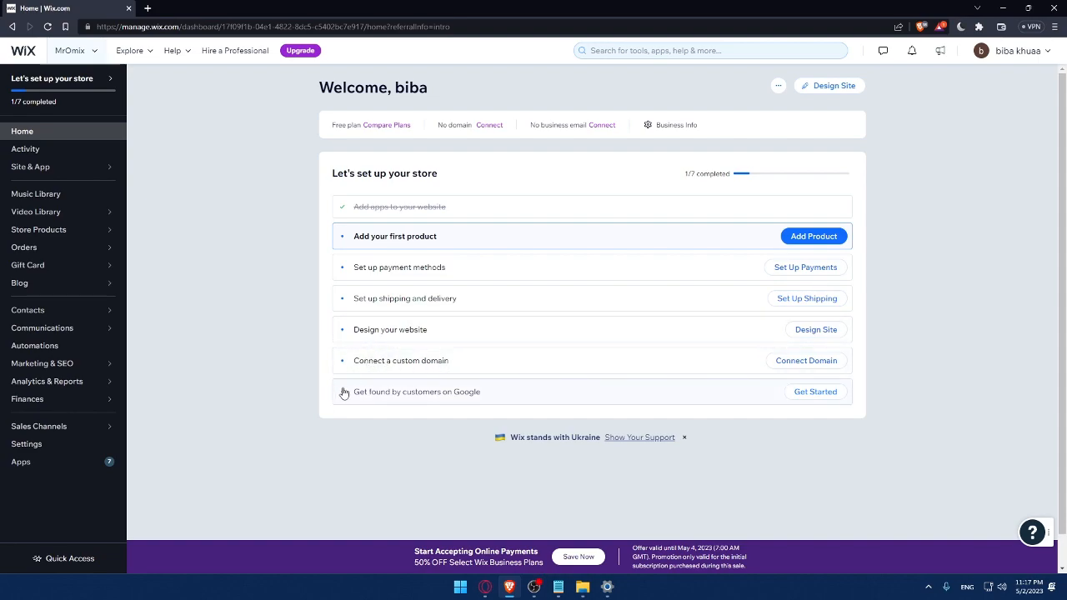
pyautogui.moveTo(631, 402)
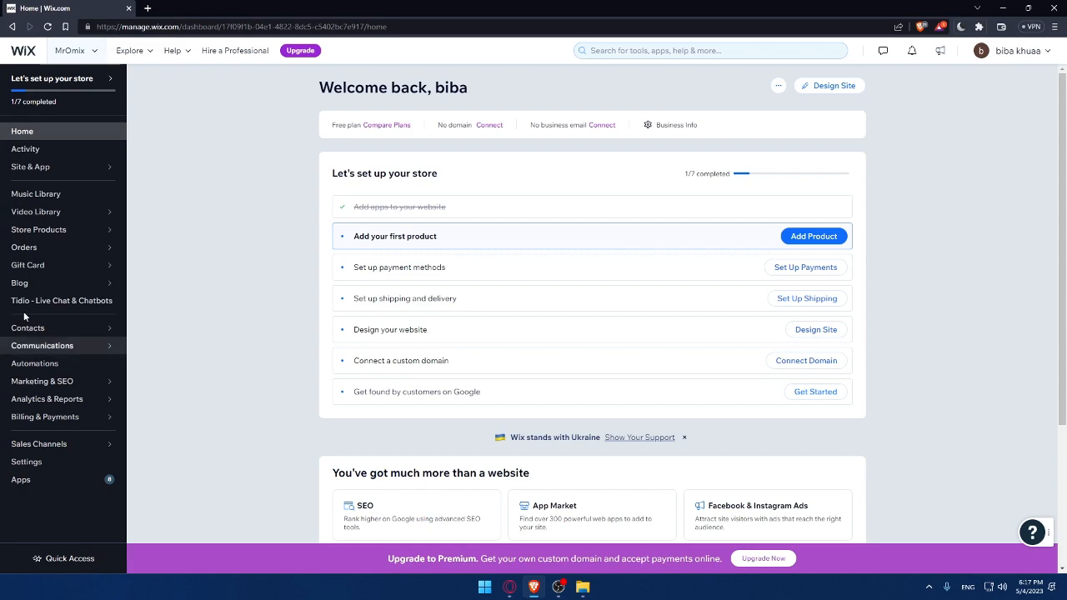
# Search the App Market for 'klaviyo', correcting the misspelled 'klavi' query
pyautogui.click(20, 479)
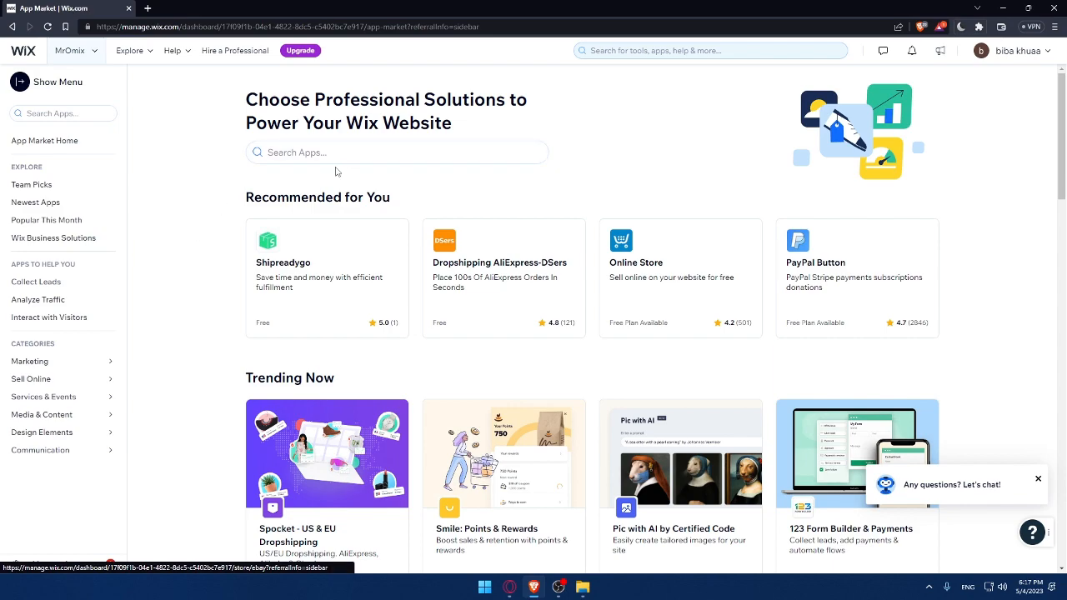
pyautogui.write('k')
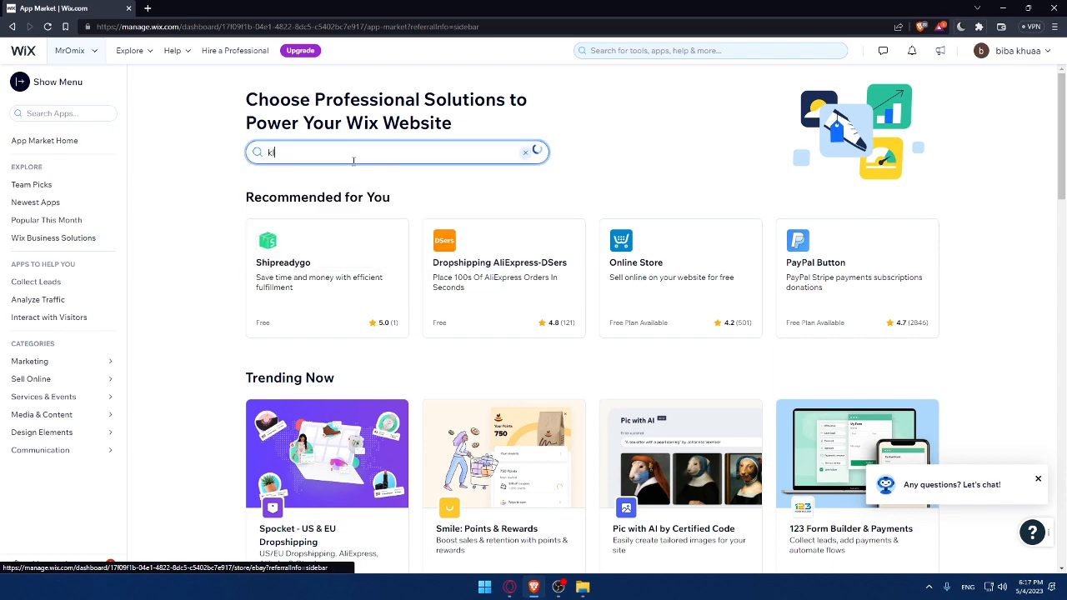
pyautogui.write('lavi')
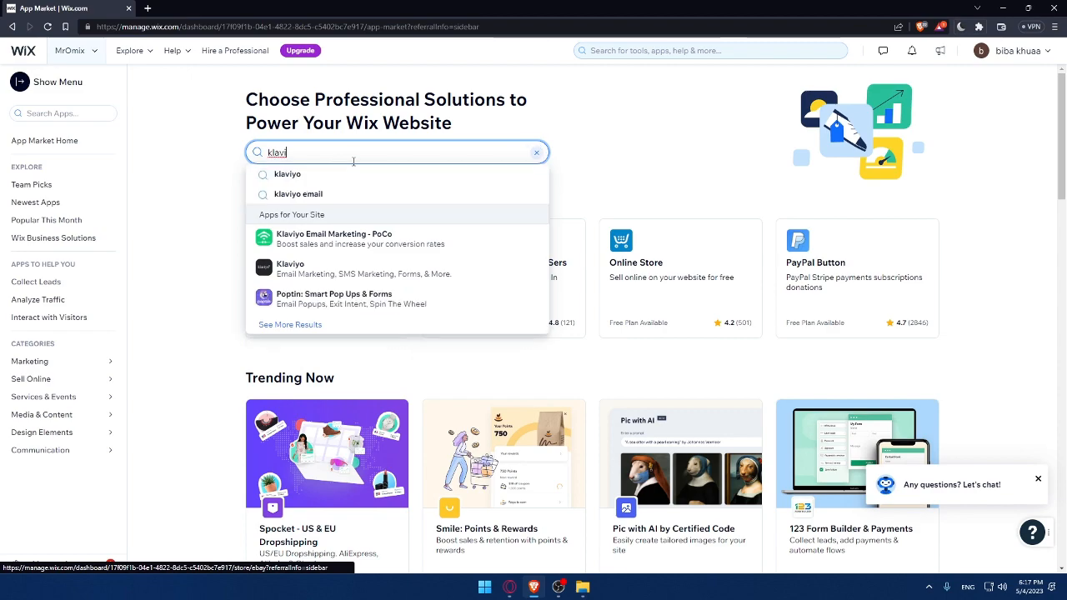
pyautogui.press('Return')
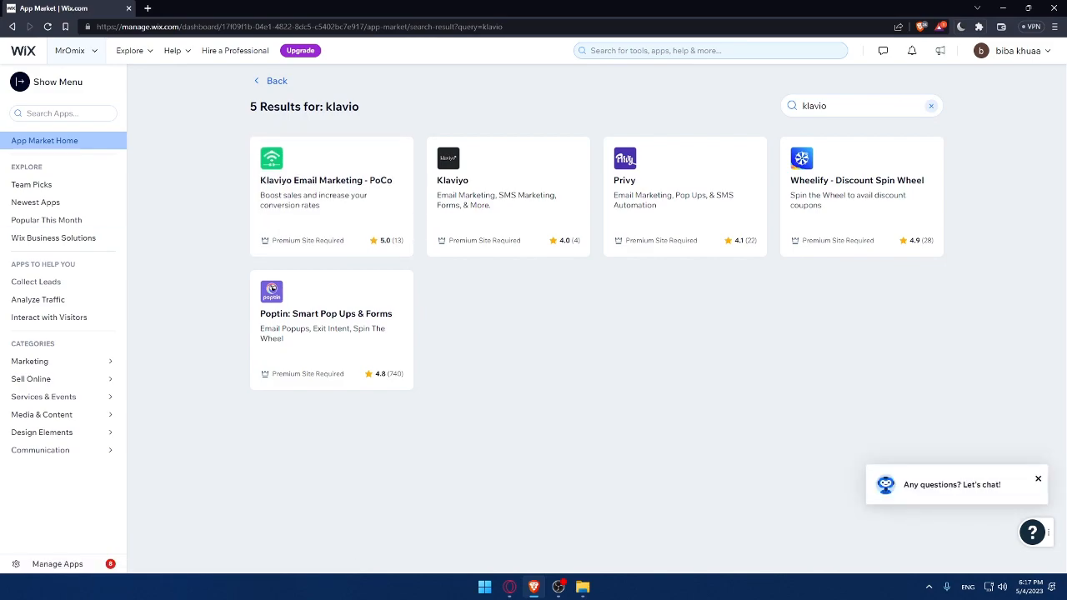
pyautogui.click(854, 106)
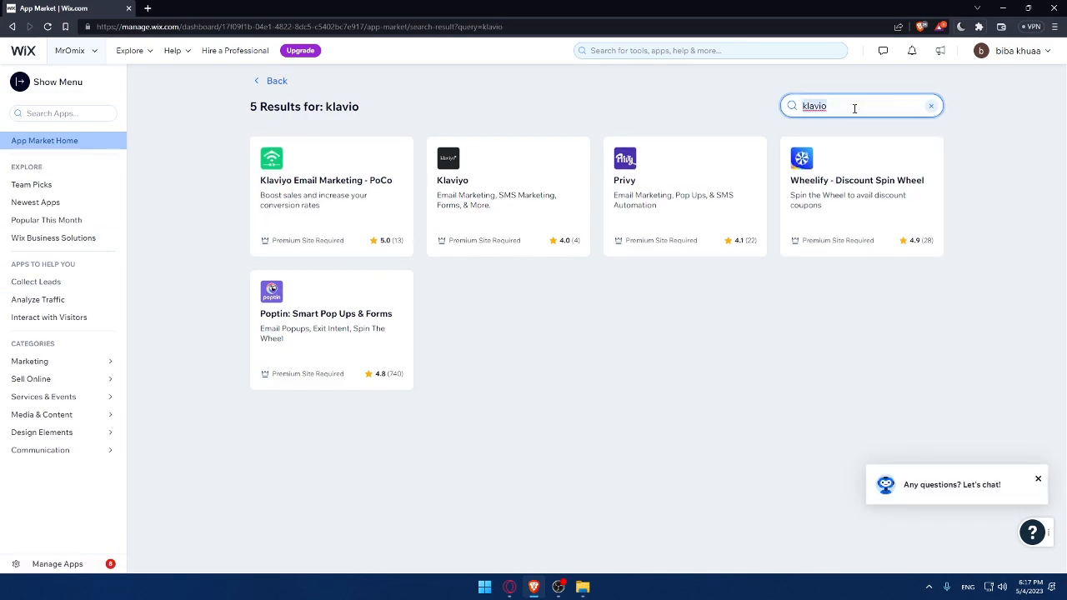
pyautogui.write('y')
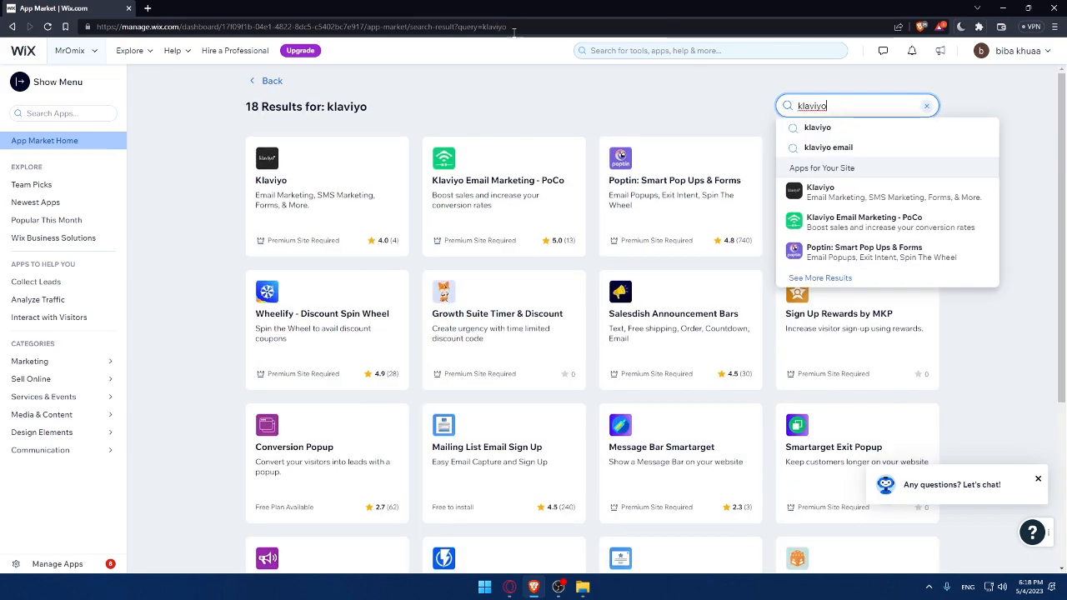
pyautogui.click(530, 72)
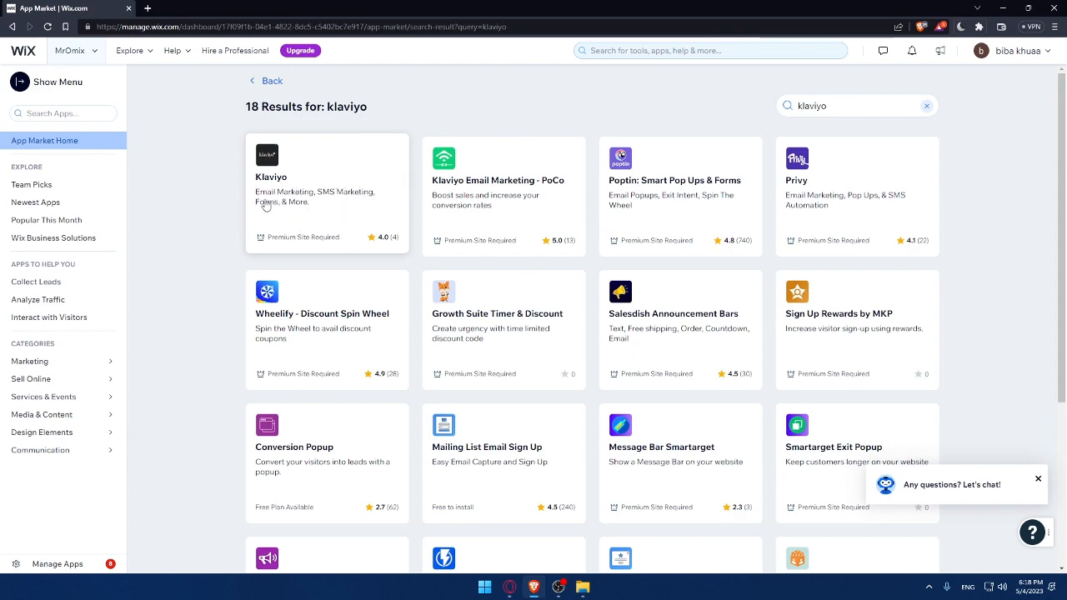
pyautogui.moveTo(290, 215)
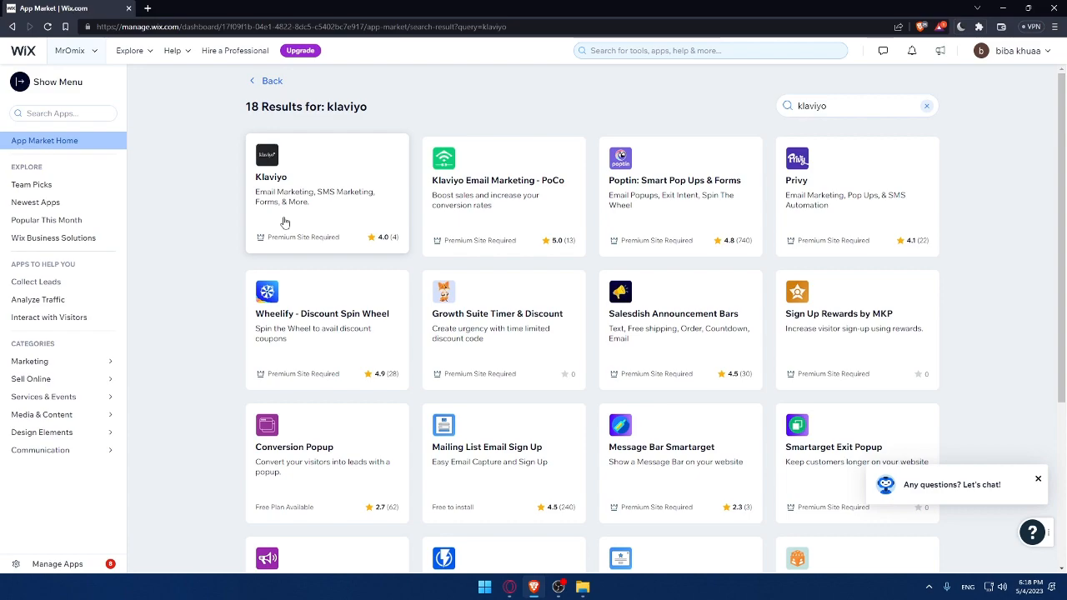
pyautogui.moveTo(321, 207)
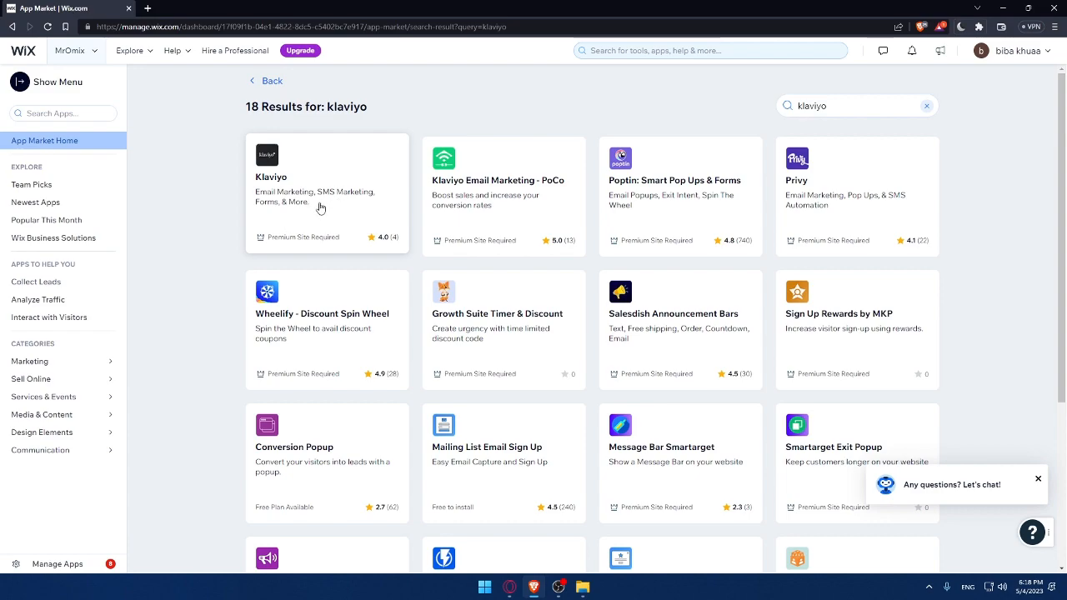
pyautogui.moveTo(292, 250)
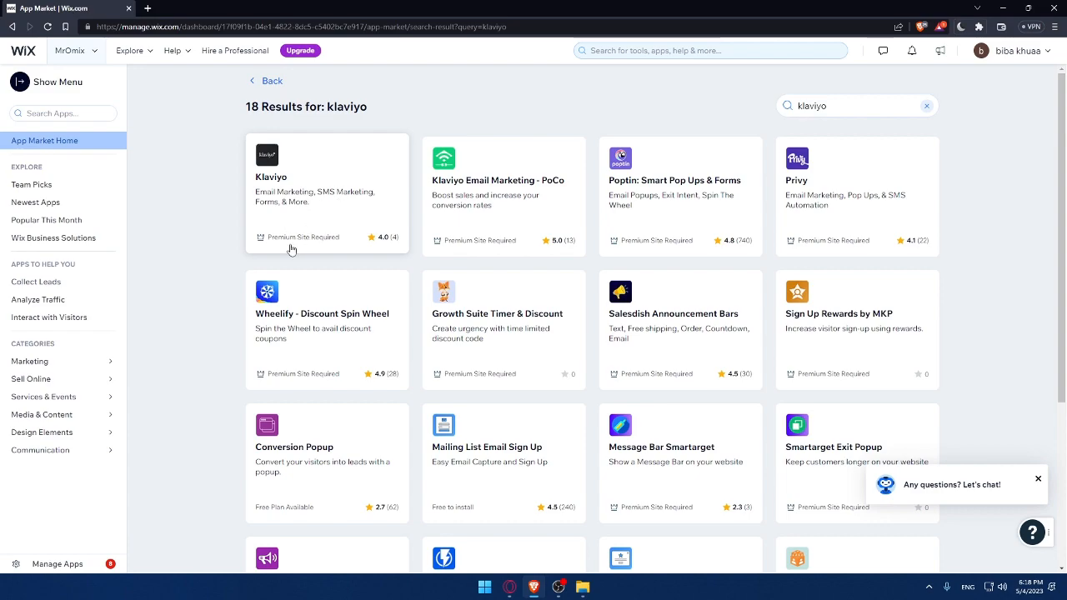
pyautogui.moveTo(322, 247)
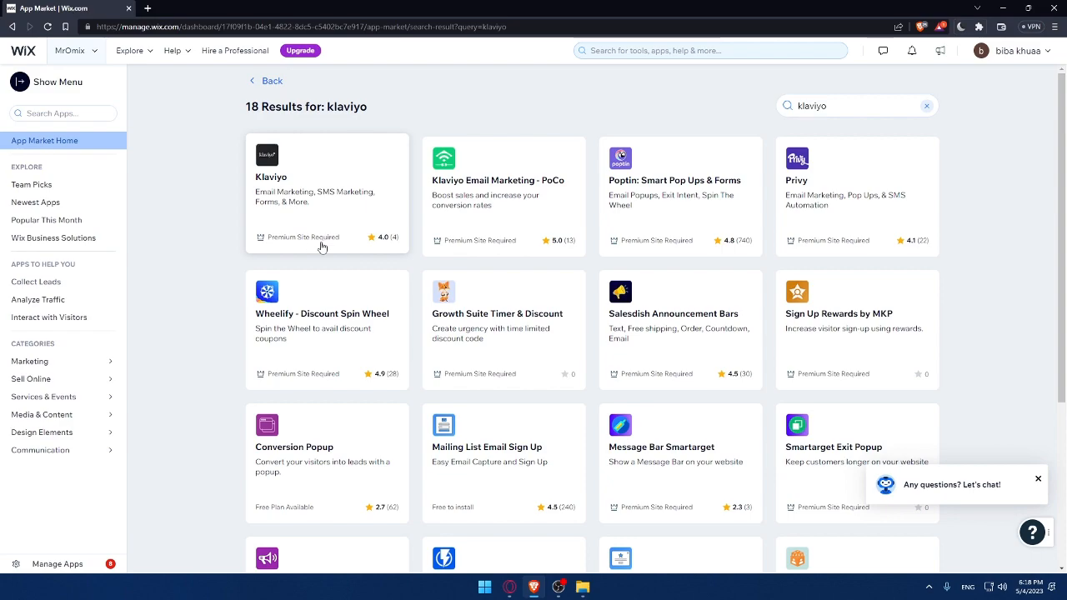
pyautogui.moveTo(474, 231)
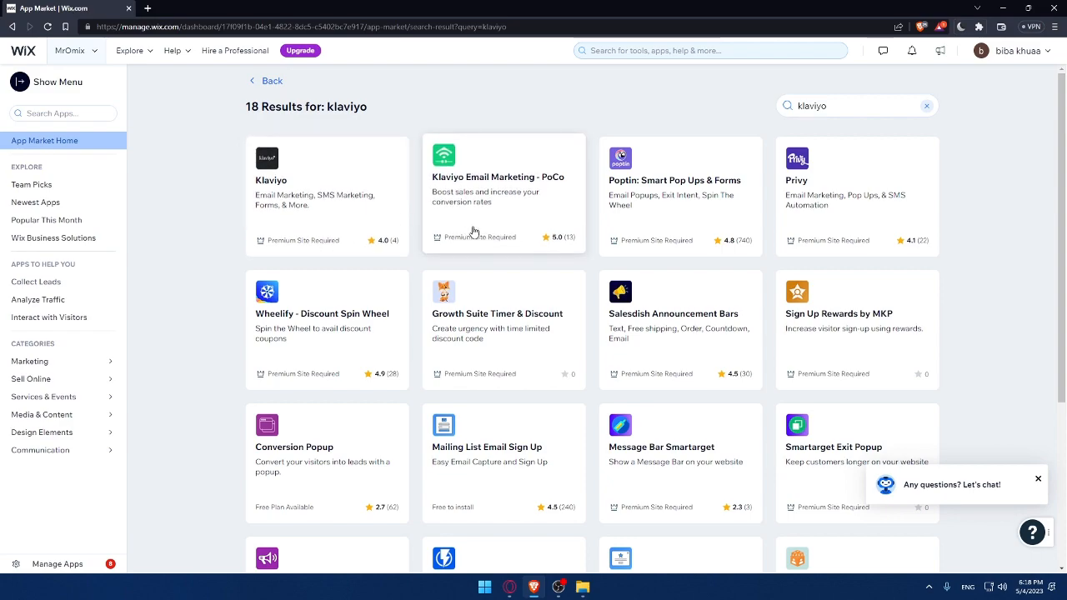
pyautogui.moveTo(476, 248)
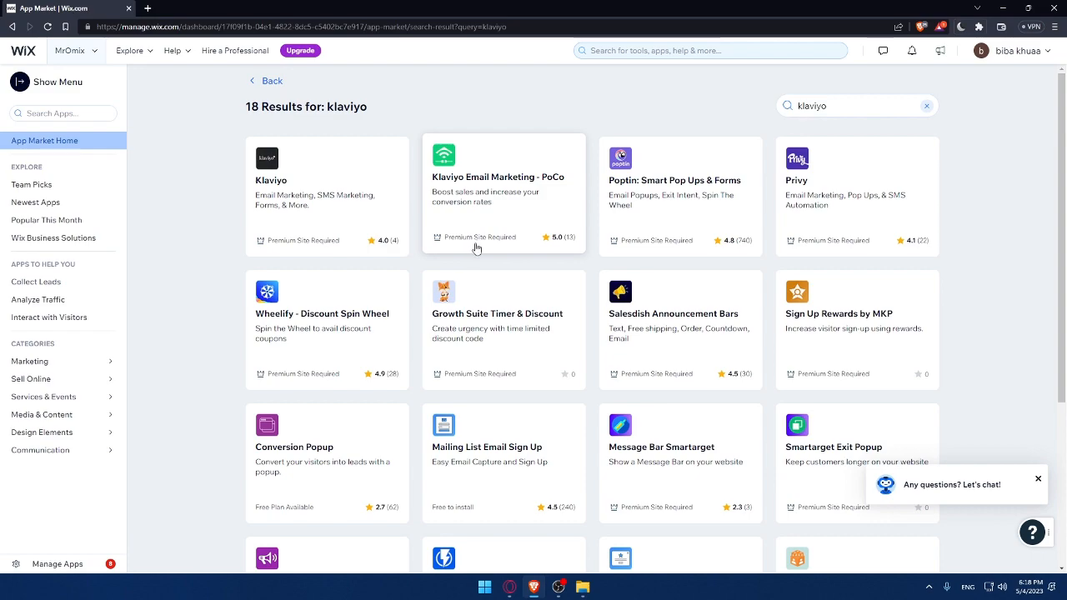
pyautogui.moveTo(473, 250)
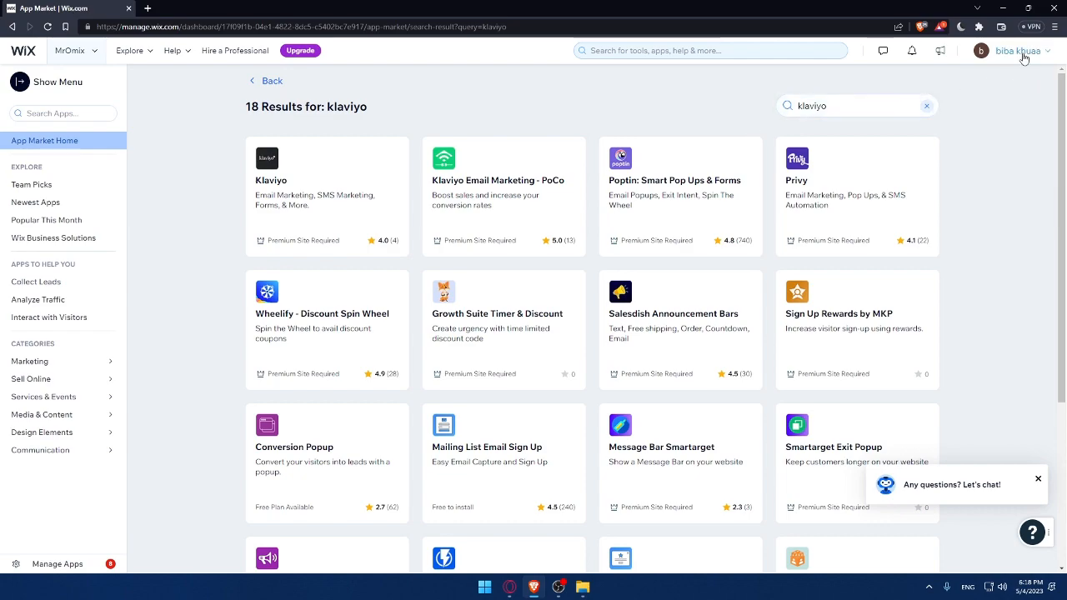
pyautogui.click(1018, 51)
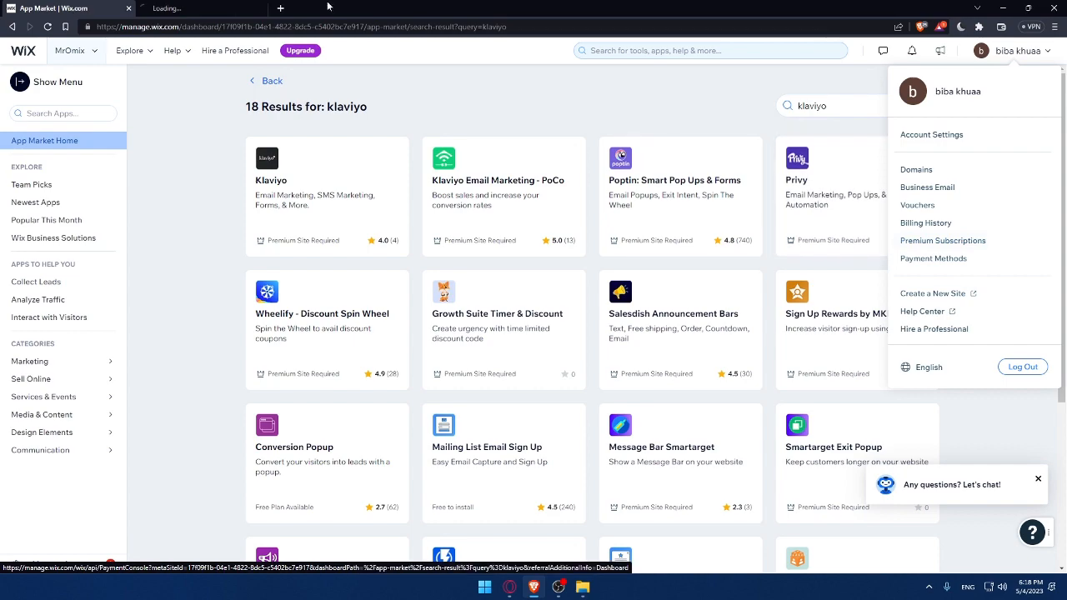
pyautogui.click(943, 240)
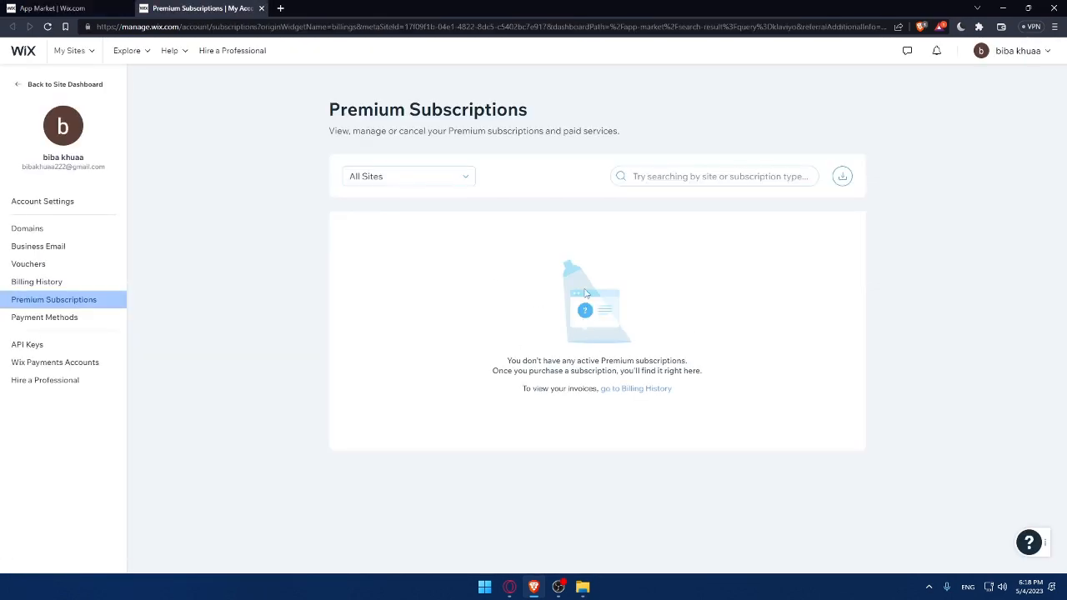
pyautogui.moveTo(582, 340)
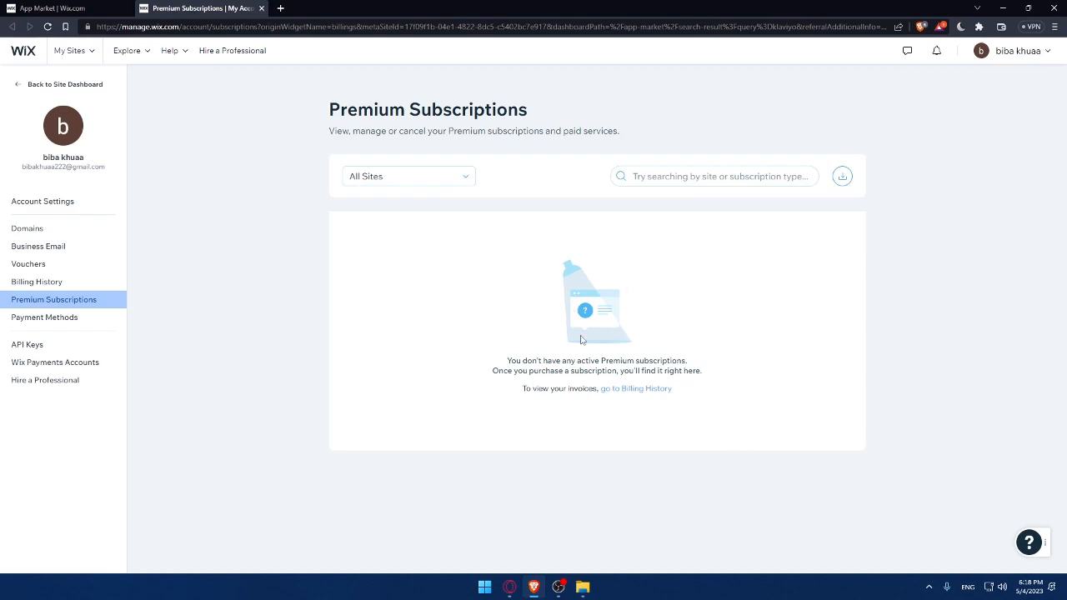
pyautogui.moveTo(478, 344)
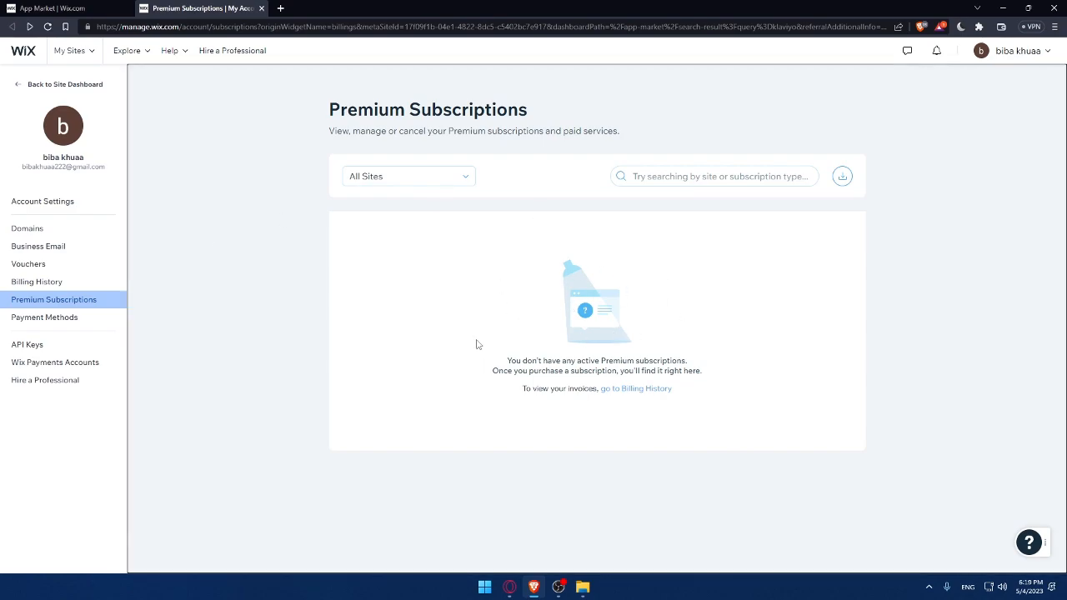
pyautogui.moveTo(513, 290)
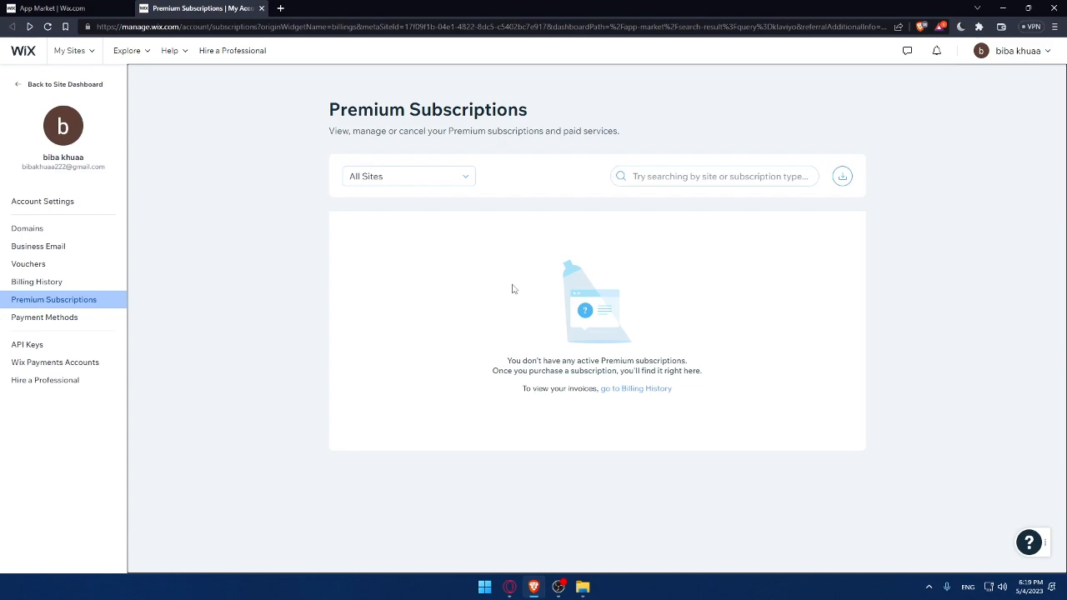
pyautogui.moveTo(425, 342)
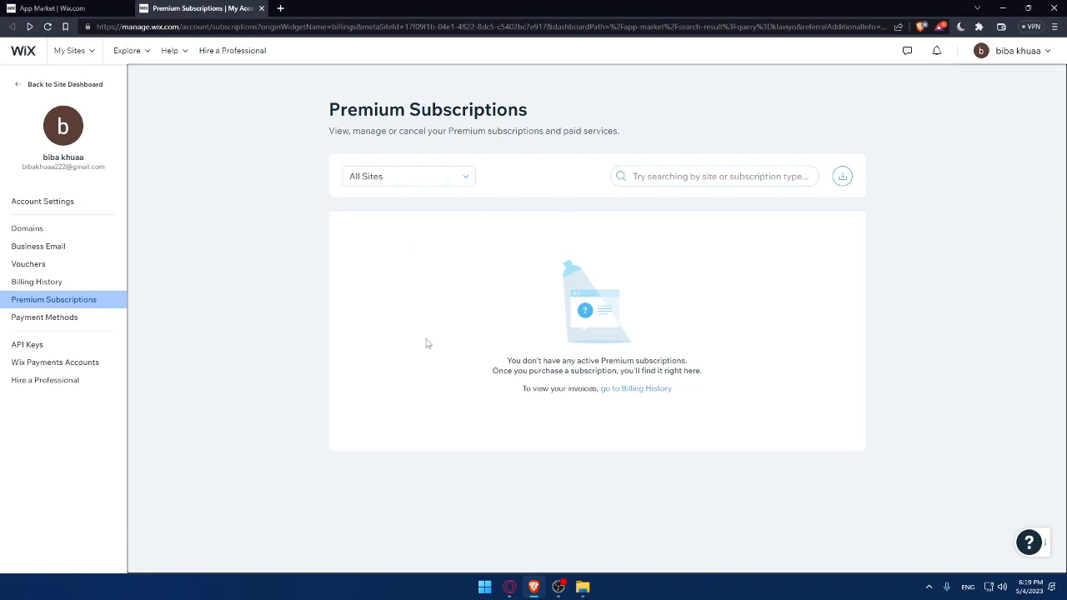
pyautogui.moveTo(349, 262)
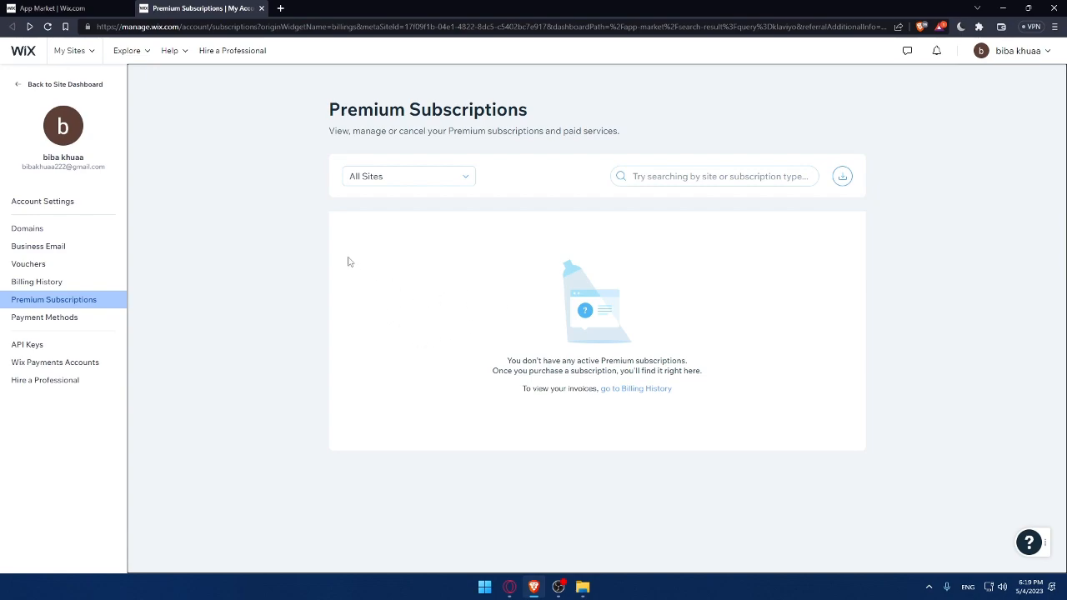
pyautogui.moveTo(616, 276)
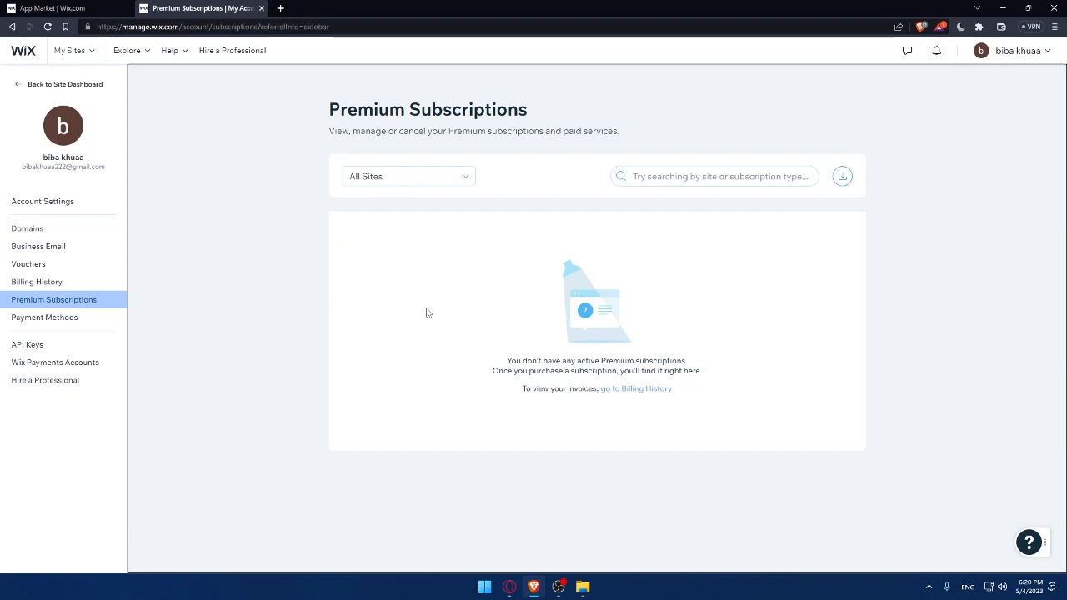
pyautogui.moveTo(300, 231)
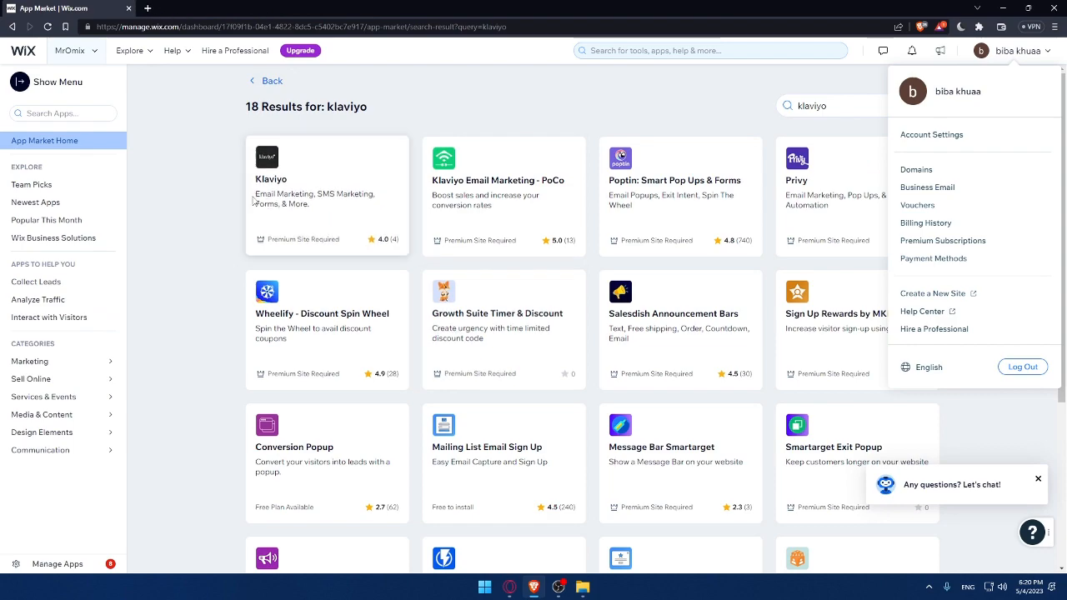
# Open the Klaviyo app page and review its overview, 4.0 reviews and Free/Pay-as-you-grow plans
pyautogui.click(327, 192)
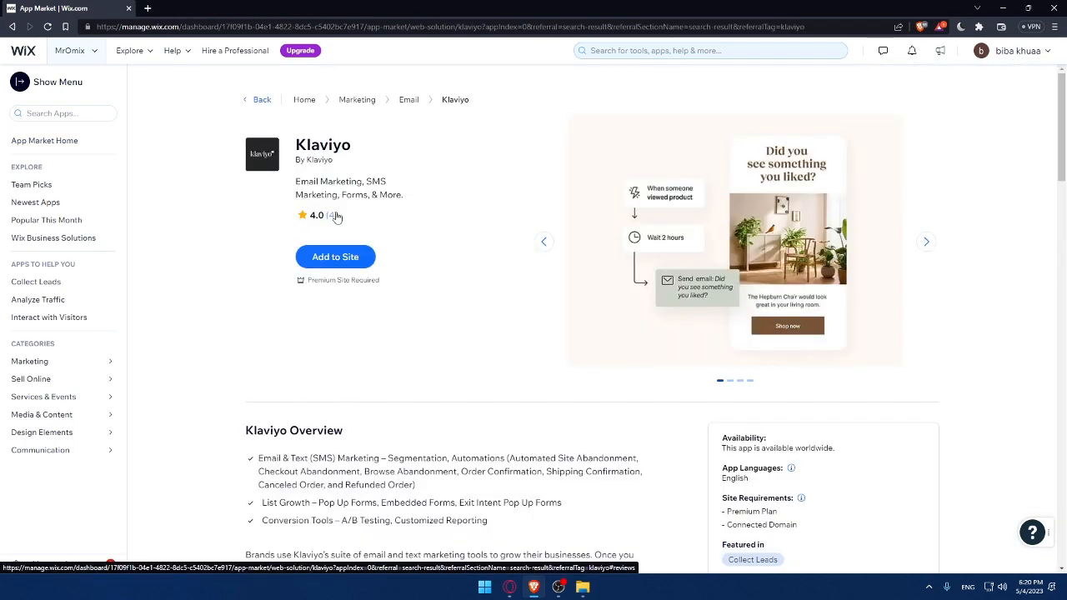
pyautogui.scroll(-3)
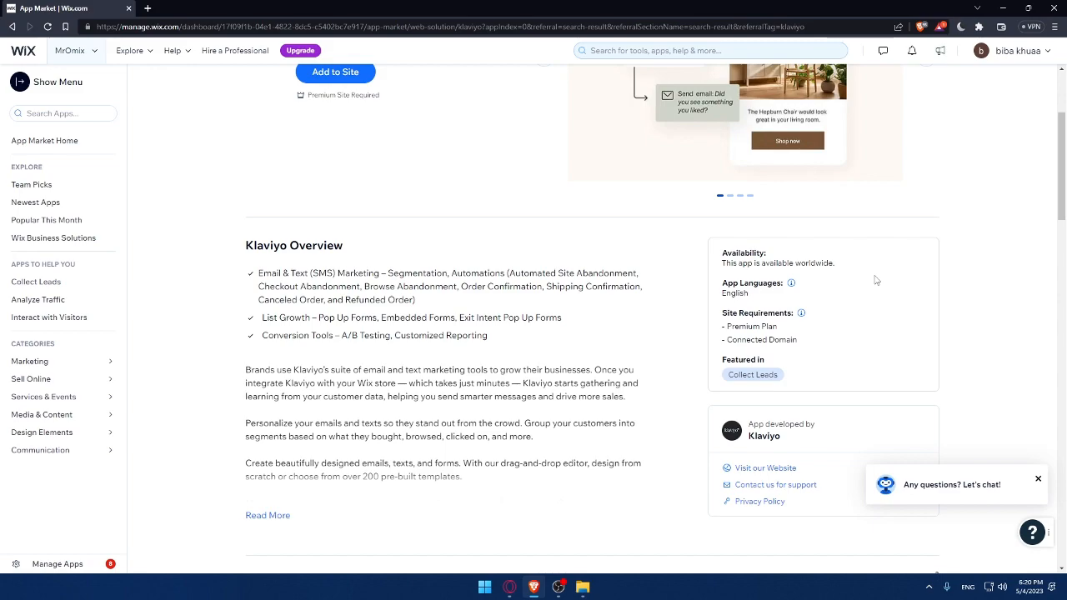
pyautogui.moveTo(771, 301)
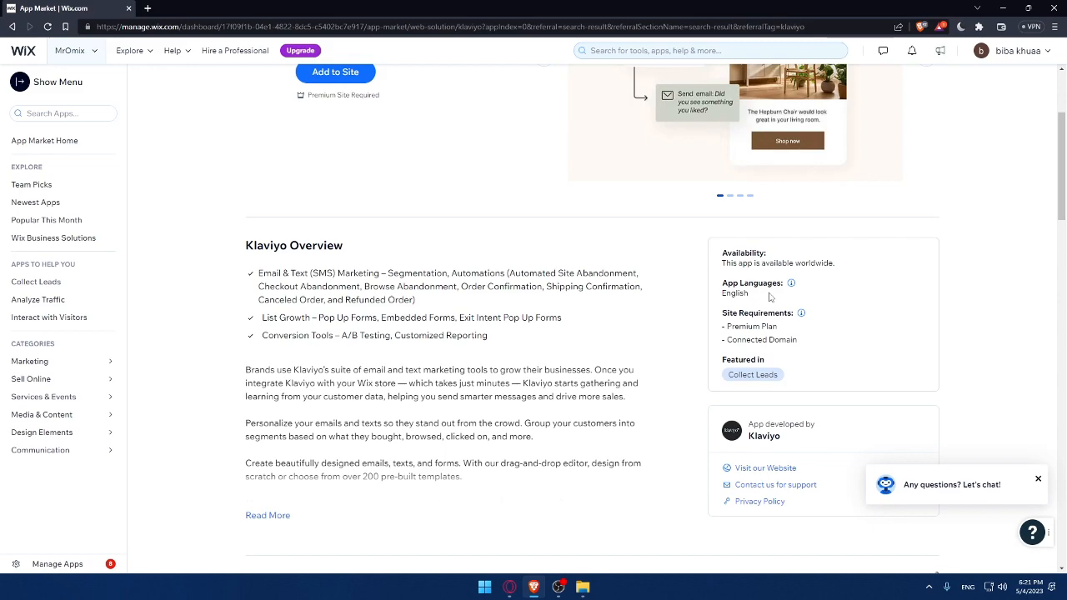
pyautogui.moveTo(744, 312)
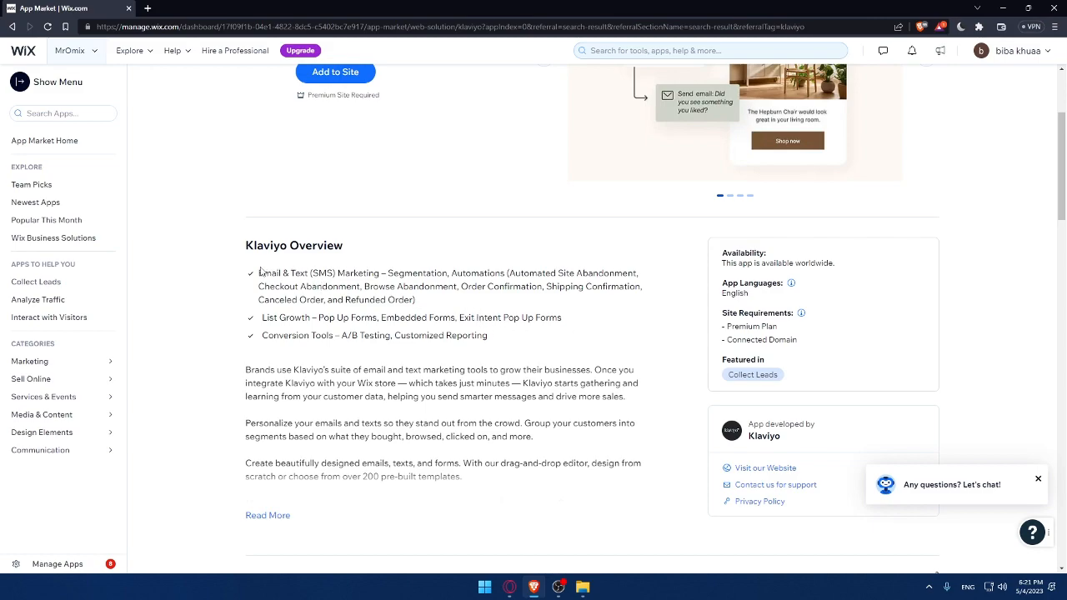
pyautogui.moveTo(383, 284)
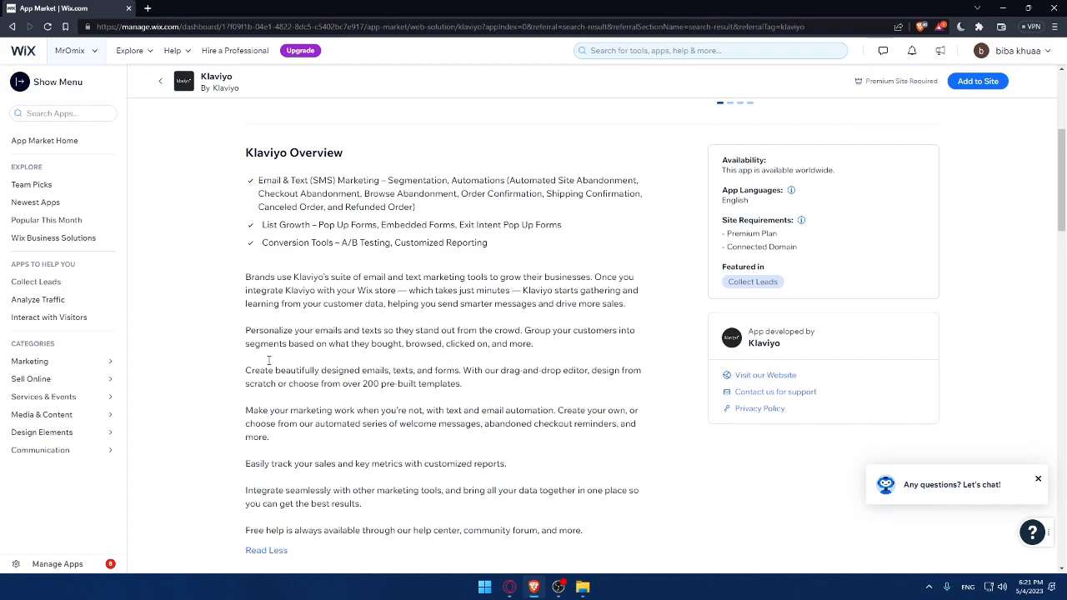
pyautogui.scroll(-3)
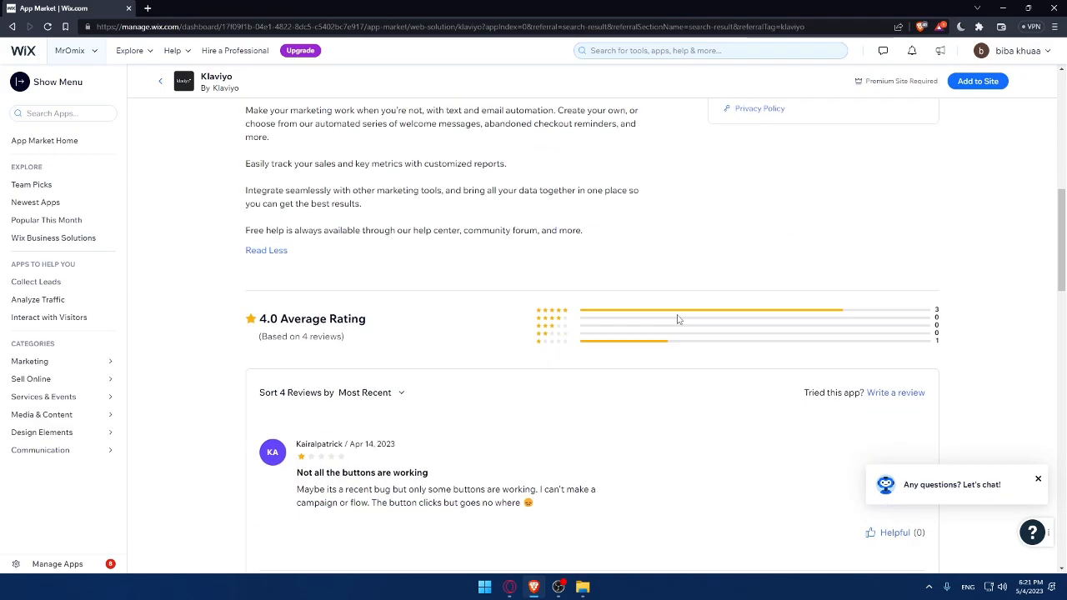
pyautogui.scroll(-3)
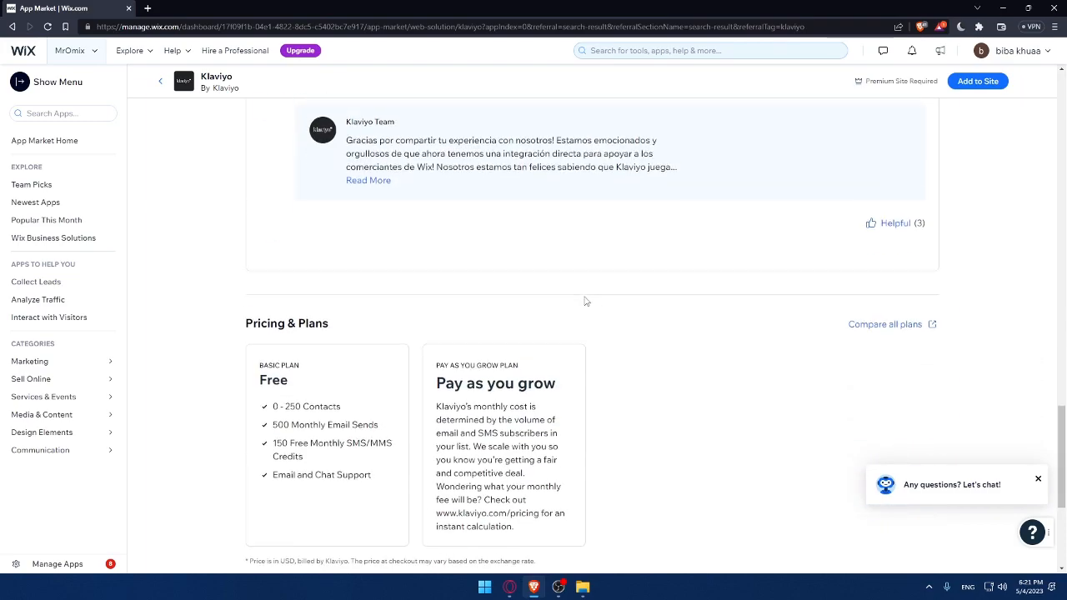
pyautogui.scroll(3)
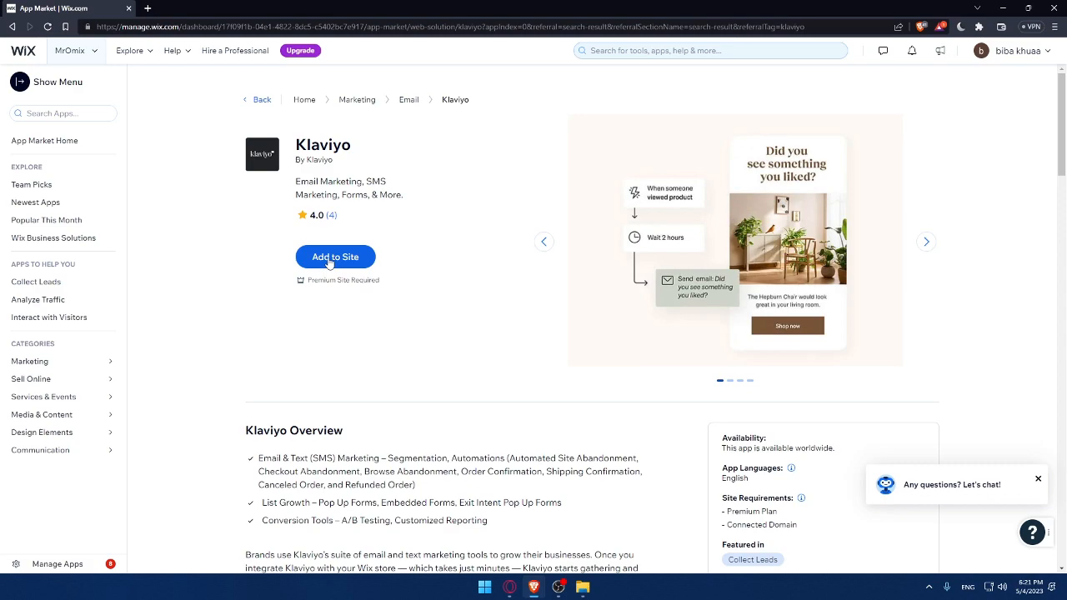
pyautogui.moveTo(308, 283)
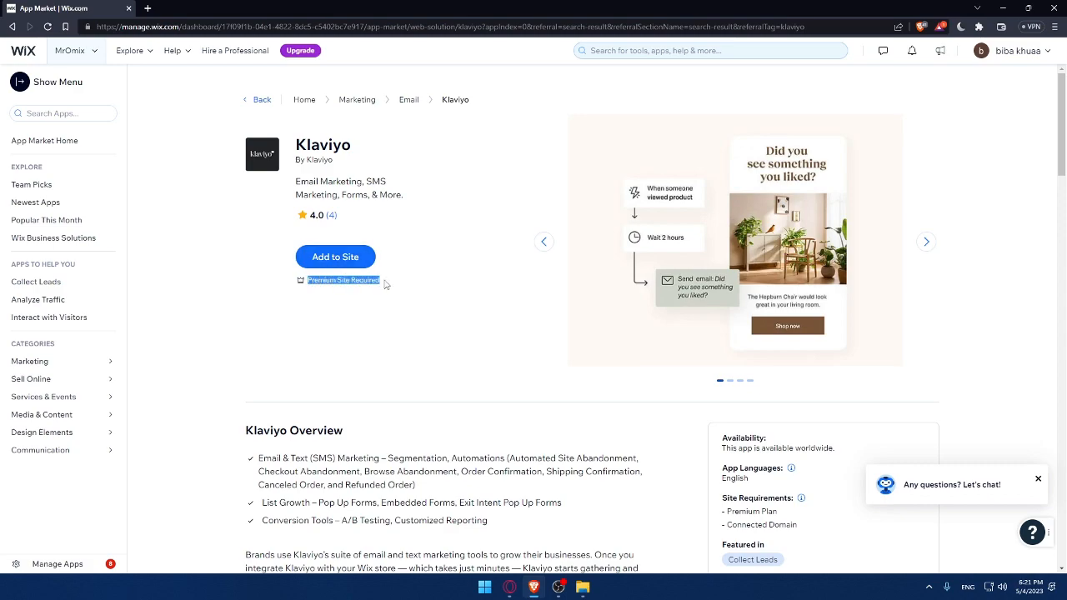
pyautogui.scroll(-3)
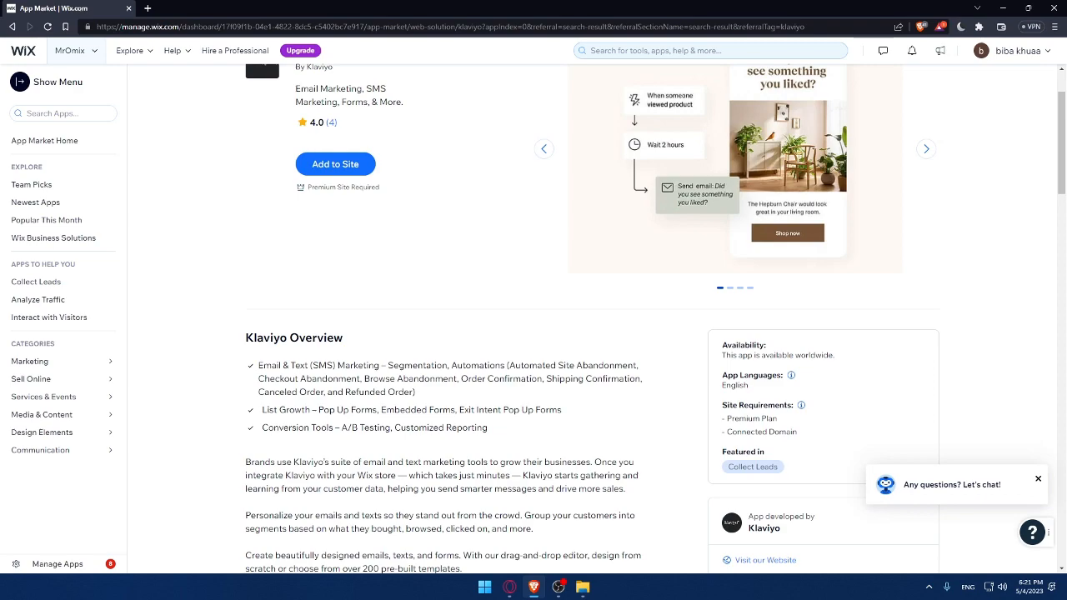
pyautogui.moveTo(449, 245)
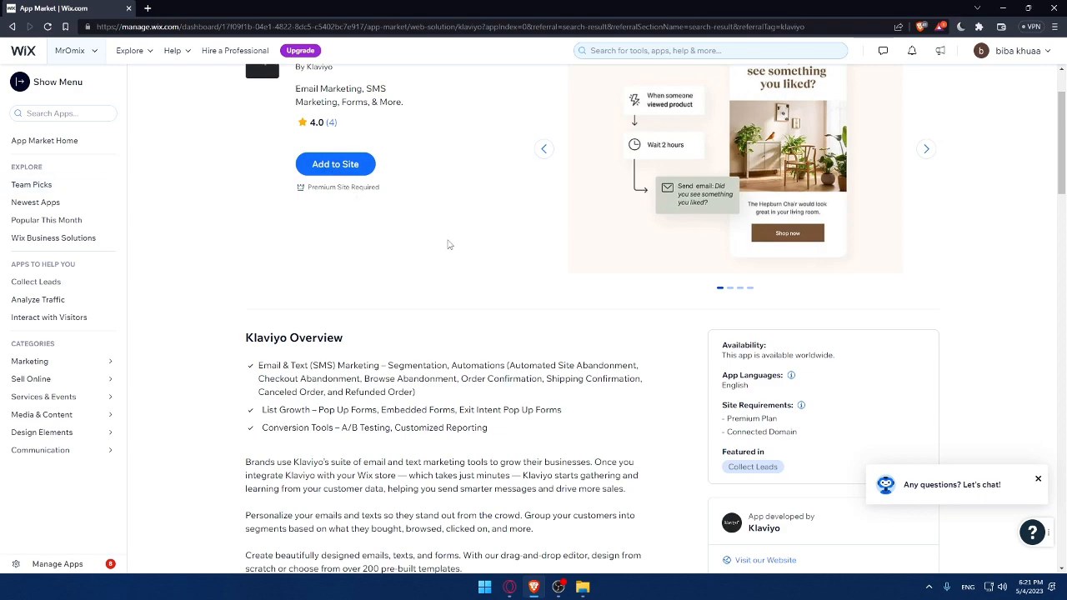
pyautogui.scroll(3)
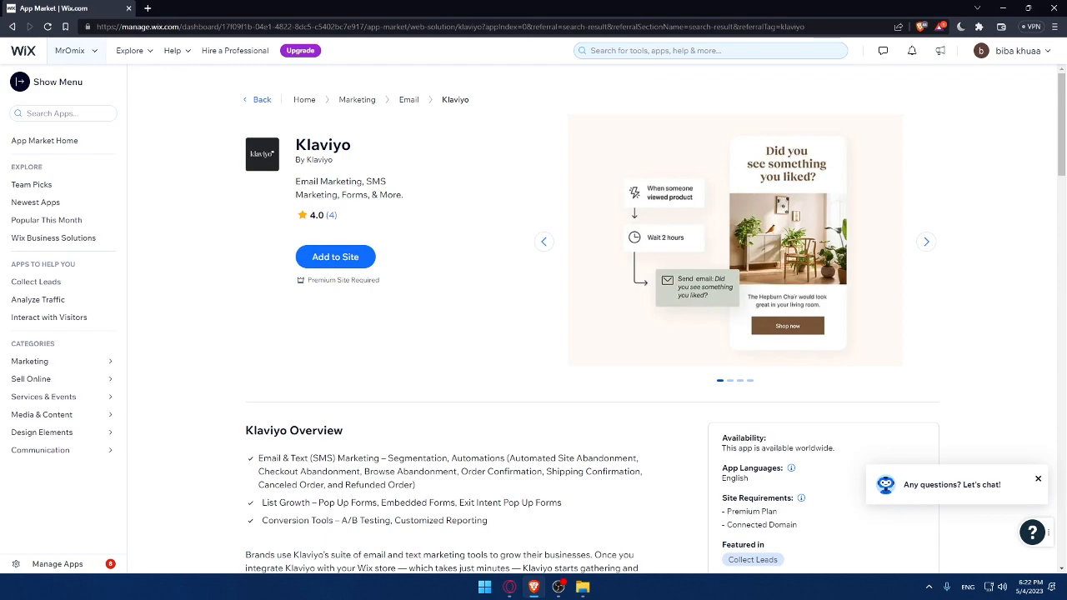
pyautogui.moveTo(257, 220)
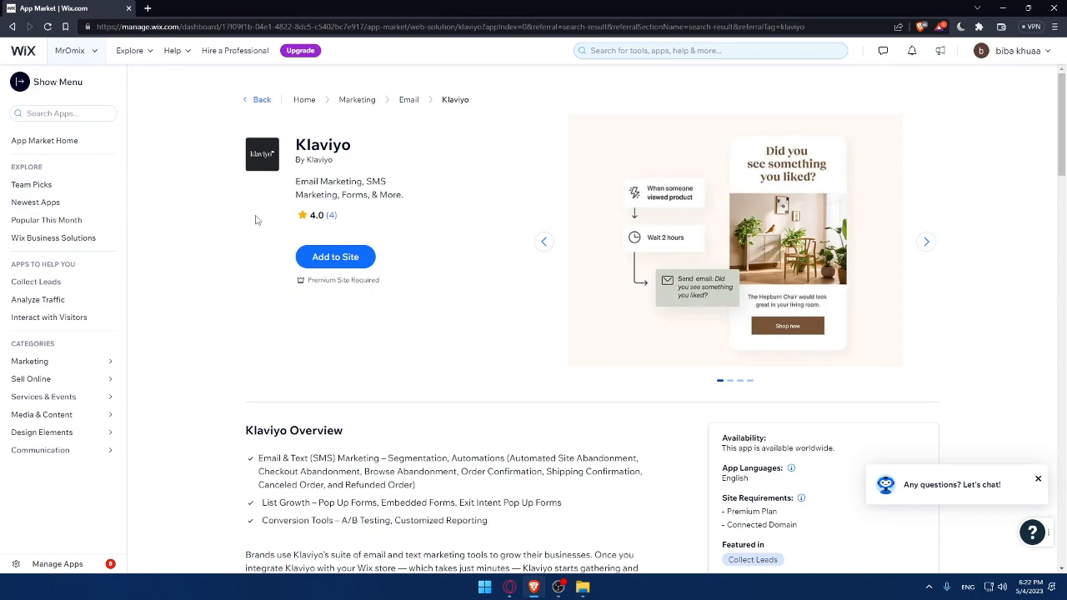